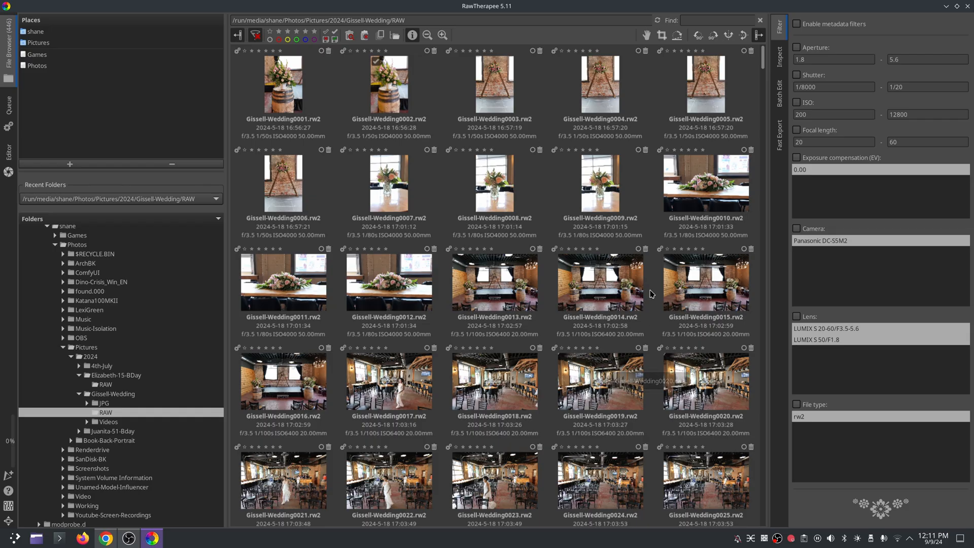
mouse_move(650, 354)
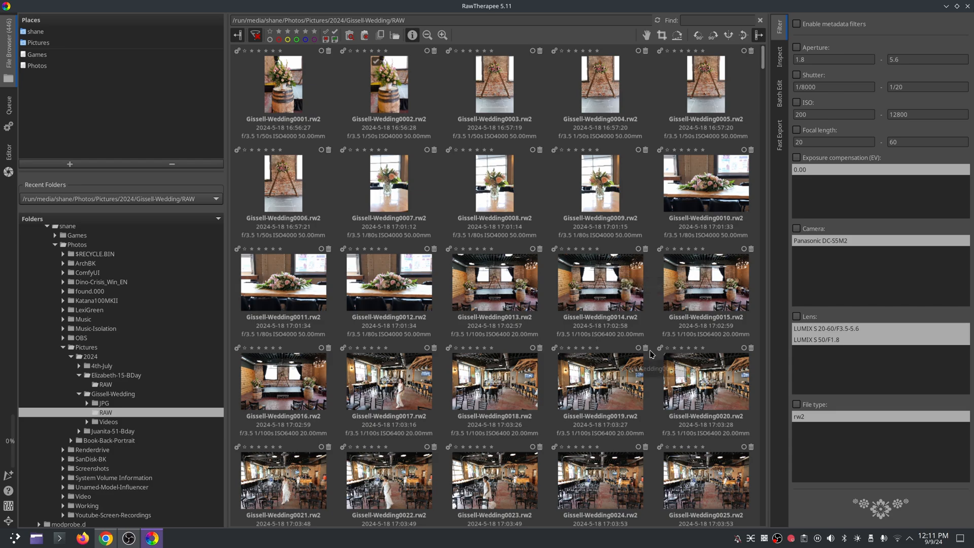
Step: Open Gissell-Wedding0072.rw2 in the Editor and toggle the photo info overlay
scroll("down", 3)
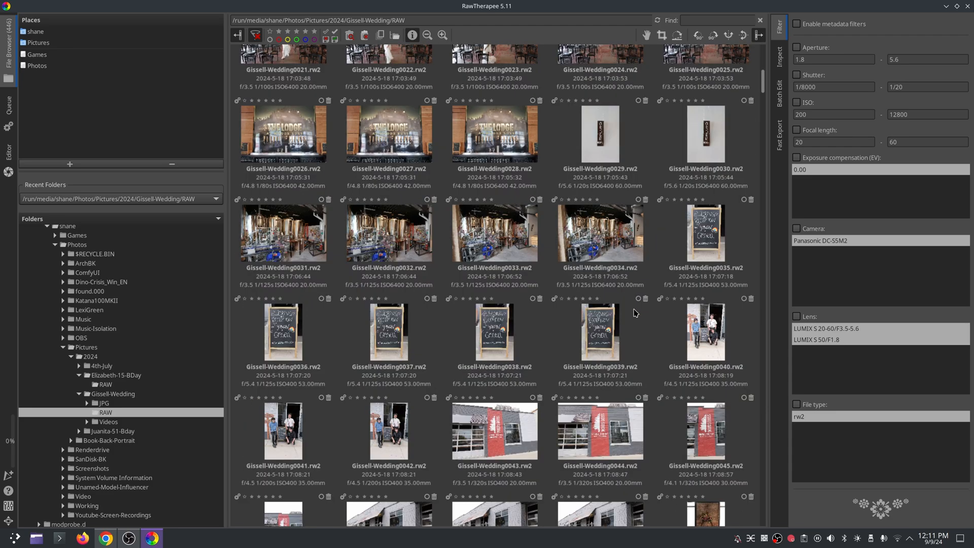
scroll("down", 3)
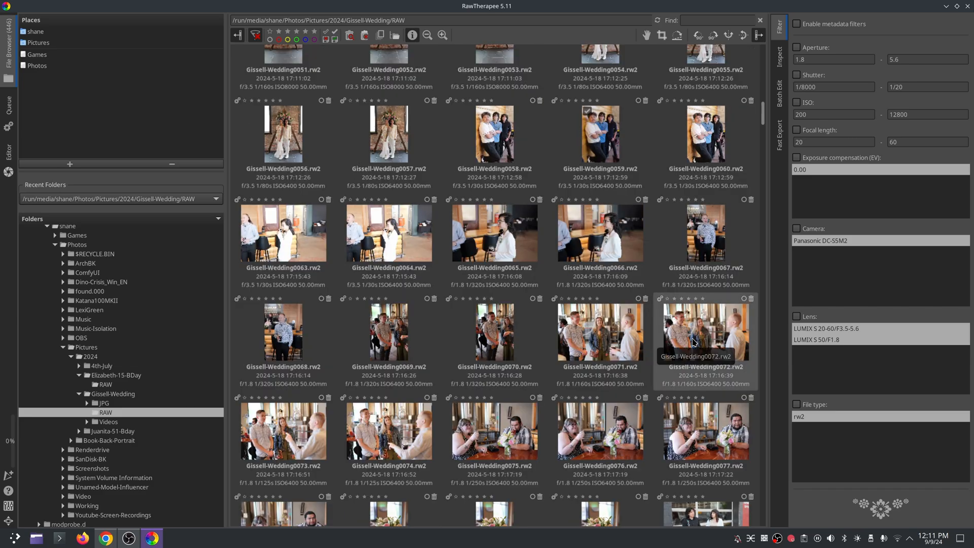
mouse_move(717, 340)
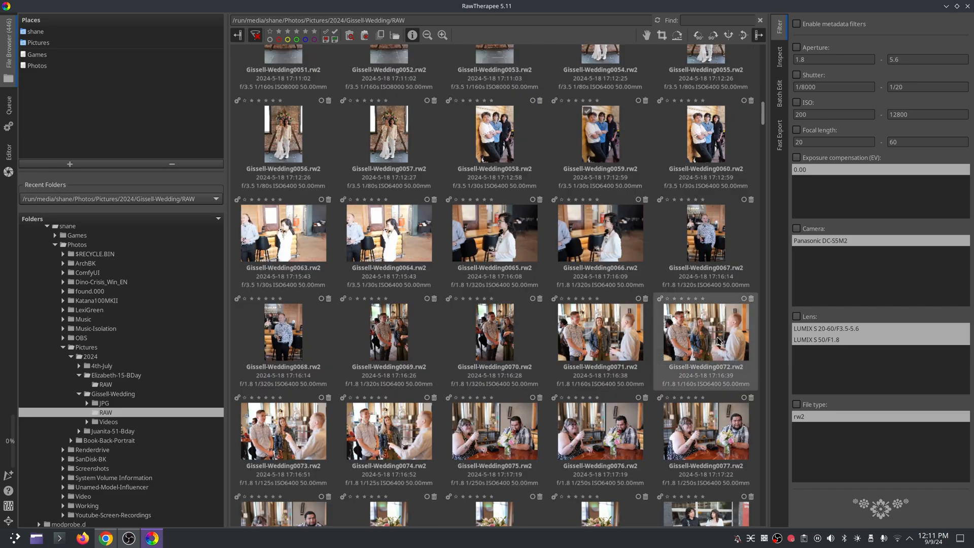
double_click(705, 331)
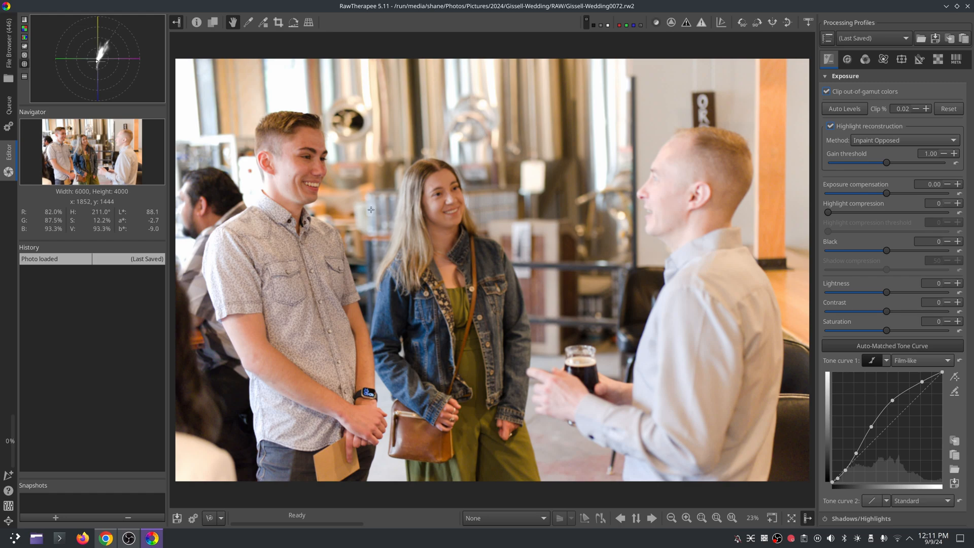
left_click(196, 22)
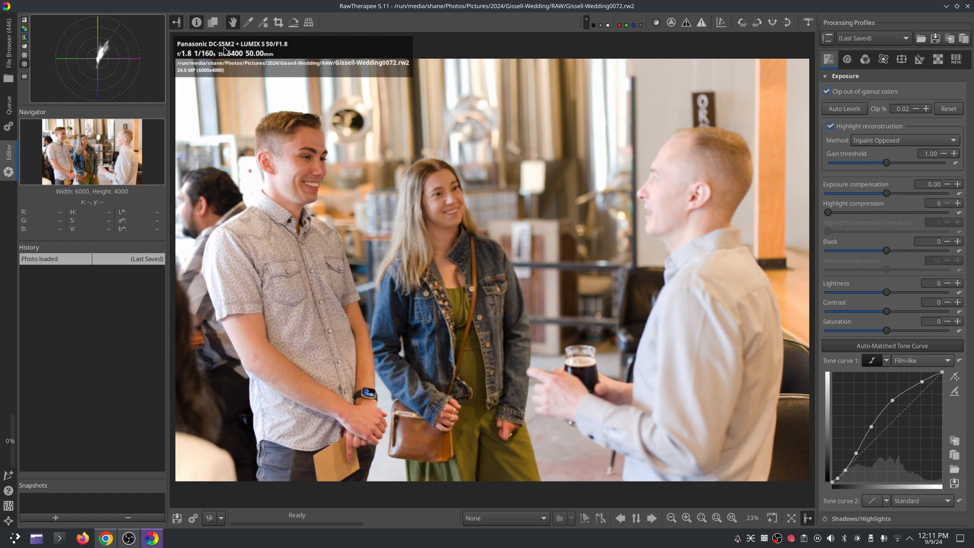
mouse_move(358, 155)
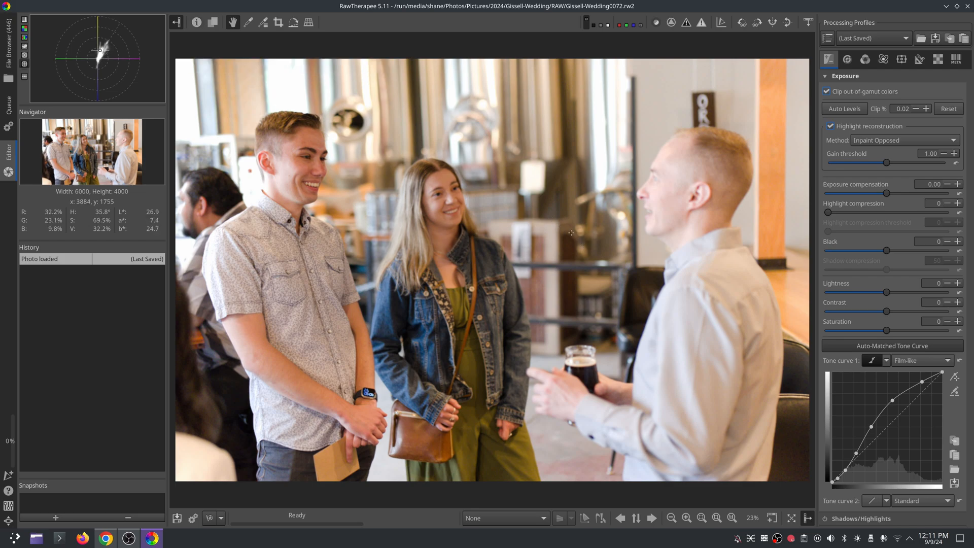
mouse_move(570, 249)
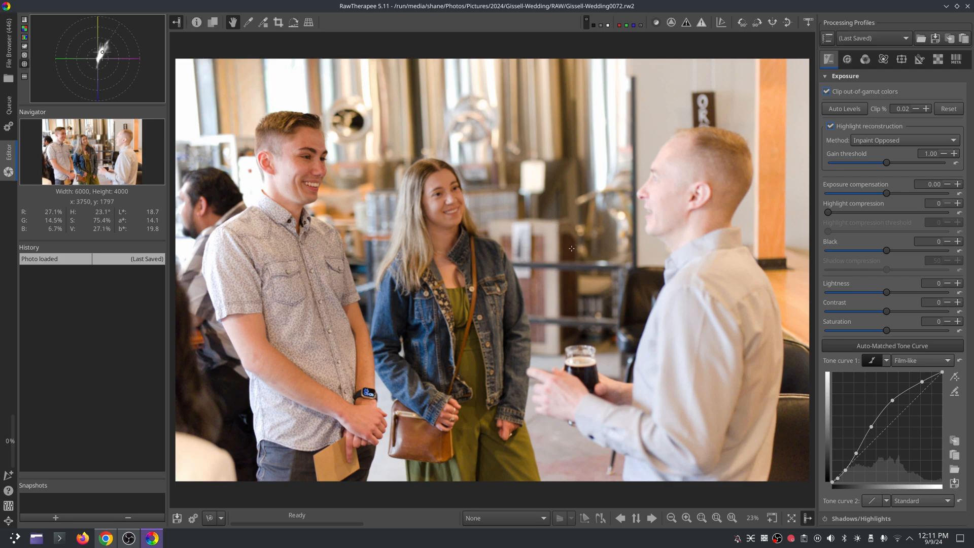
left_click(701, 518)
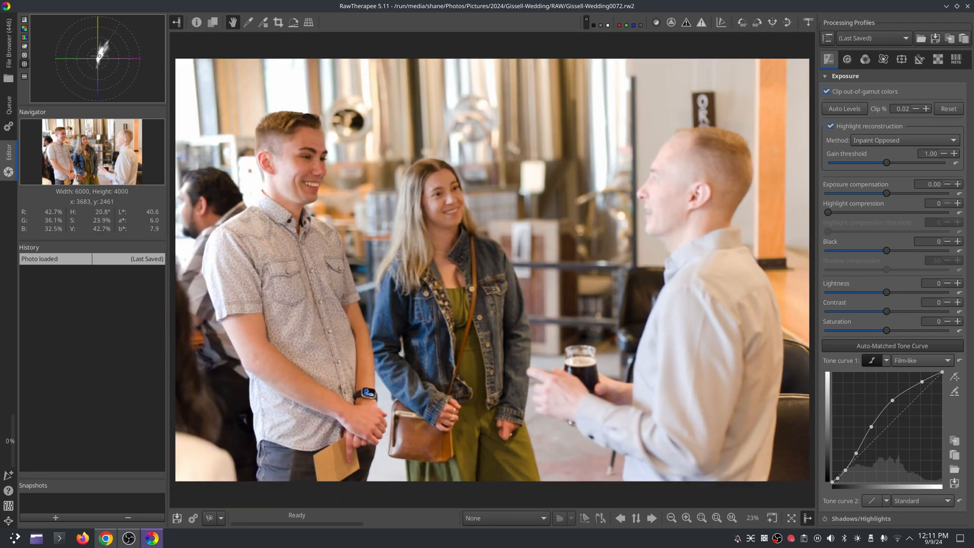
mouse_move(410, 265)
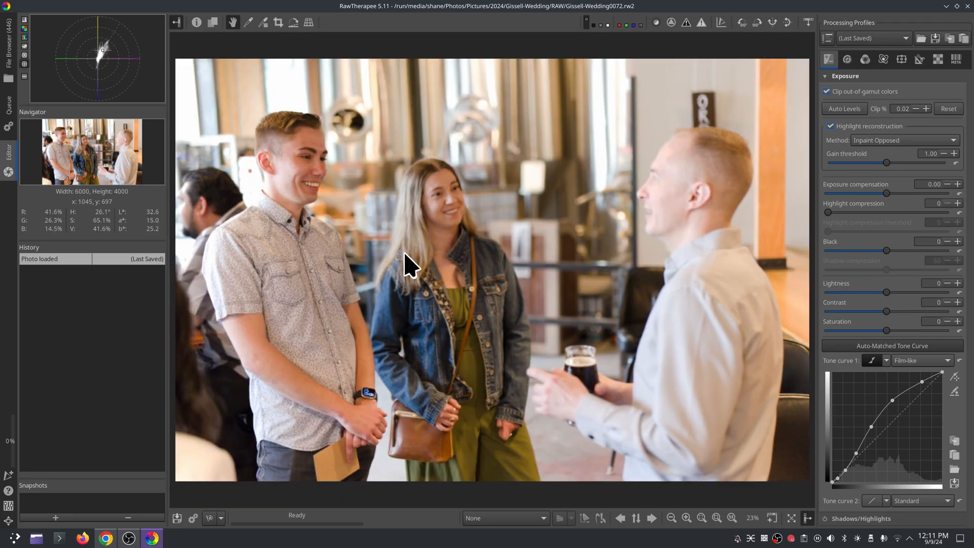
Step: Load 'Panasonic DC-S5M2 Camera Standard.dcp' as the custom input colour profile
left_click(864, 58)
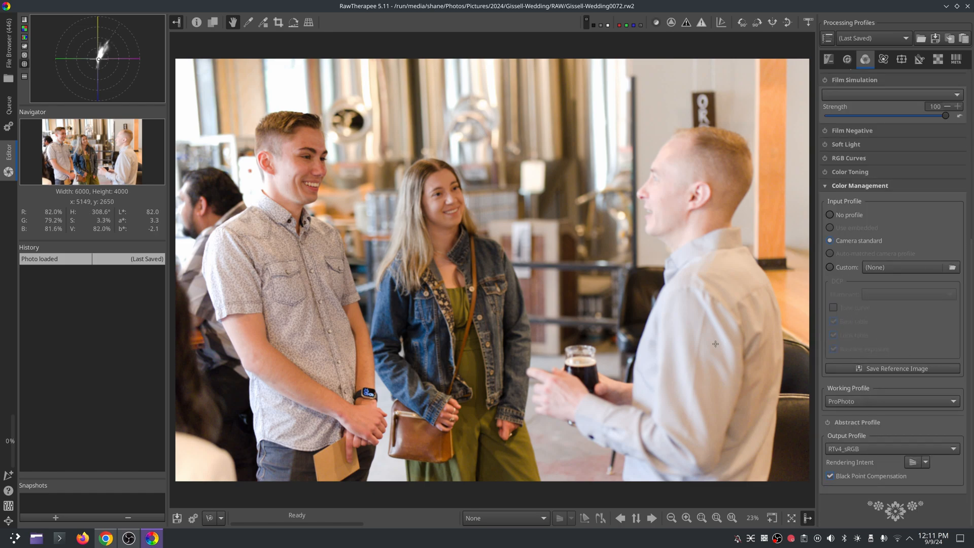
mouse_move(672, 342)
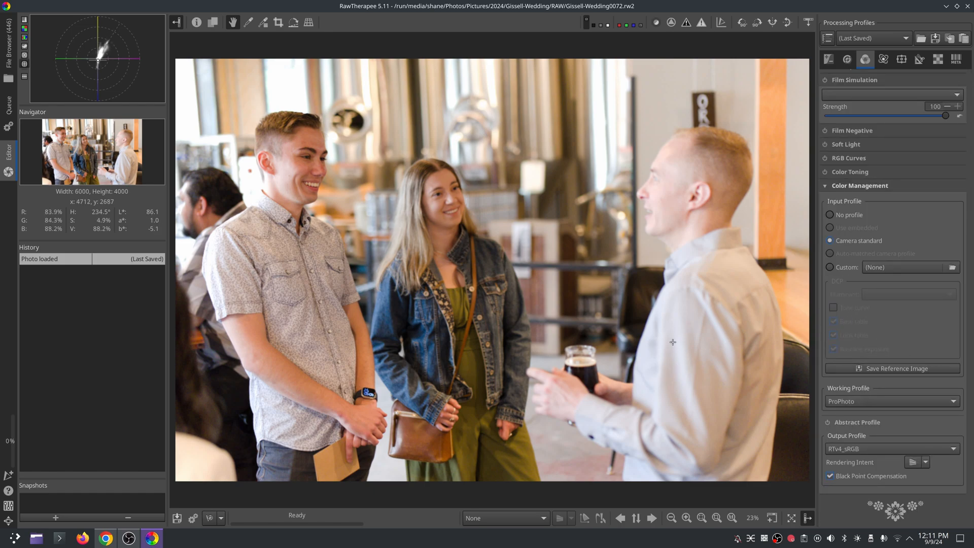
mouse_move(663, 363)
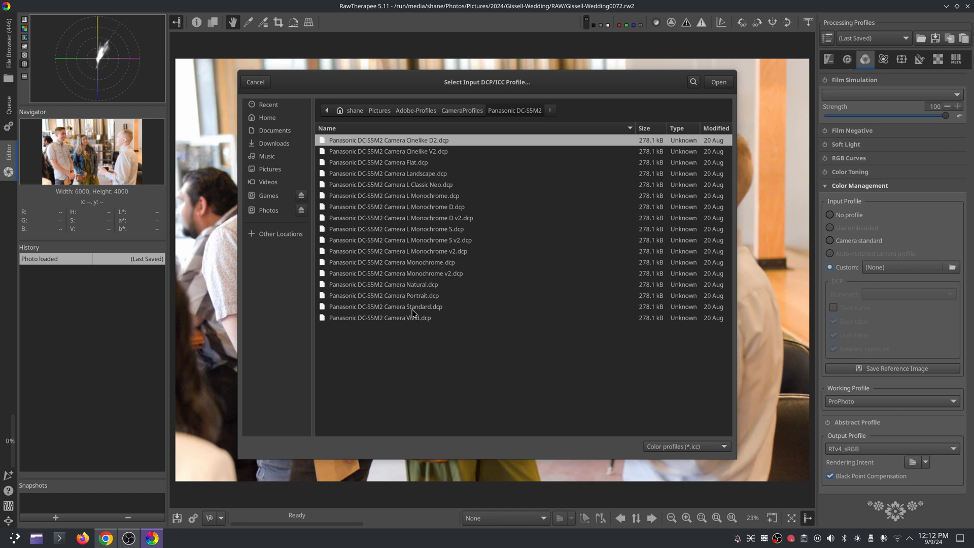
left_click(384, 306)
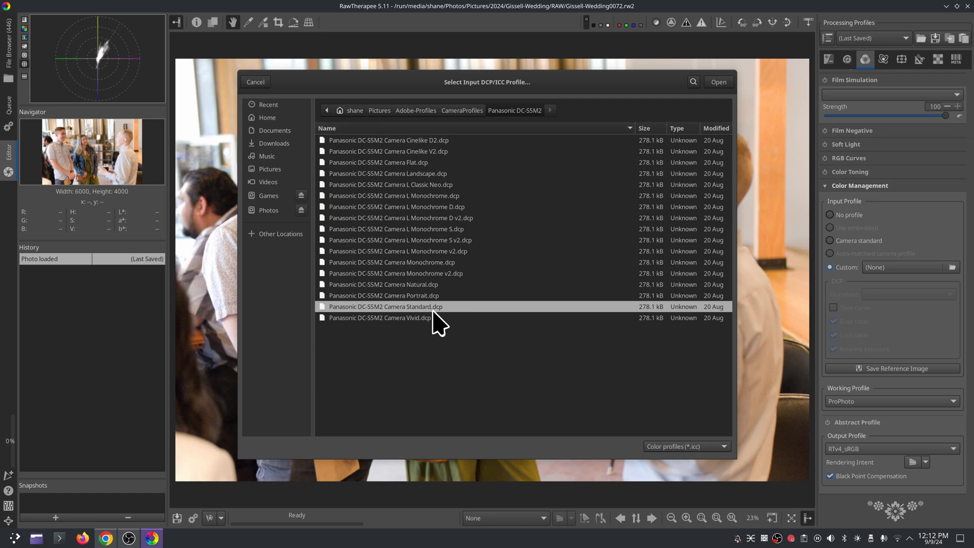
mouse_move(720, 91)
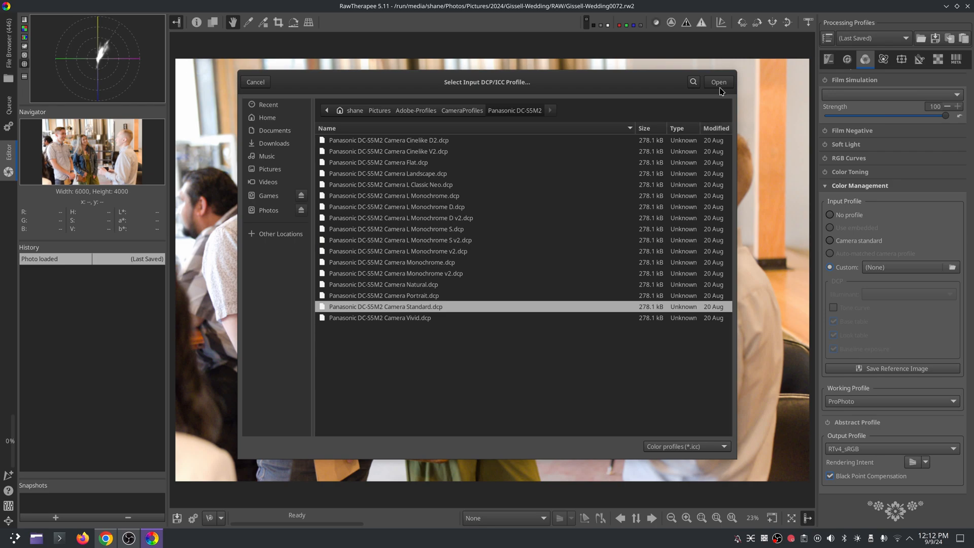
left_click(718, 81)
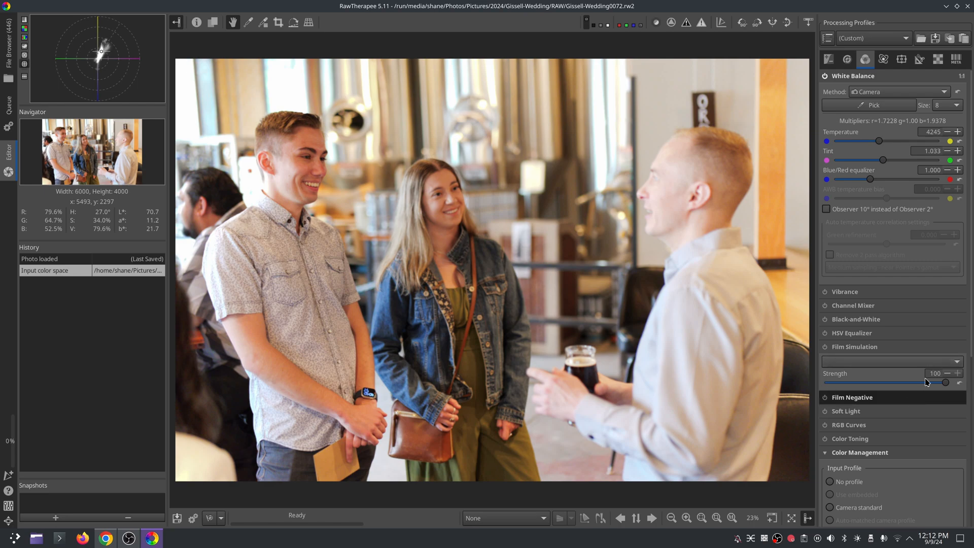
Step: Enable the Kodak Portra 400 2 film simulation and set its strength to 52
left_click(891, 361)
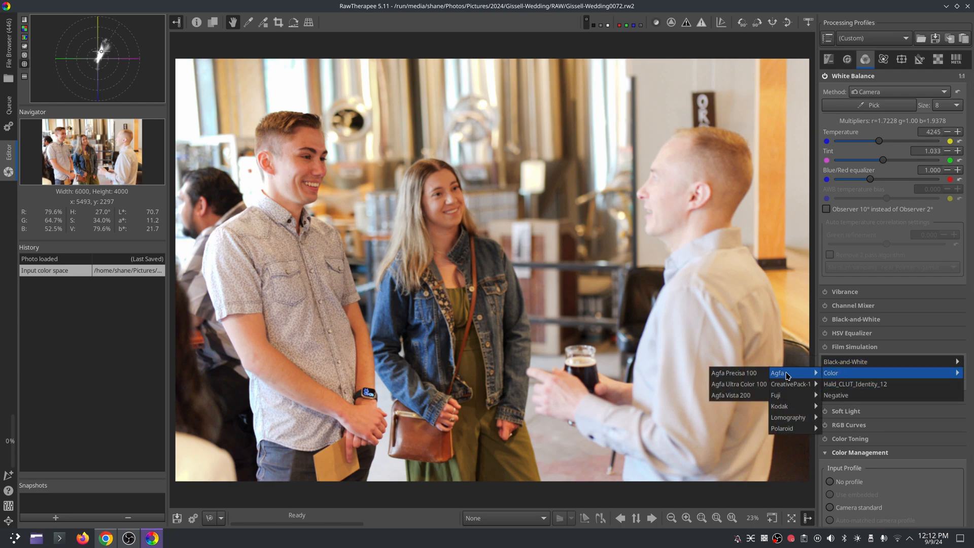
mouse_move(779, 406)
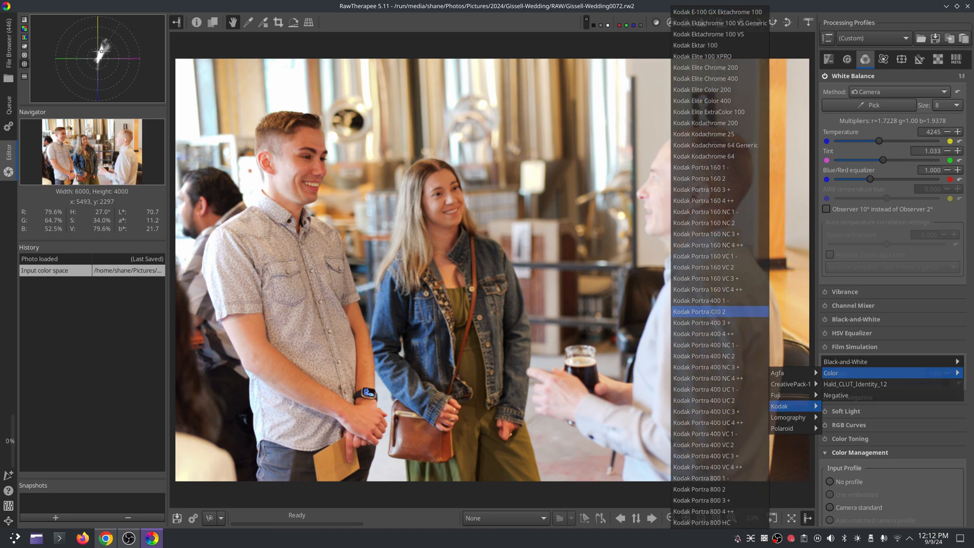
left_click(702, 311)
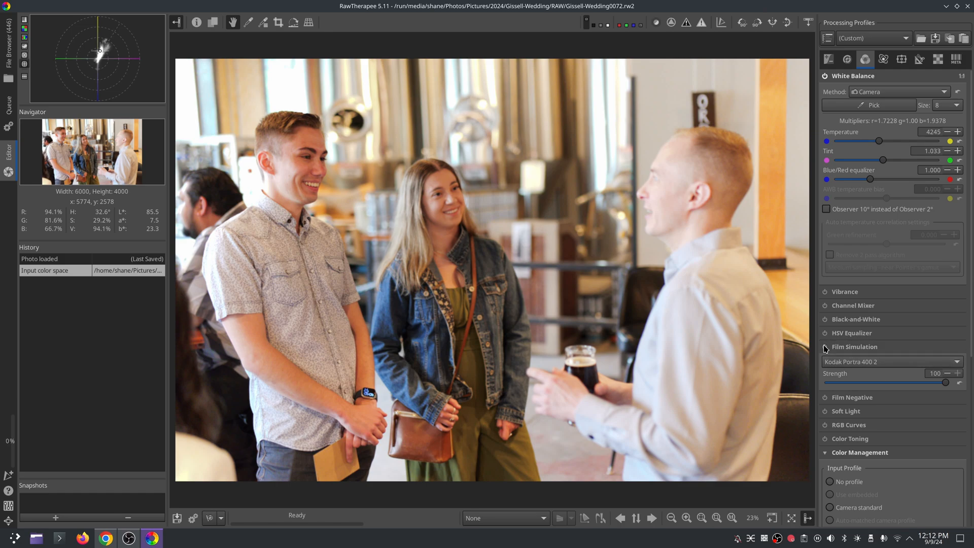
left_click(826, 346)
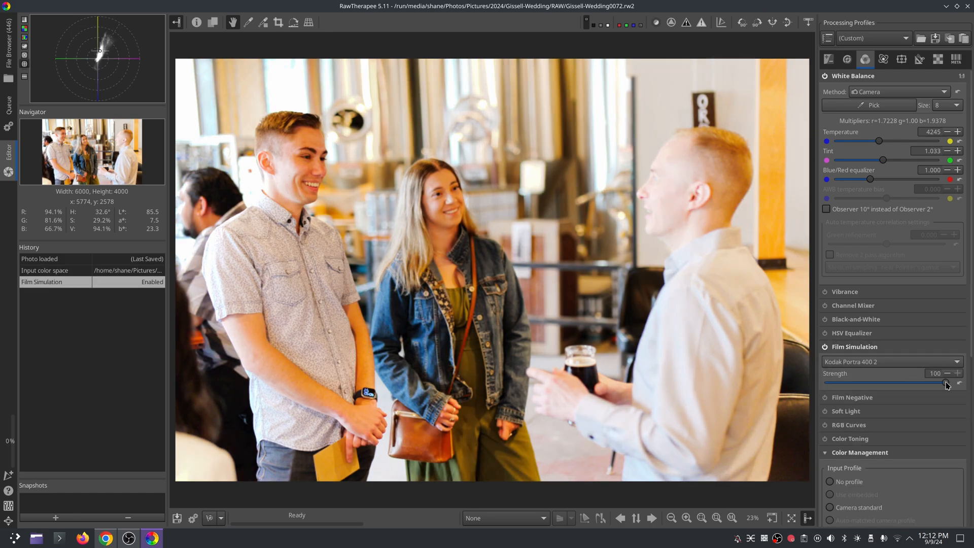
left_click_drag(944, 384, 893, 384)
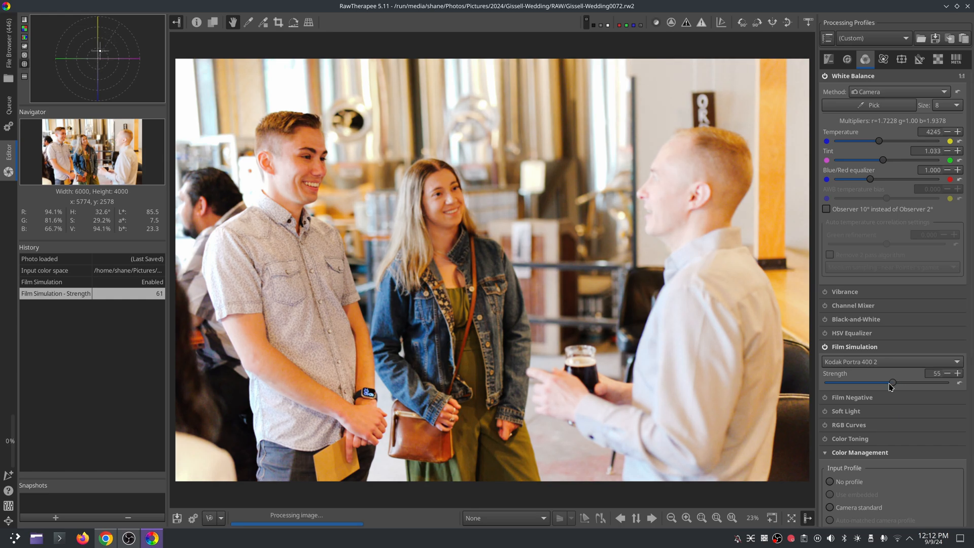
left_click_drag(893, 382, 888, 383)
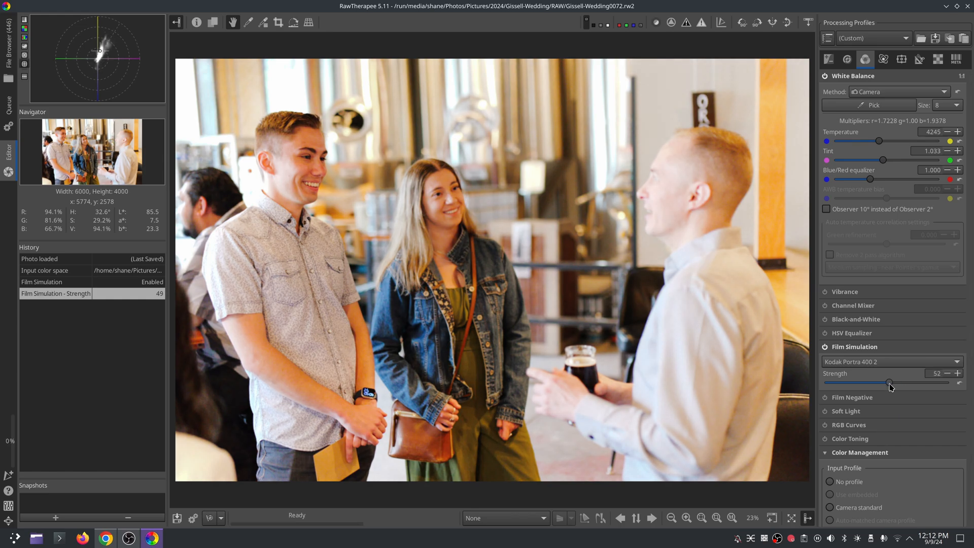
left_click_drag(876, 383, 888, 384)
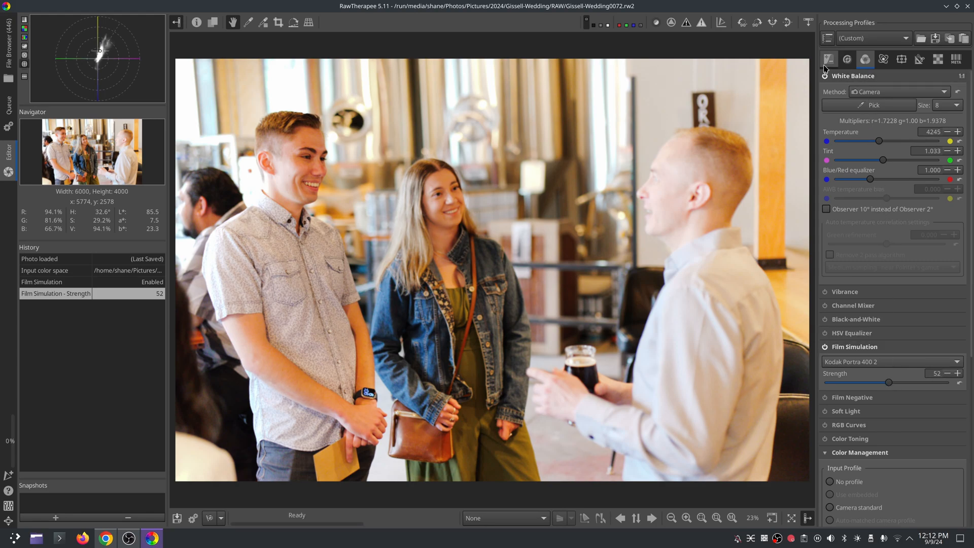
Step: Enable the Tone Equalizer and set Highlights to -28 and Whites to -19
left_click(828, 59)
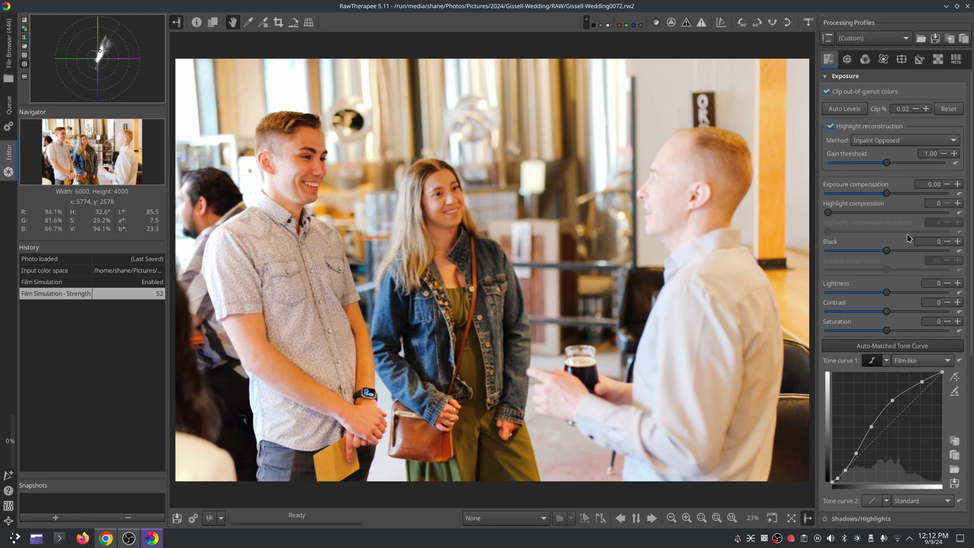
mouse_move(904, 271)
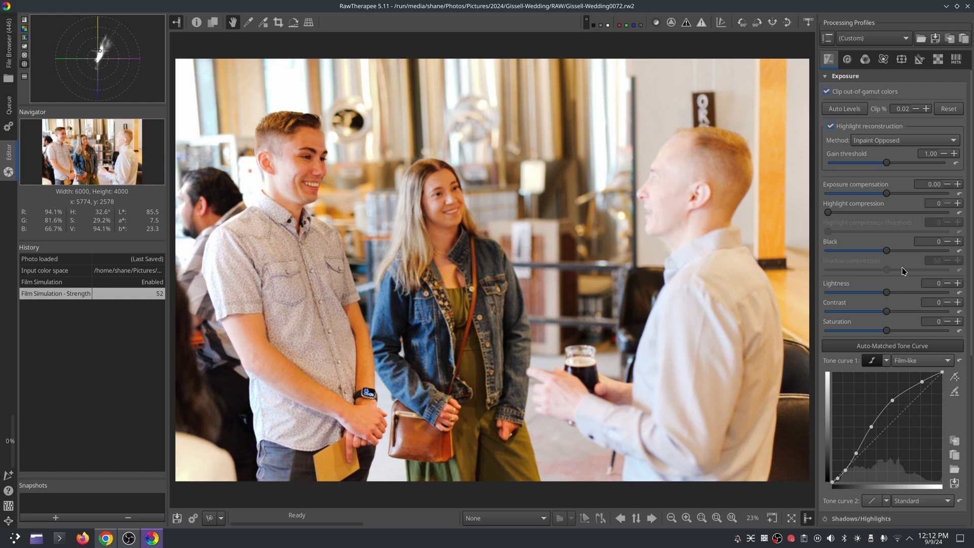
mouse_move(896, 293)
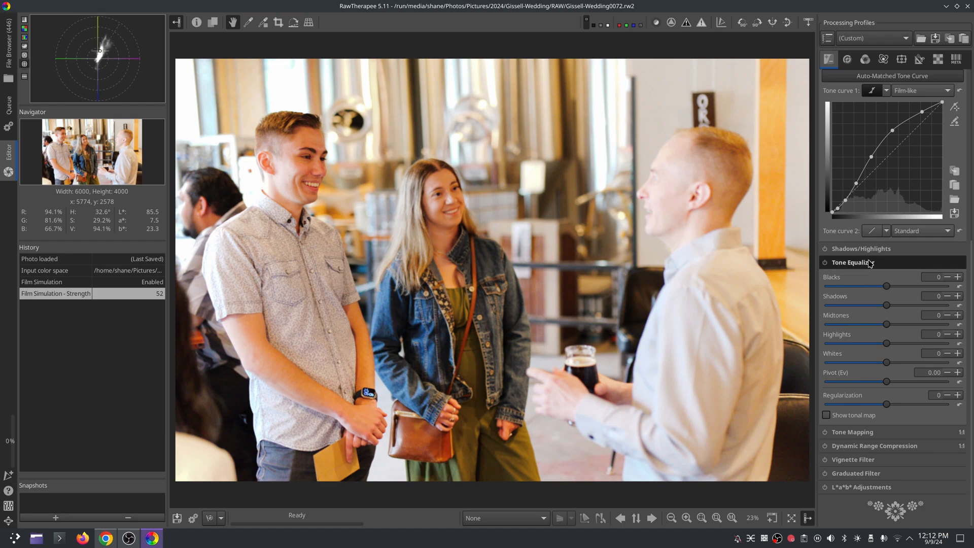
left_click(825, 262)
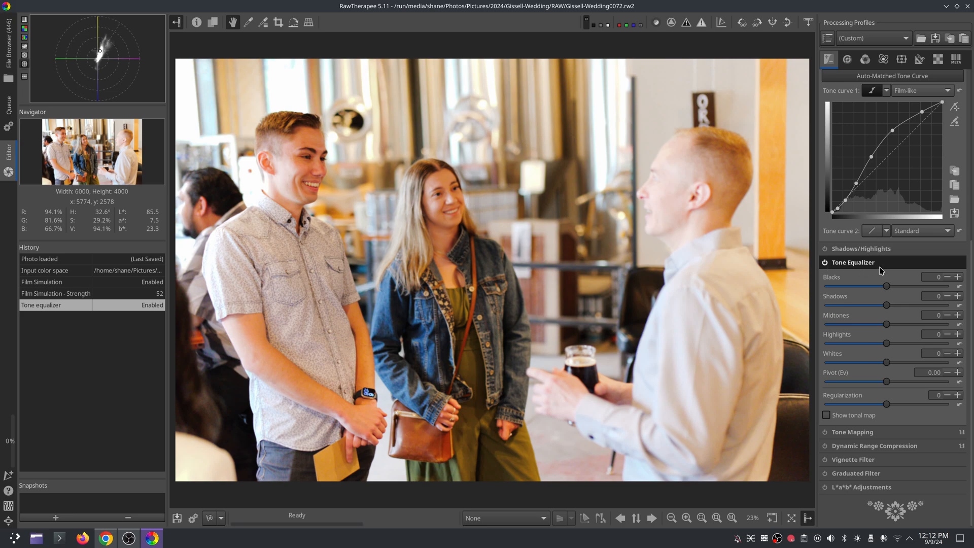
mouse_move(905, 268)
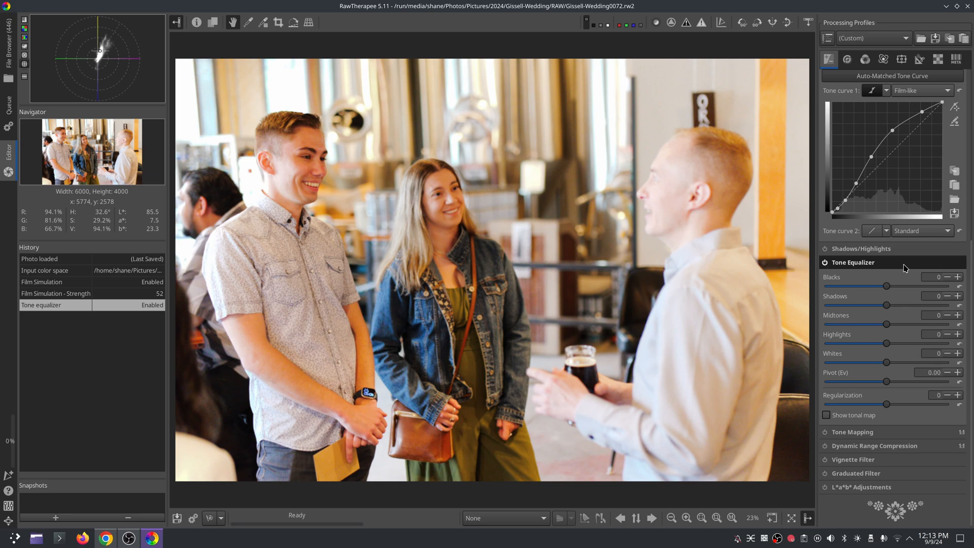
mouse_move(903, 272)
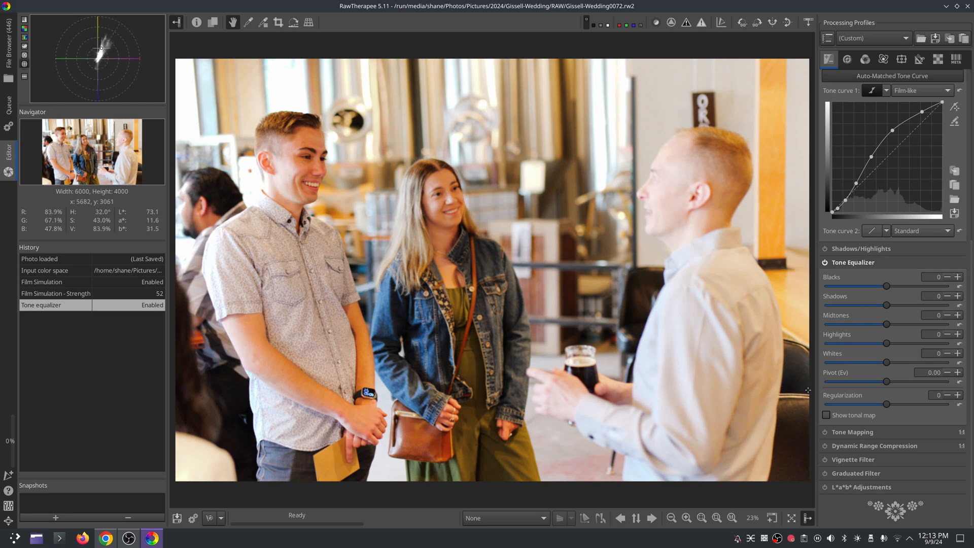
left_click_drag(904, 343, 878, 343)
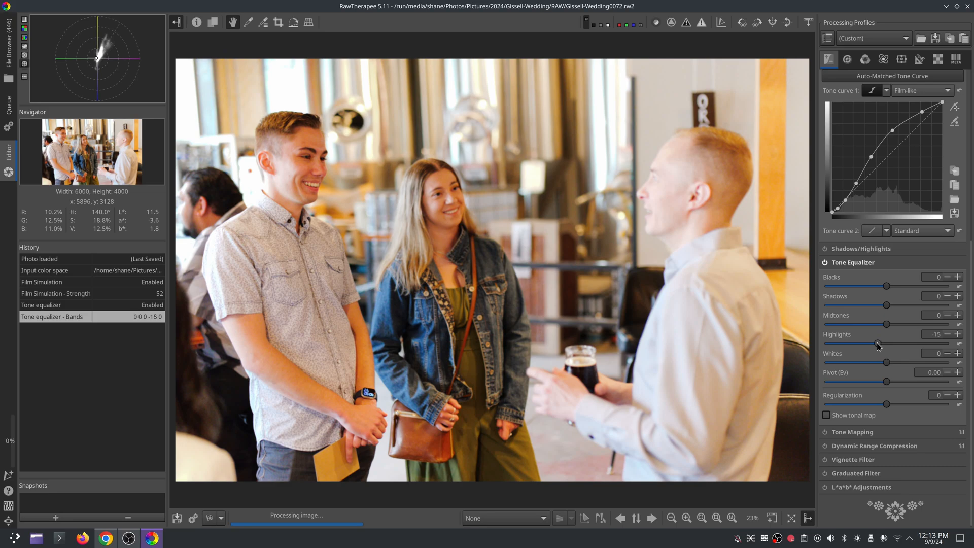
left_click_drag(877, 344, 885, 344)
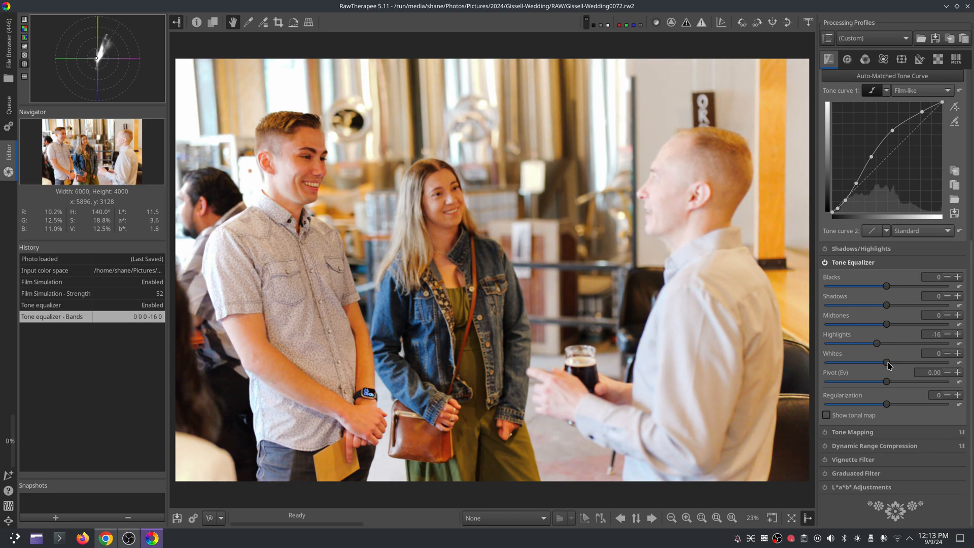
left_click_drag(899, 362, 863, 362)
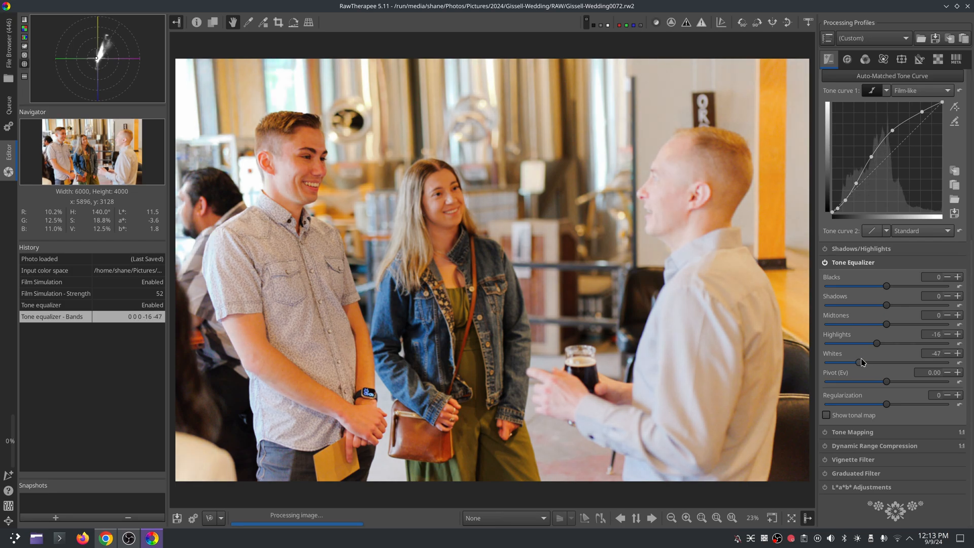
left_click_drag(862, 362, 873, 362)
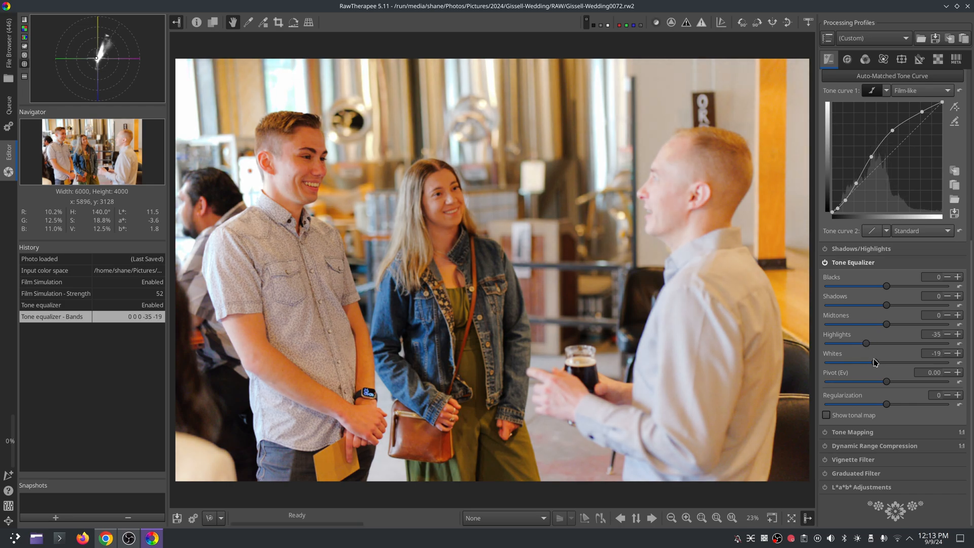
left_click_drag(865, 343, 869, 343)
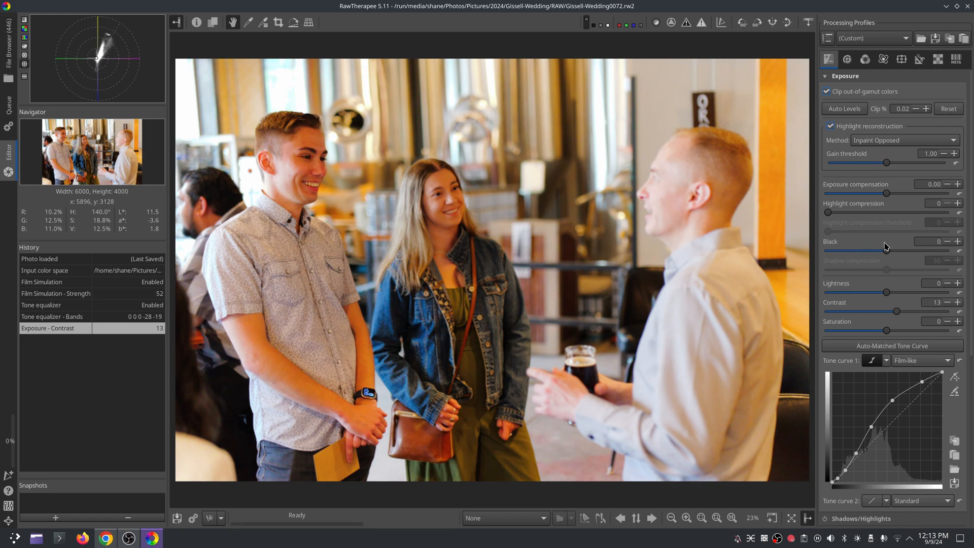
Step: Try the Pick white balance tool, then switch to the Tungsten preset
left_click(864, 59)
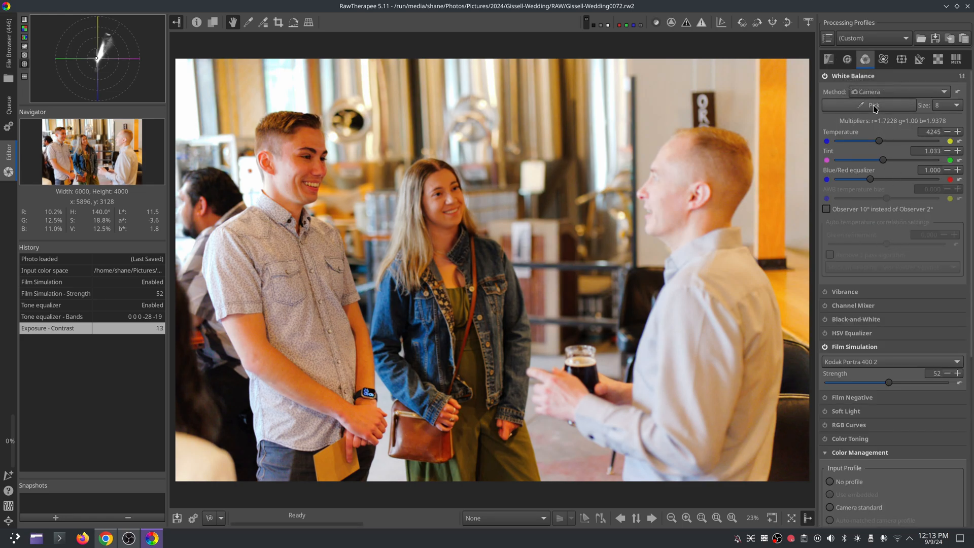
left_click(871, 105)
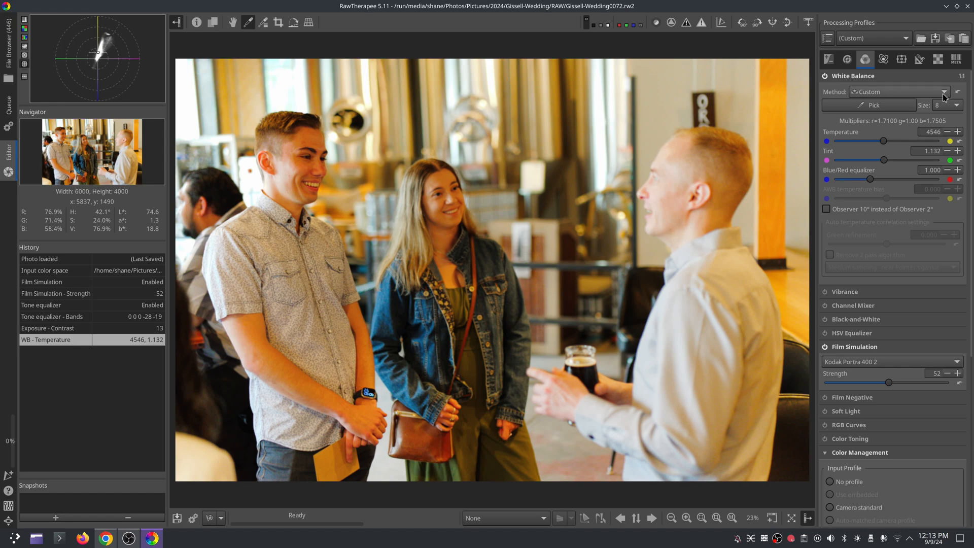
left_click(897, 91)
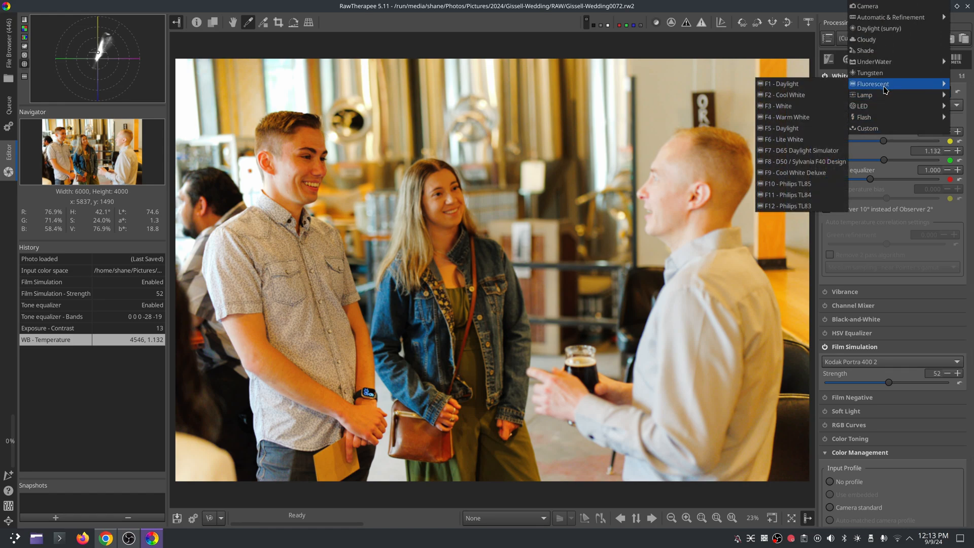
mouse_move(869, 72)
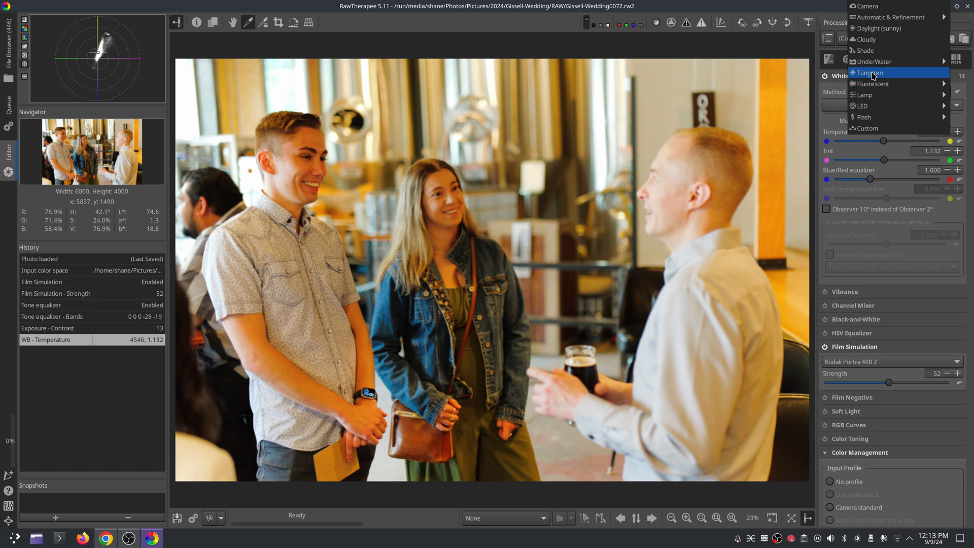
left_click(869, 72)
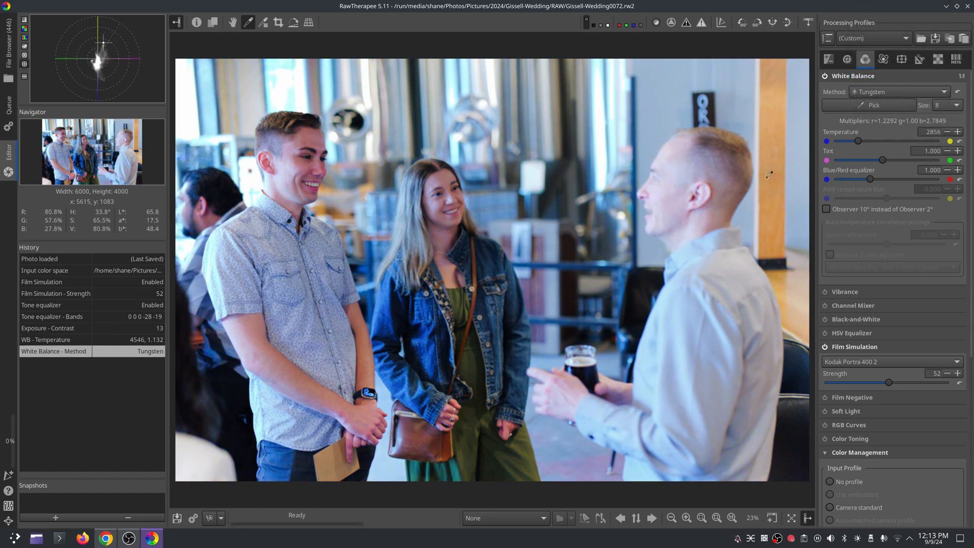
mouse_move(763, 171)
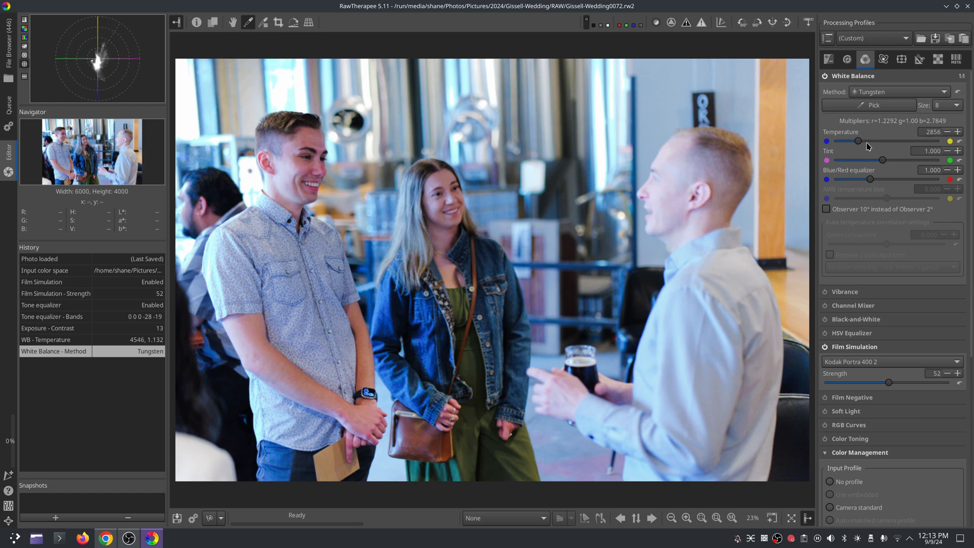
Step: Fine-tune the white balance temperature to 3613 K
left_click_drag(861, 141, 869, 141)
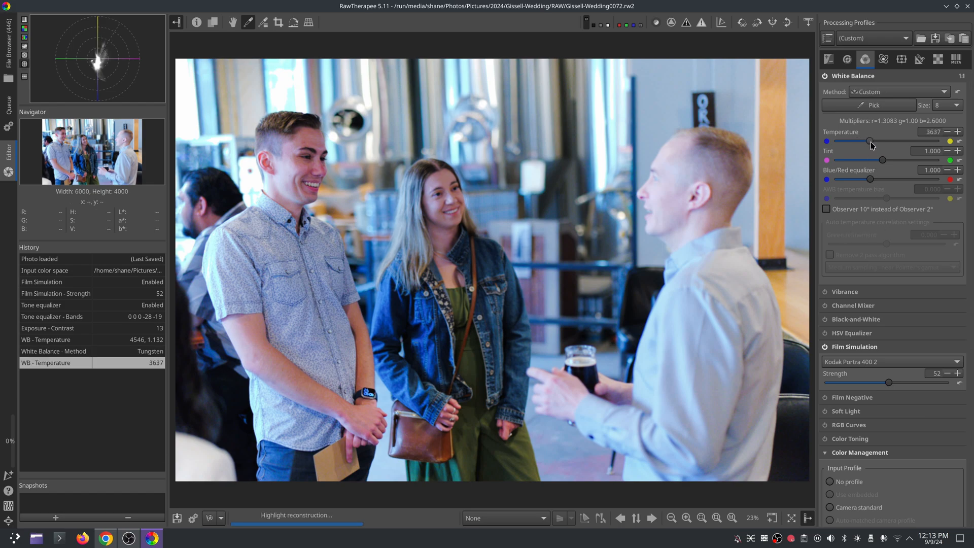
left_click_drag(869, 141, 879, 141)
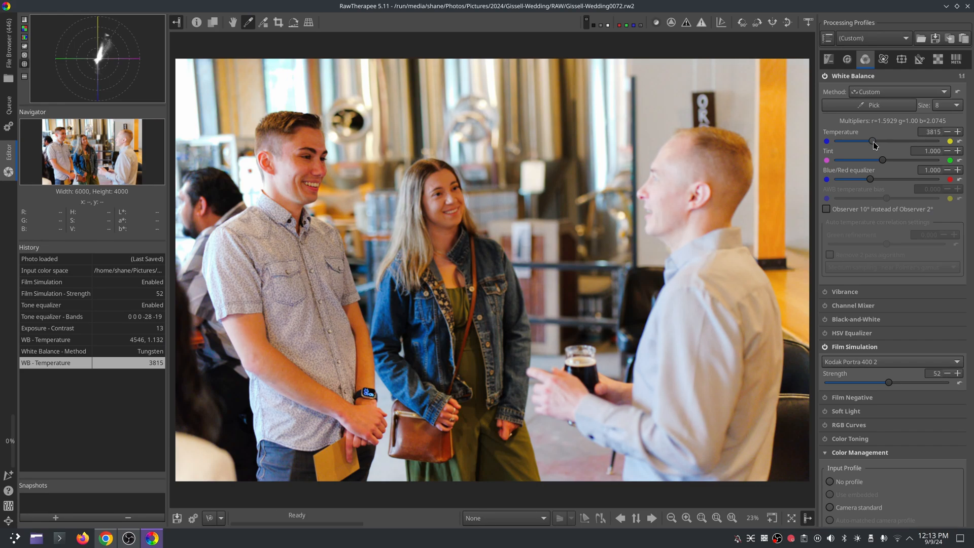
left_click_drag(876, 141, 870, 141)
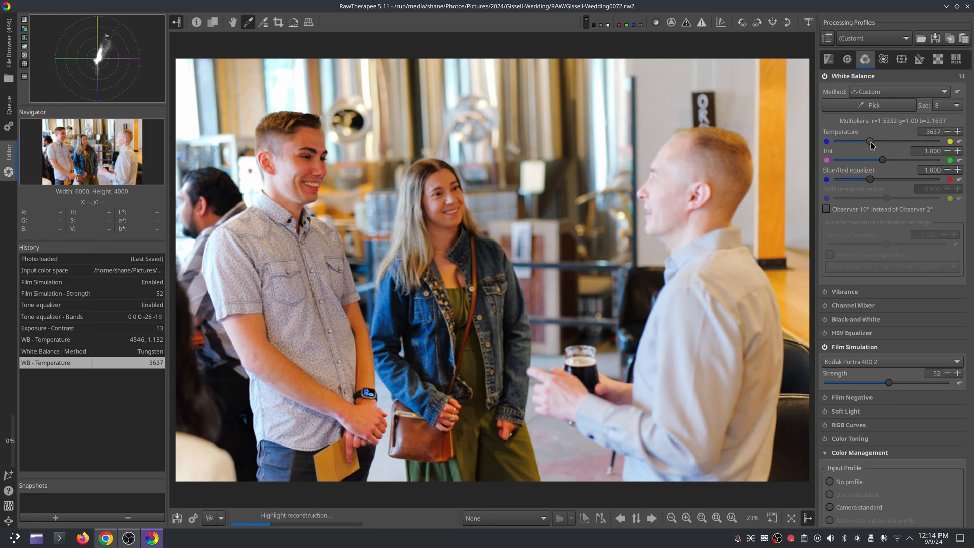
mouse_move(673, 212)
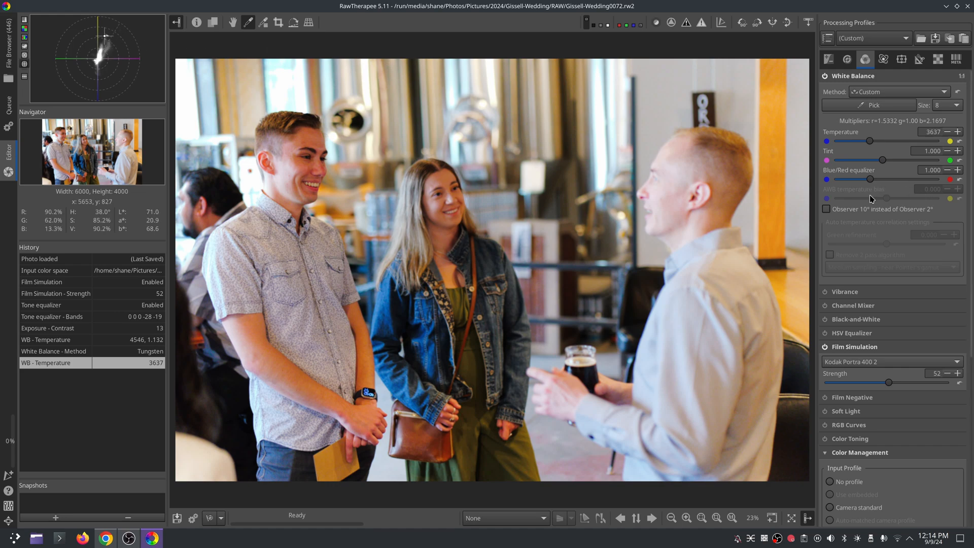
left_click_drag(869, 141, 868, 141)
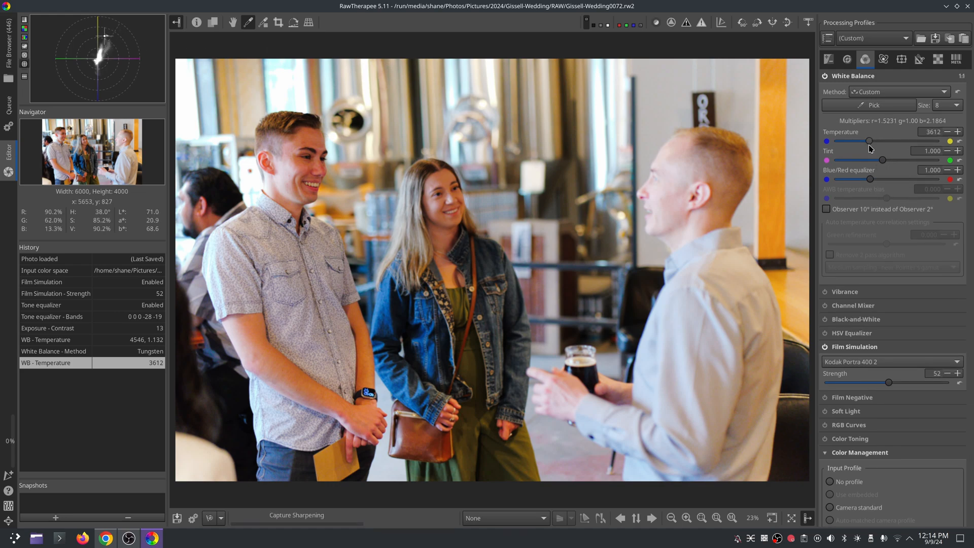
left_click_drag(868, 141, 871, 141)
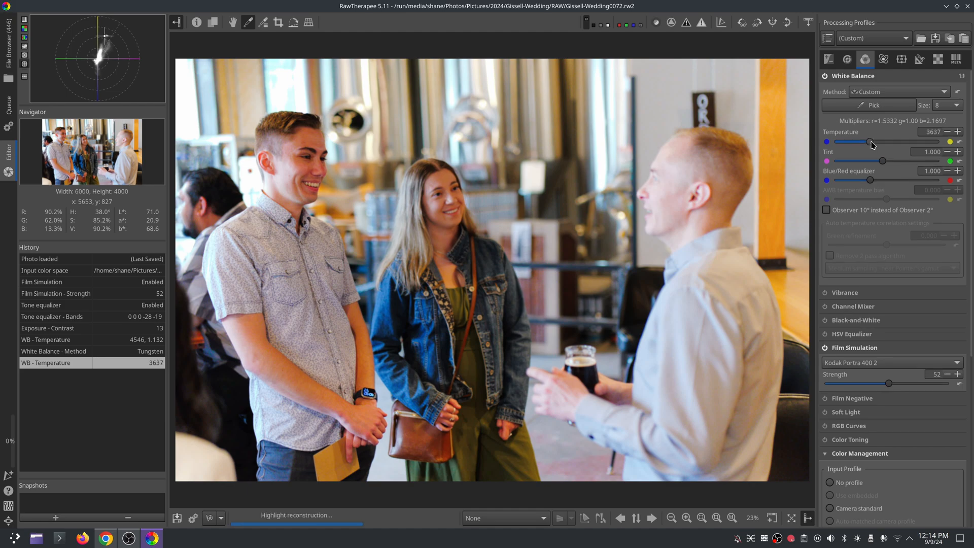
left_click_drag(870, 141, 865, 142)
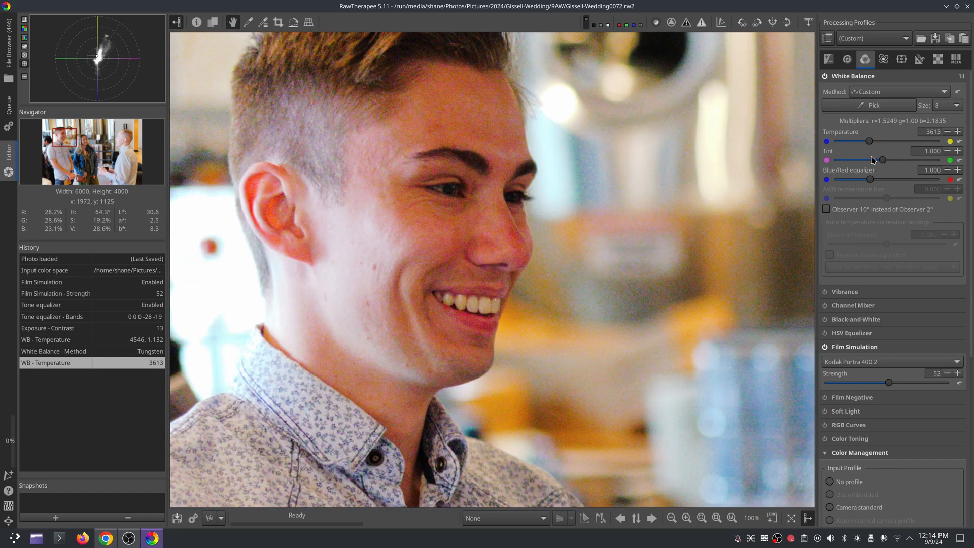
left_click(846, 58)
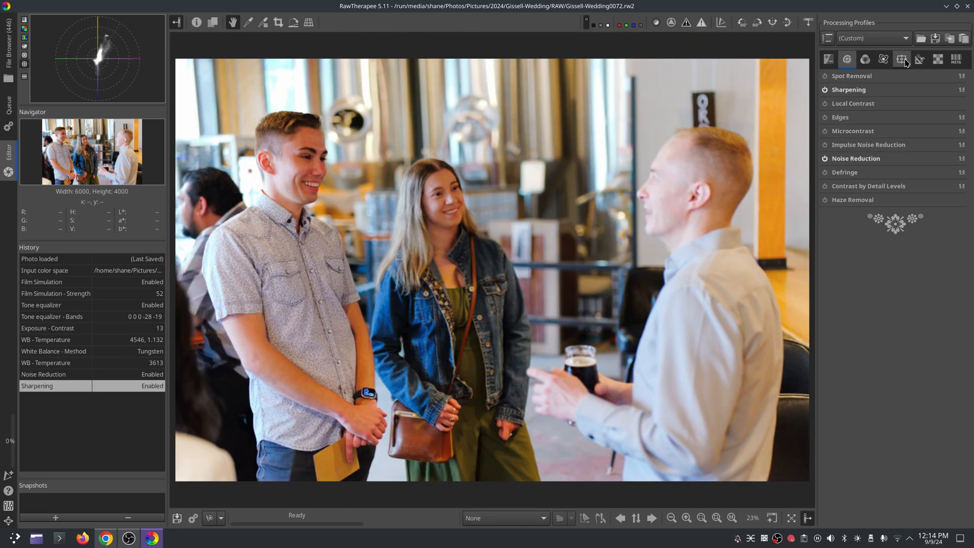
Step: Switch to Selective Editing and scroll the thumbnails toward Gissell-Wedding0014.rw2
left_click(901, 59)
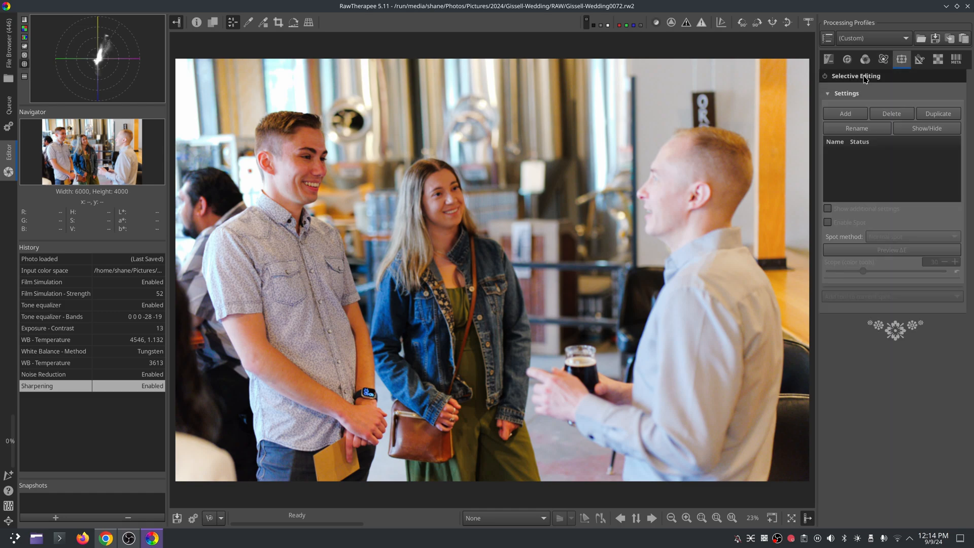
mouse_move(582, 242)
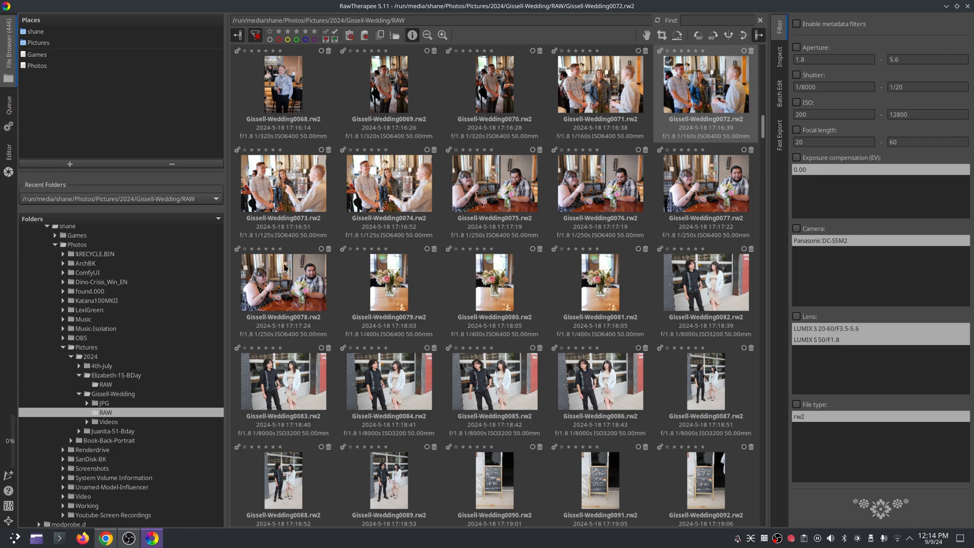
scroll("down", 3)
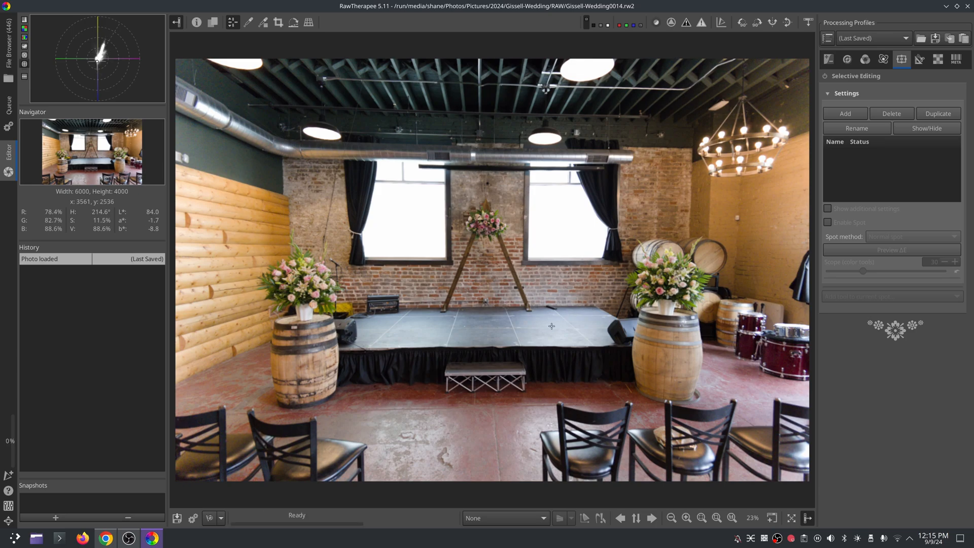
mouse_move(854, 144)
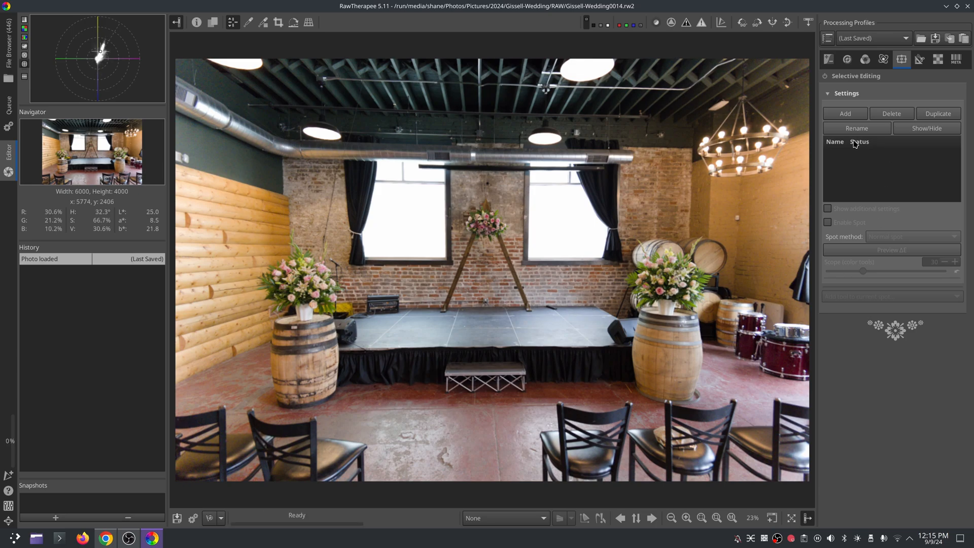
Step: Add a new elliptical local adjustment spot
left_click(844, 113)
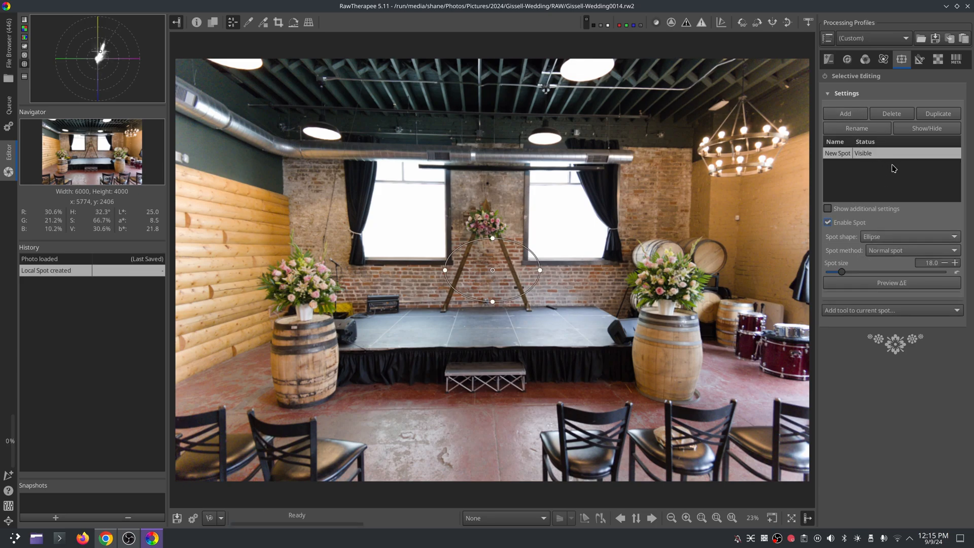
left_click(909, 236)
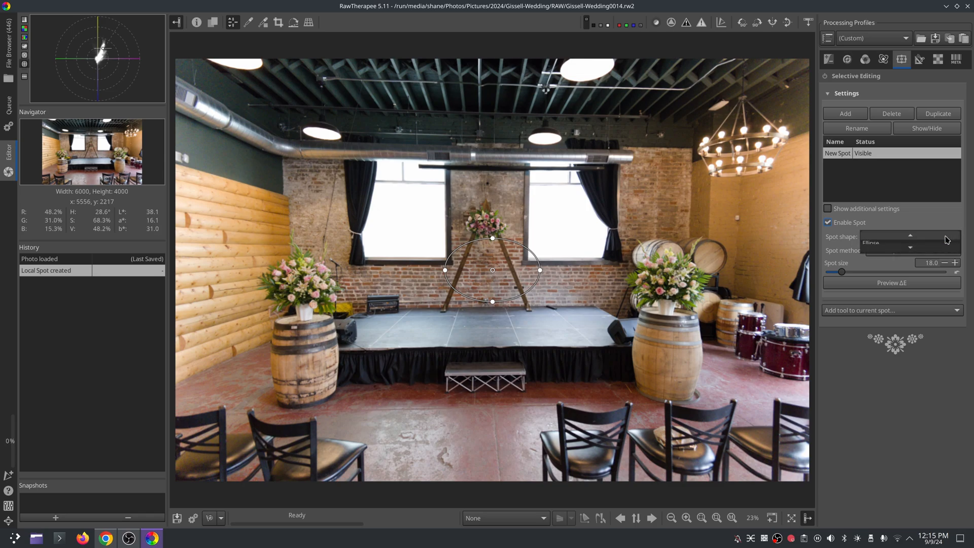
left_click(903, 240)
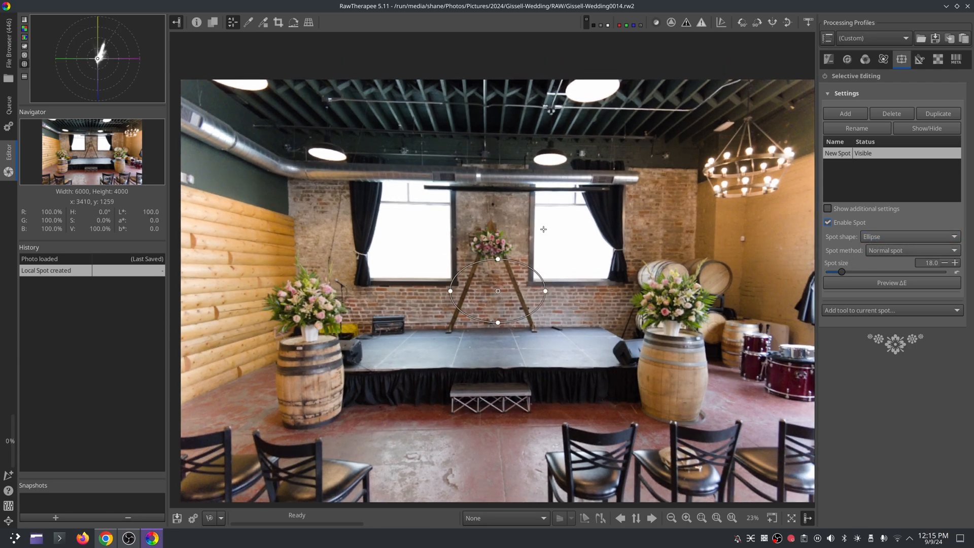
Step: Center the spot on the right barrel's flowers, enlarge it to 80.4, and show additional settings
left_click_drag(497, 291, 542, 272)
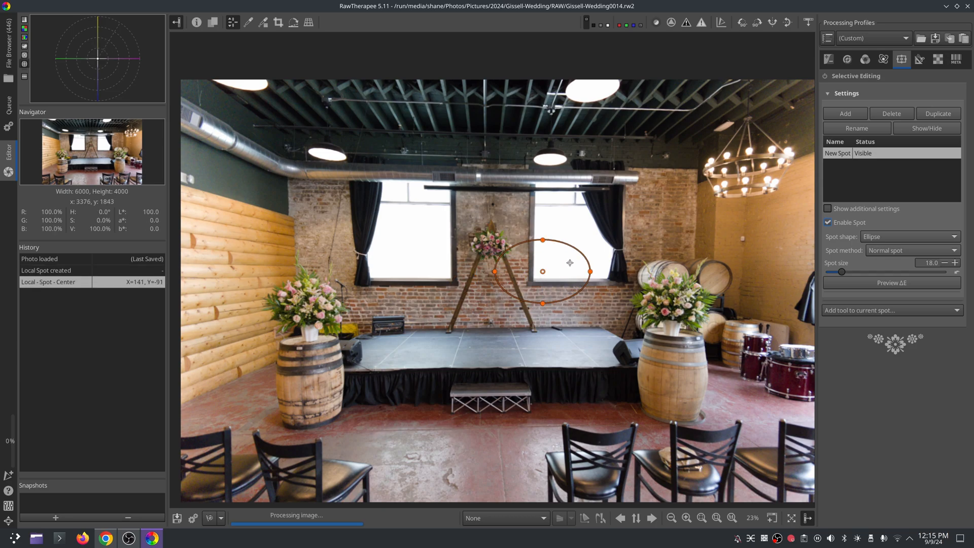
left_click_drag(568, 263, 681, 302)
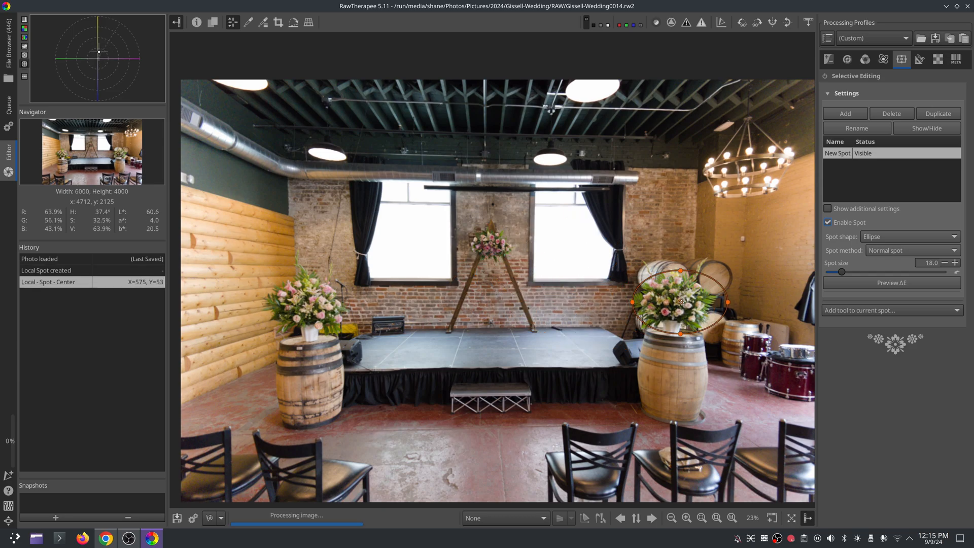
left_click_drag(681, 303, 679, 302)
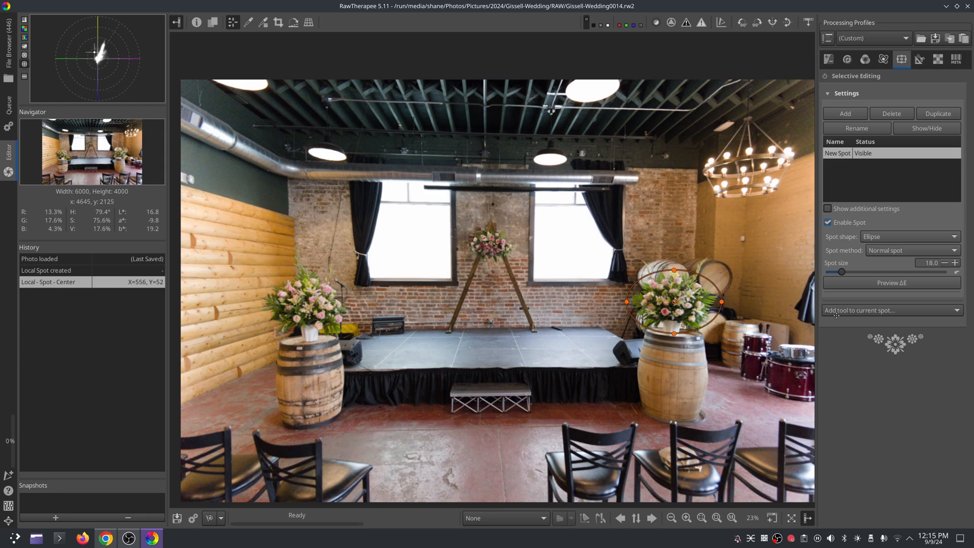
left_click_drag(842, 271, 889, 272)
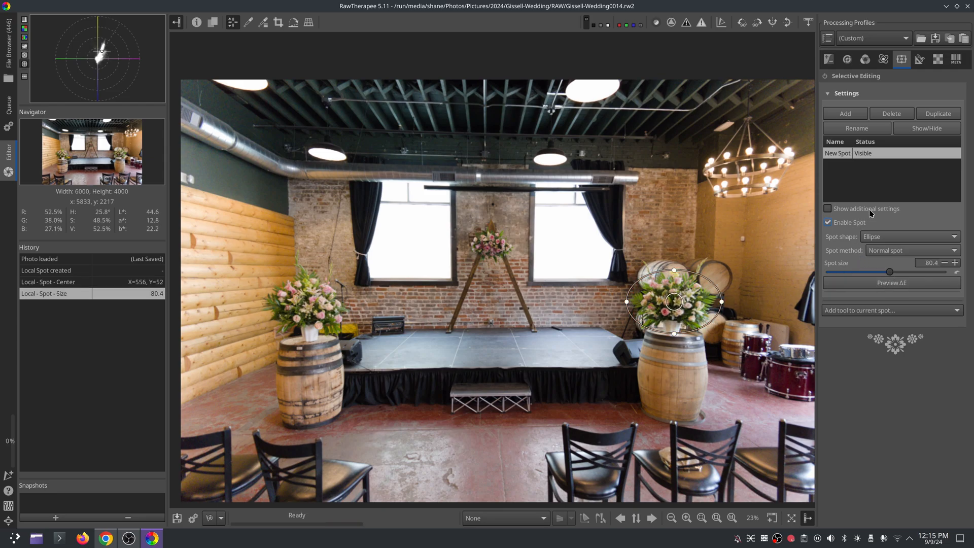
left_click(827, 208)
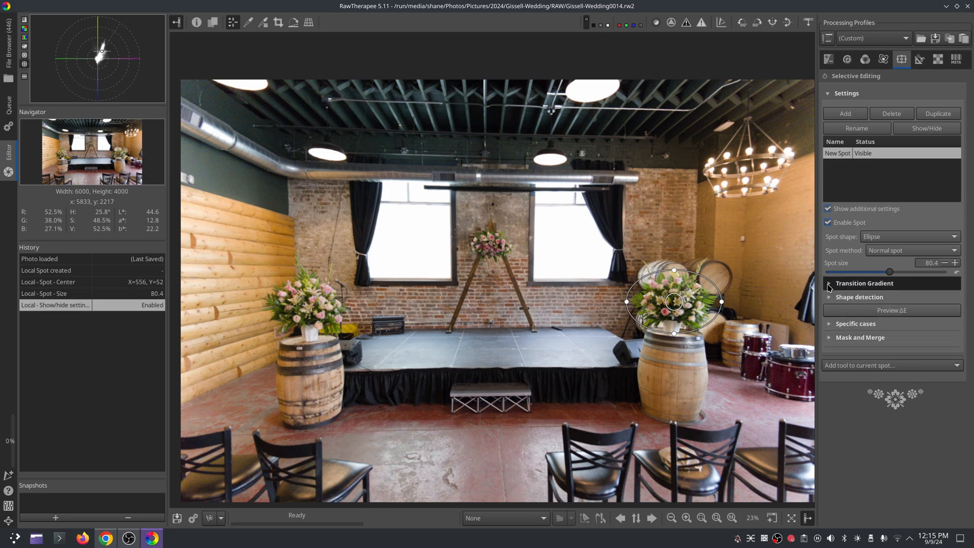
Step: Expand the spot's transition gradient settings to set the gradient value to 59.1
left_click(829, 283)
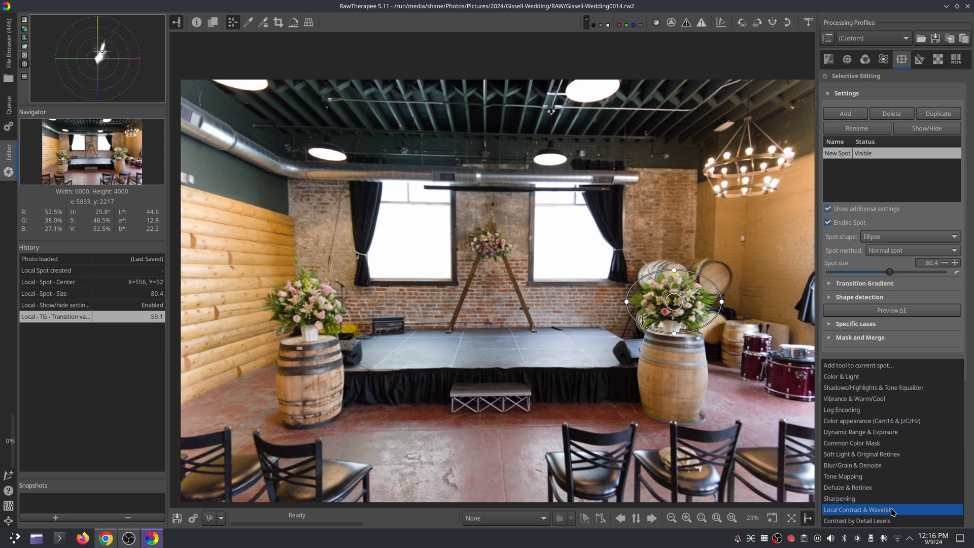
mouse_move(857, 398)
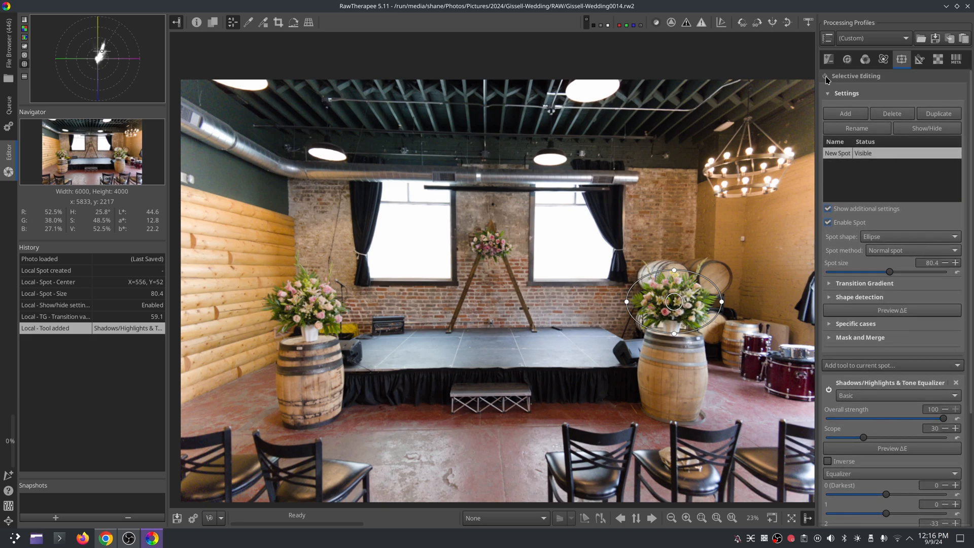
Step: Enable selective editing and set equalizer bands 0–5 to -3, -61, -37, -3, -22, -13
left_click(825, 75)
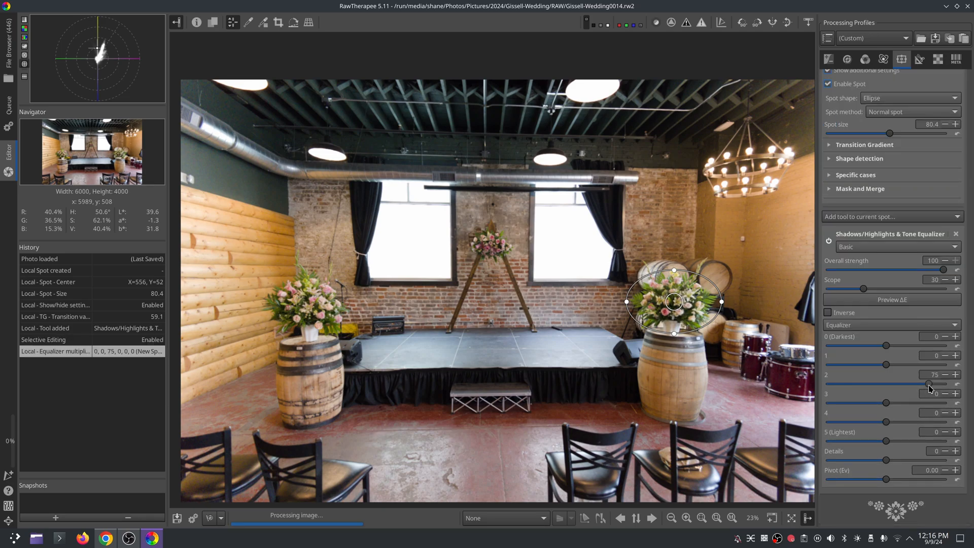
left_click_drag(925, 383, 865, 383)
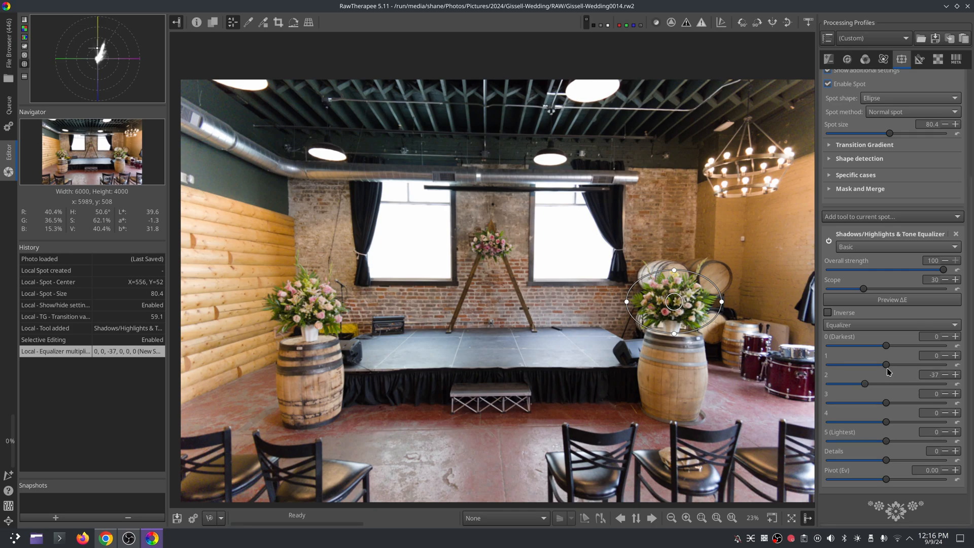
left_click_drag(887, 364, 851, 365)
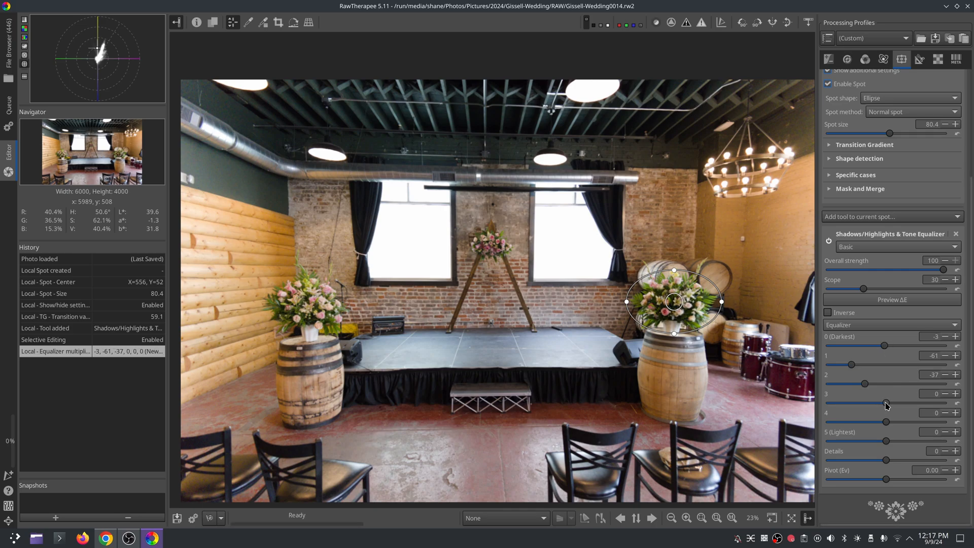
left_click_drag(886, 402, 860, 402)
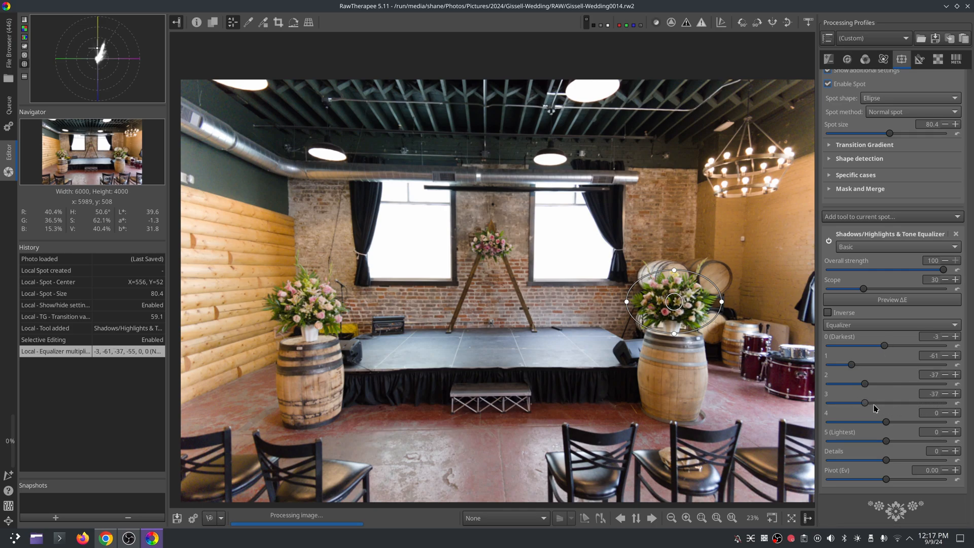
left_click_drag(869, 402, 889, 402)
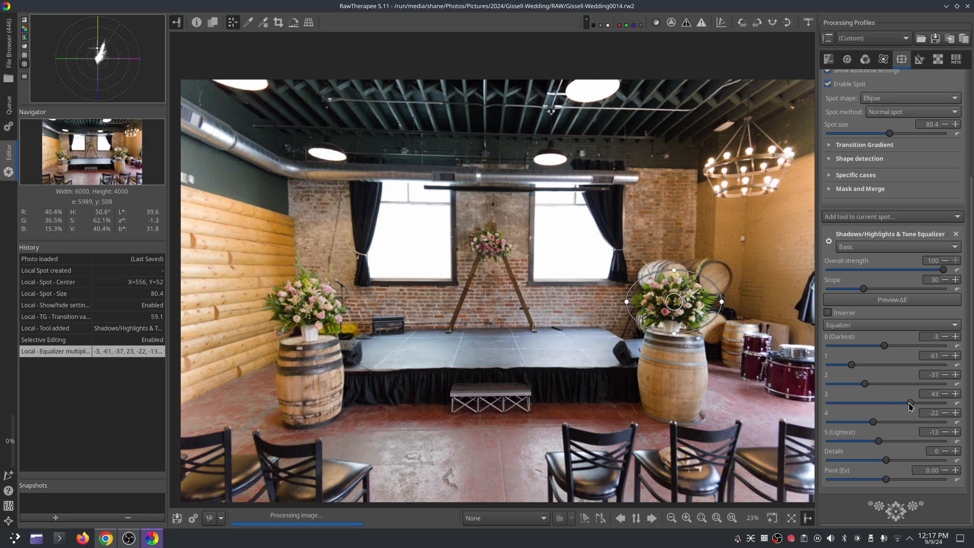
left_click_drag(907, 403, 883, 404)
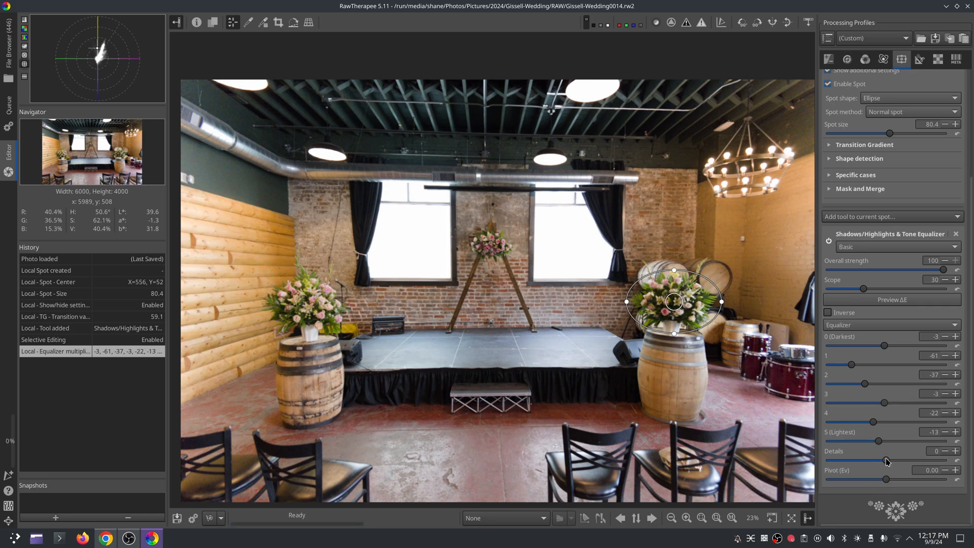
Step: Set the tone equalizer Details to 3 and Pivot to -3.25
left_click_drag(887, 461, 925, 462)
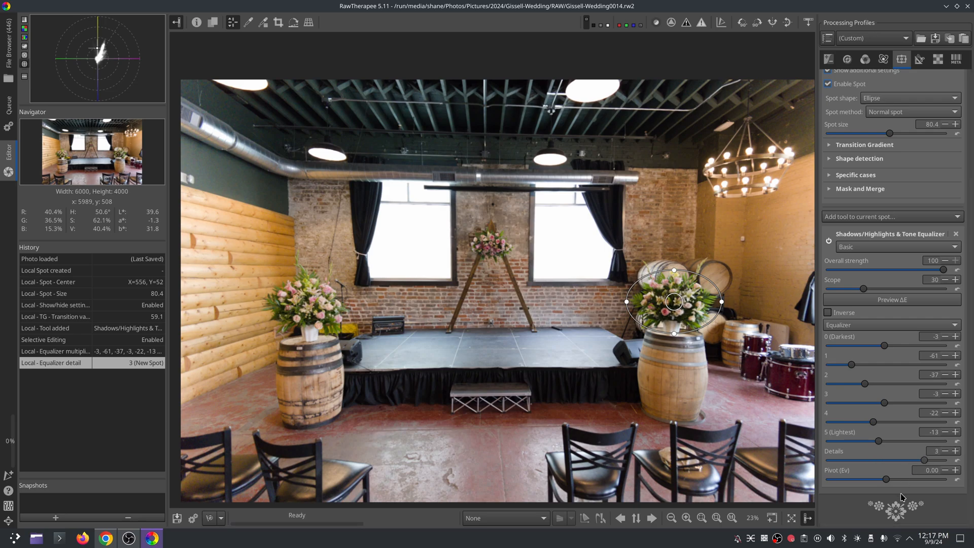
left_click_drag(887, 478, 944, 479)
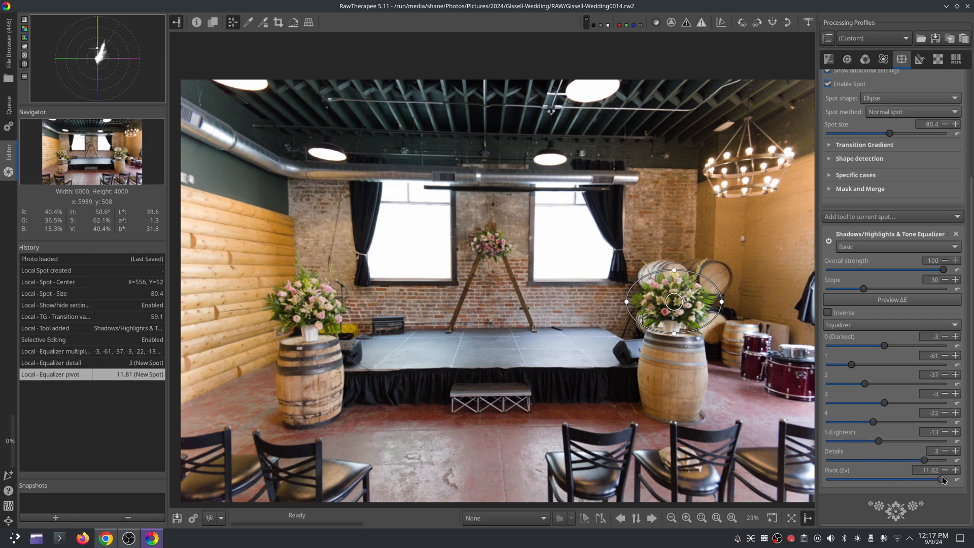
left_click_drag(925, 478, 870, 479)
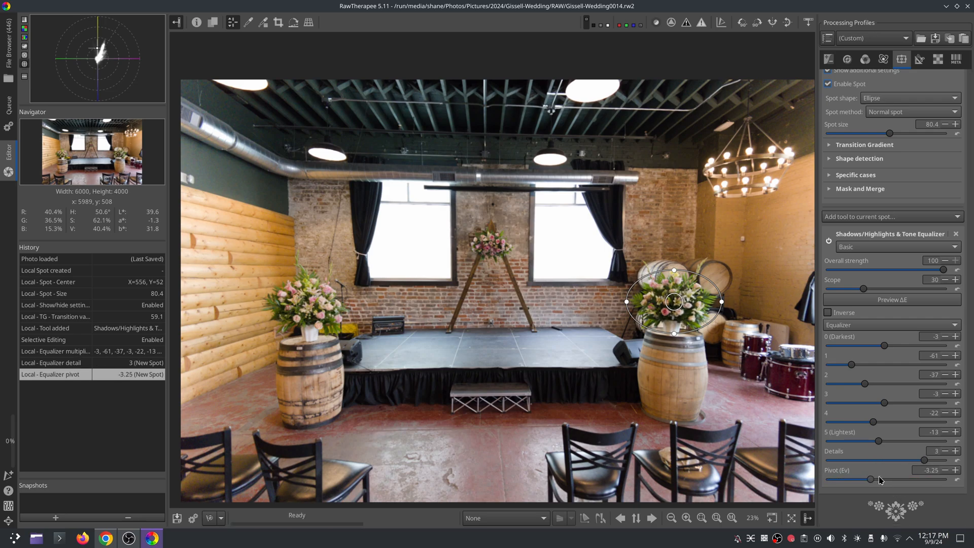
left_click_drag(880, 479, 871, 479)
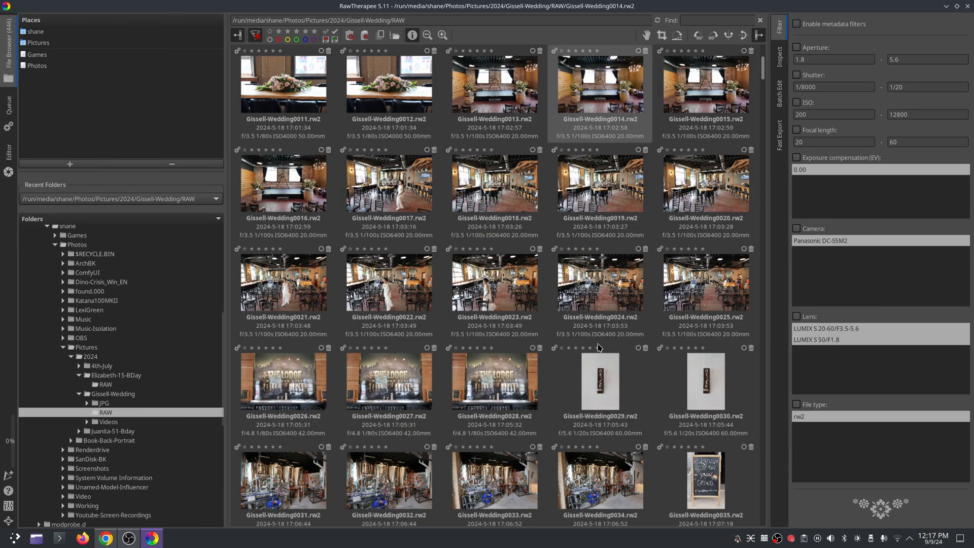
Step: Scroll the thumbnails and open Gissell-Wedding0067.rw2 in the Editor
scroll("down", 3)
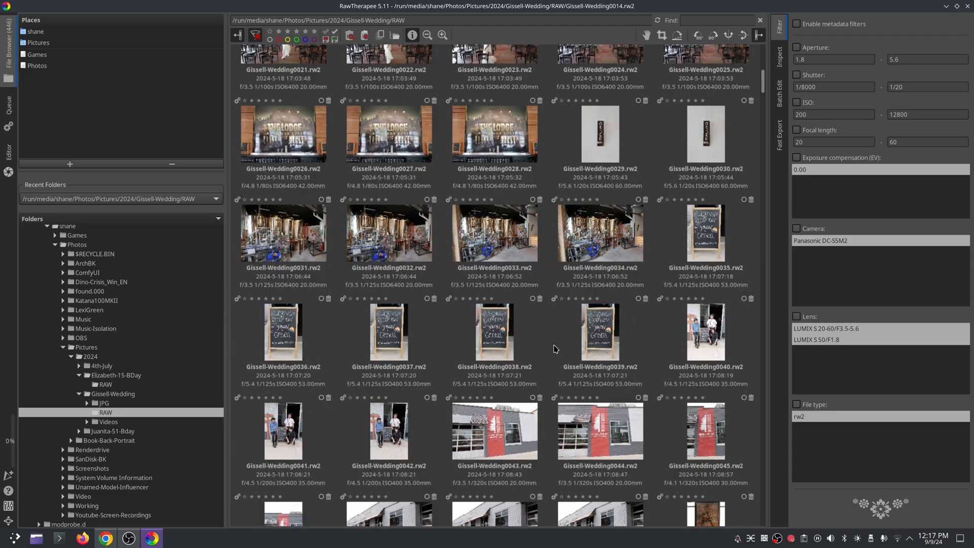
scroll("down", 3)
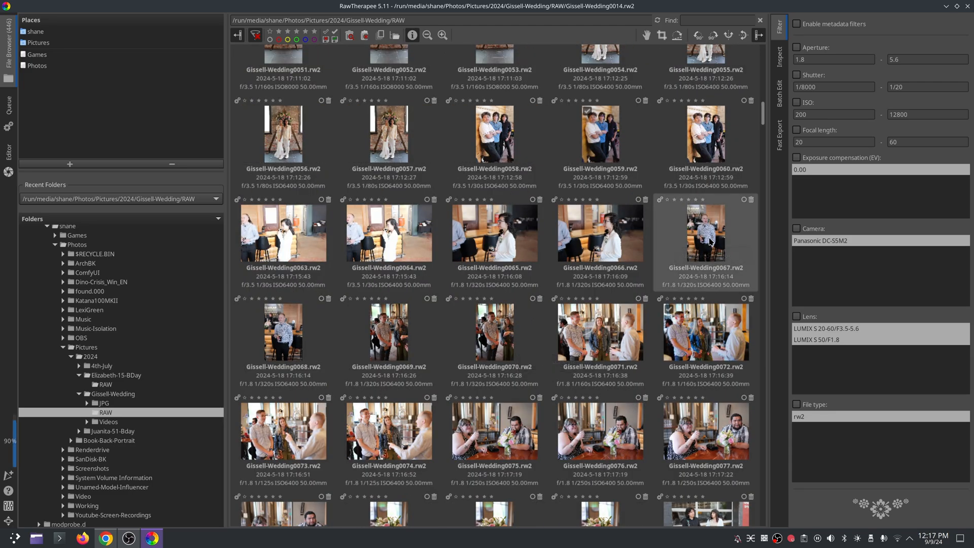
double_click(705, 233)
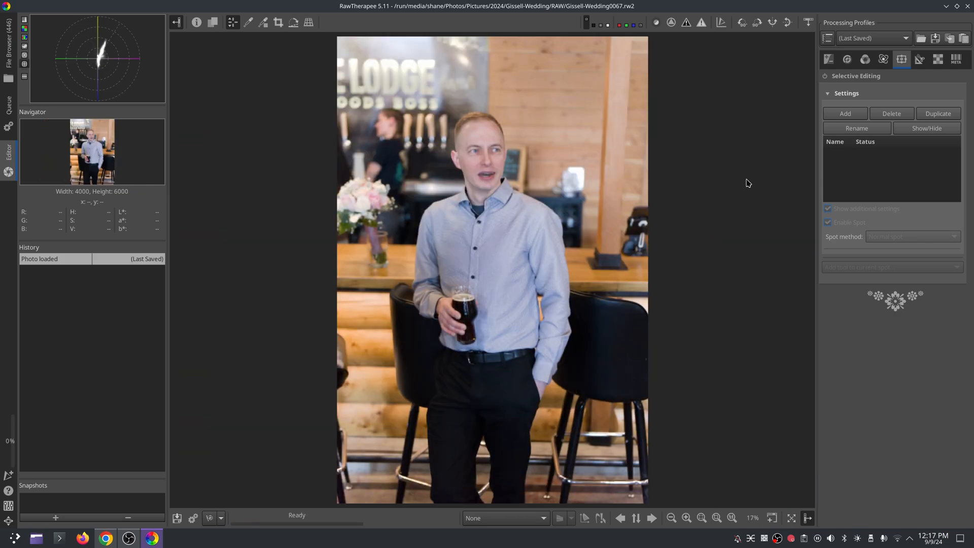
Step: Apply the Kodak Portra 400 2 film simulation on the Color tab at strength 70
left_click(864, 59)
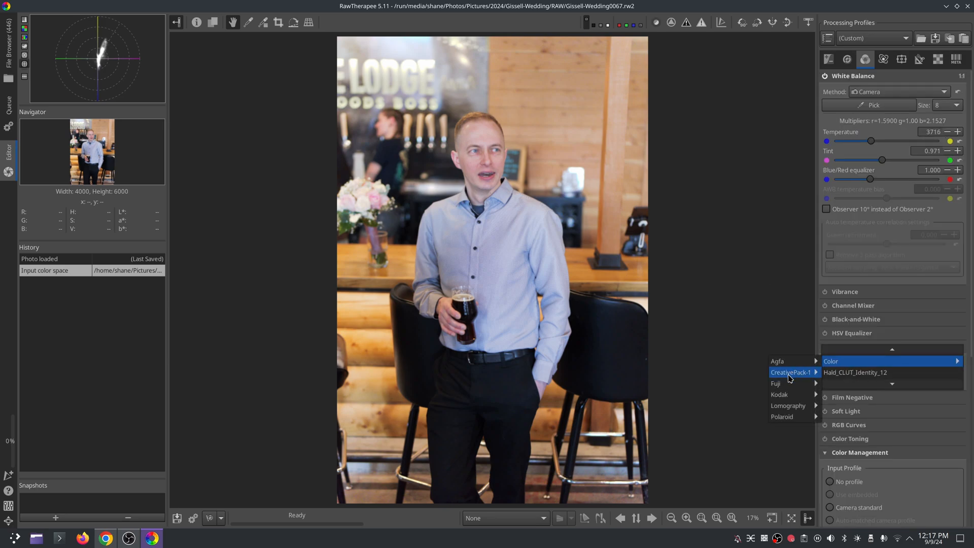
mouse_move(779, 394)
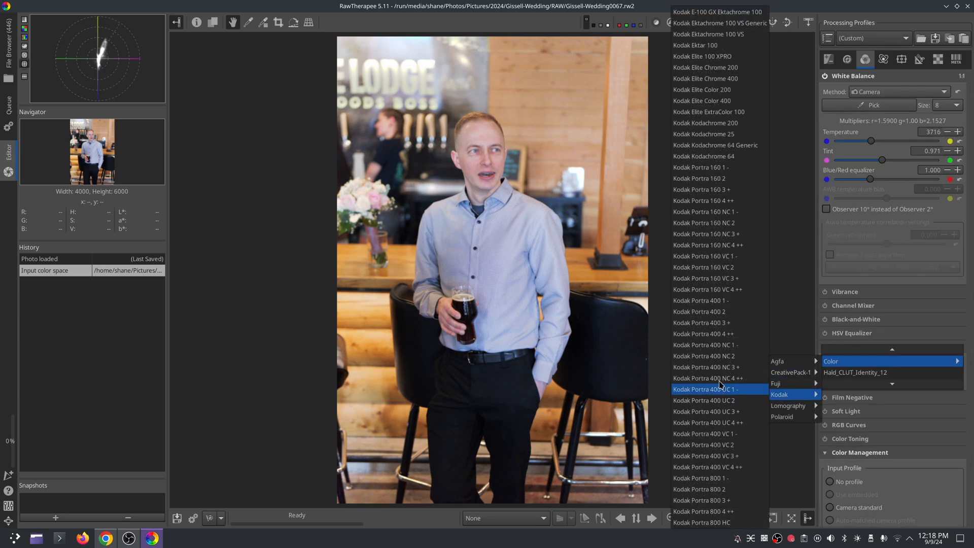
left_click(698, 311)
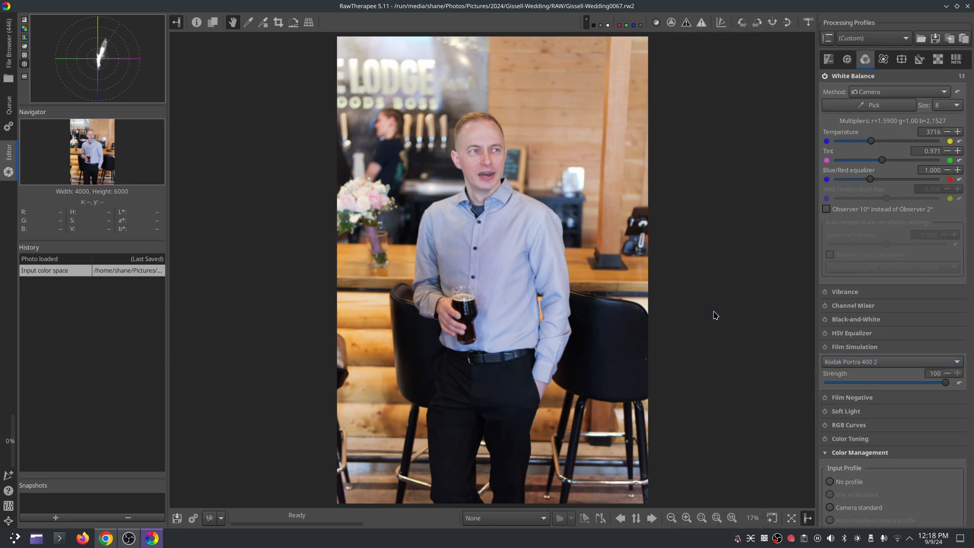
left_click_drag(962, 382, 903, 381)
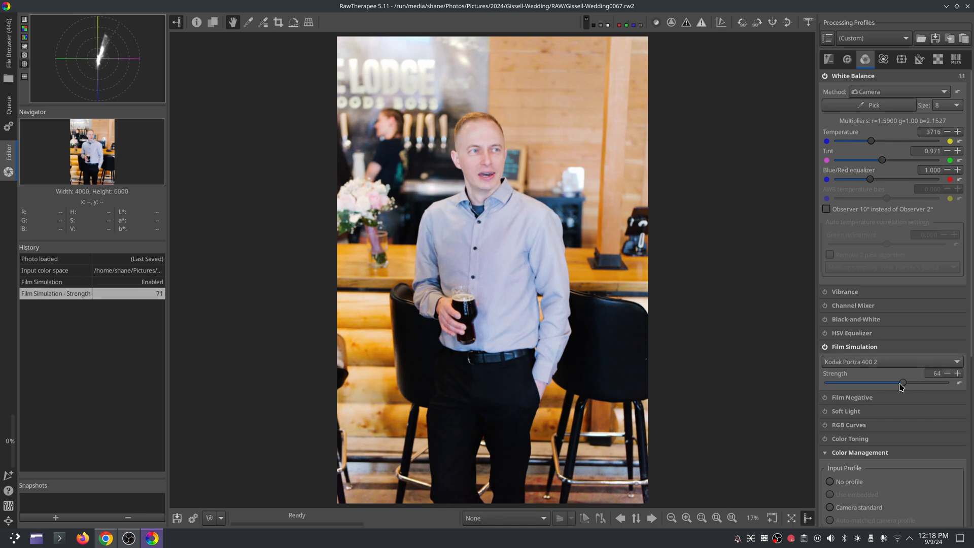
left_click_drag(902, 382, 910, 382)
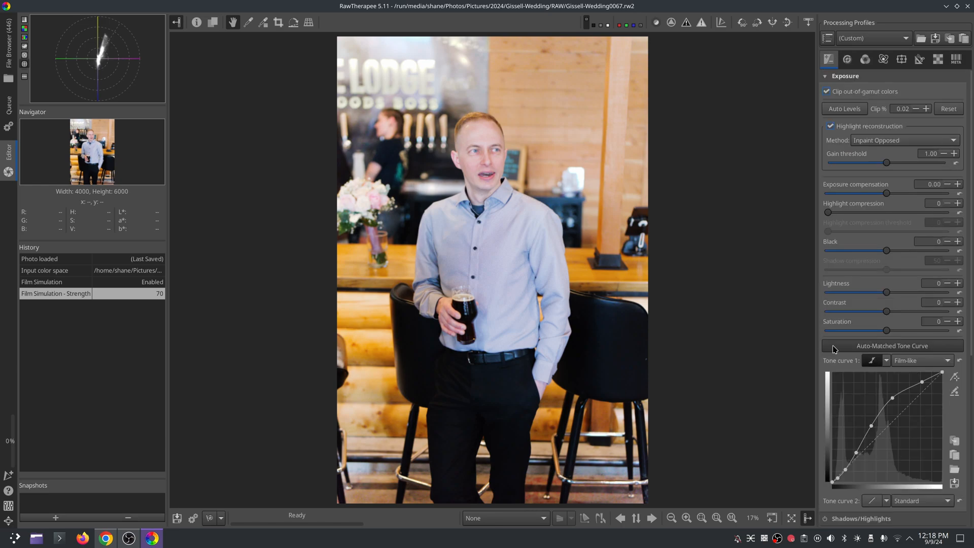
mouse_move(800, 305)
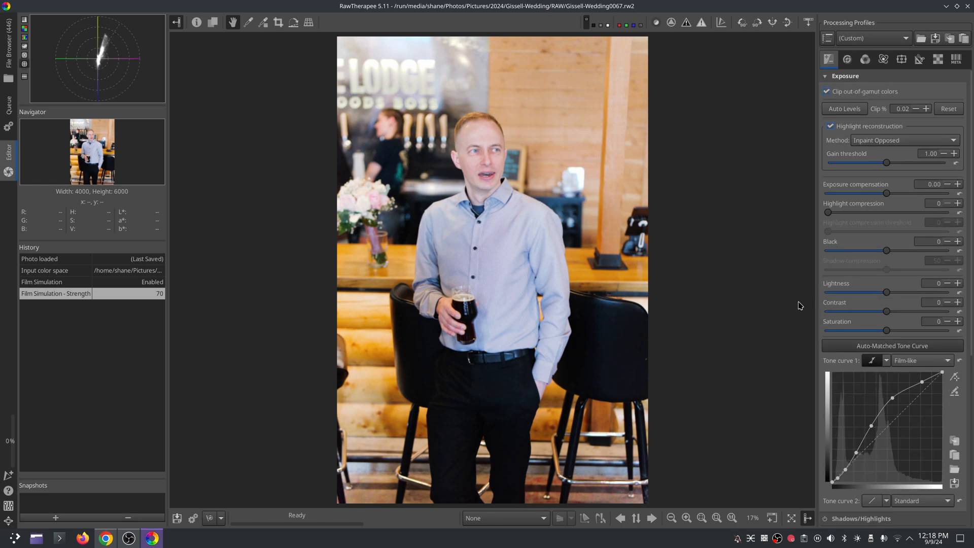
Step: Create a new selective editing spot, trying a rectangle shape before returning to ellipse
left_click(901, 59)
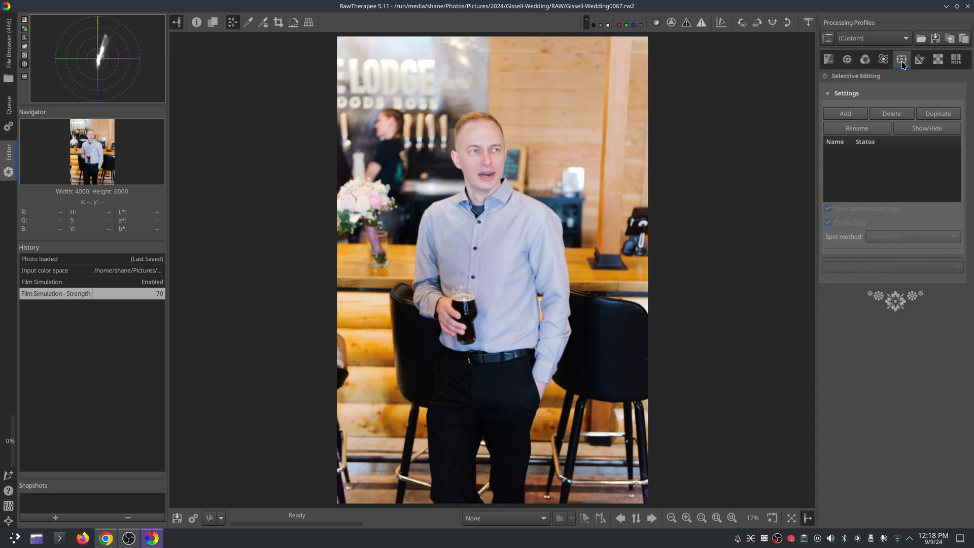
left_click(844, 113)
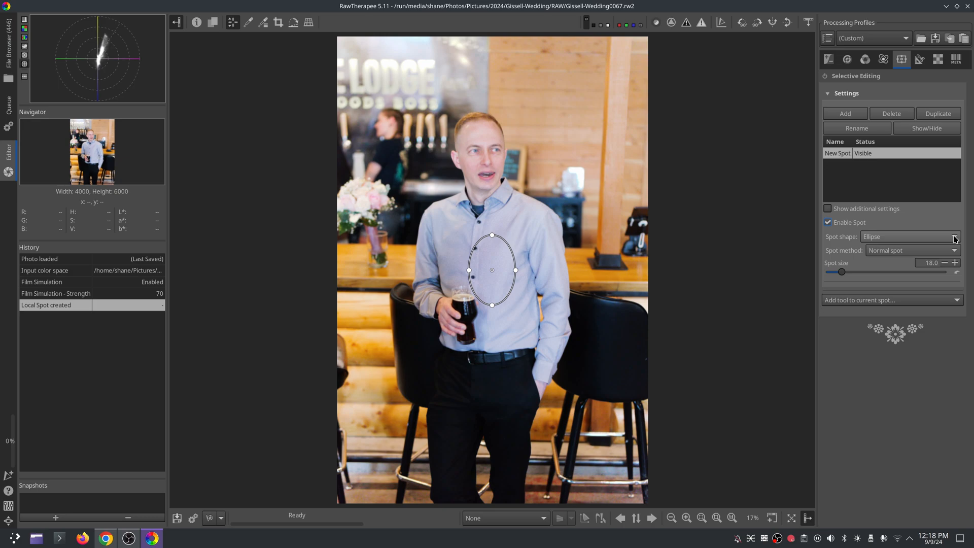
left_click(908, 236)
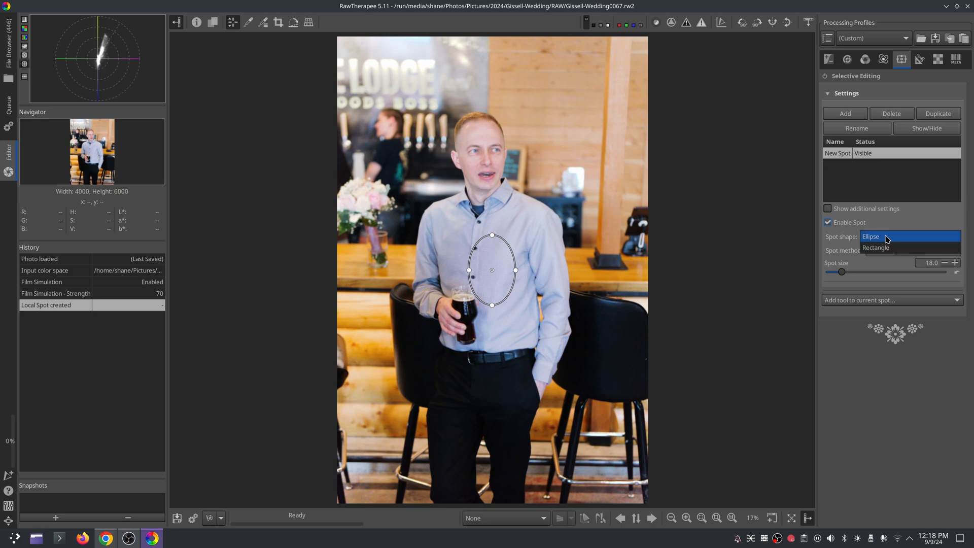
left_click(870, 236)
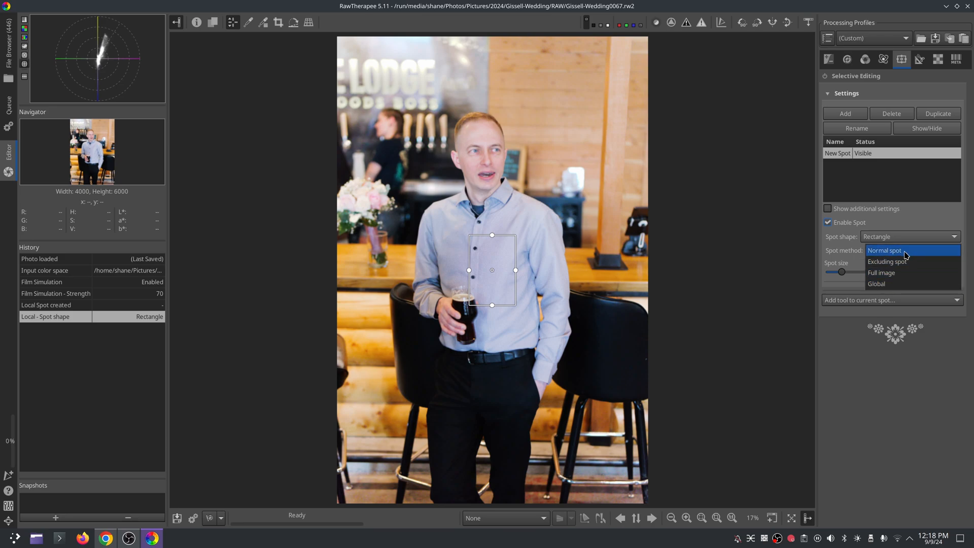
left_click(884, 250)
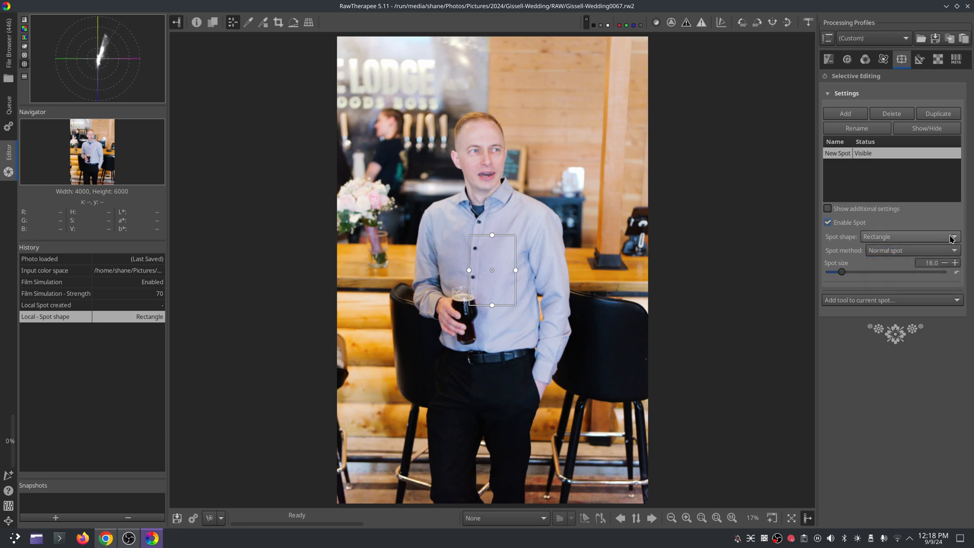
left_click(952, 237)
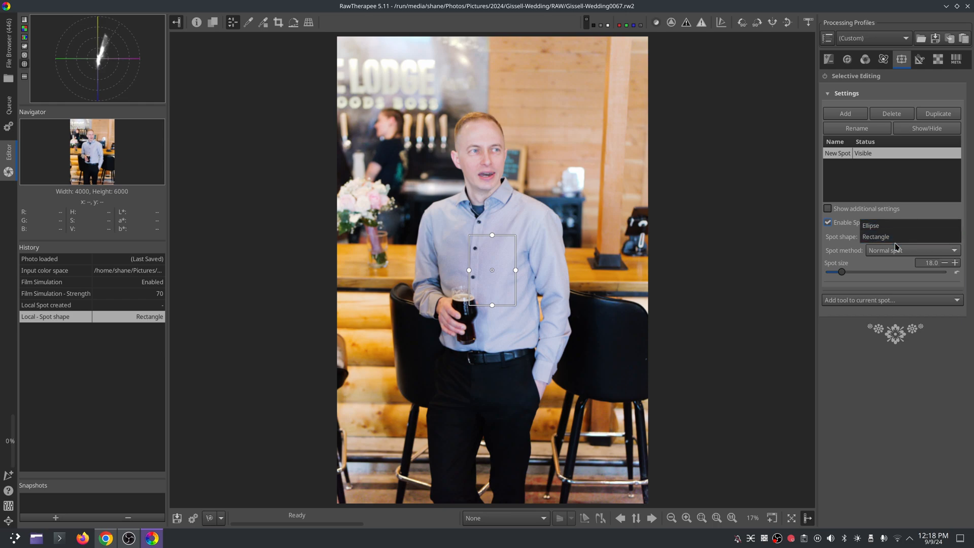
left_click(870, 224)
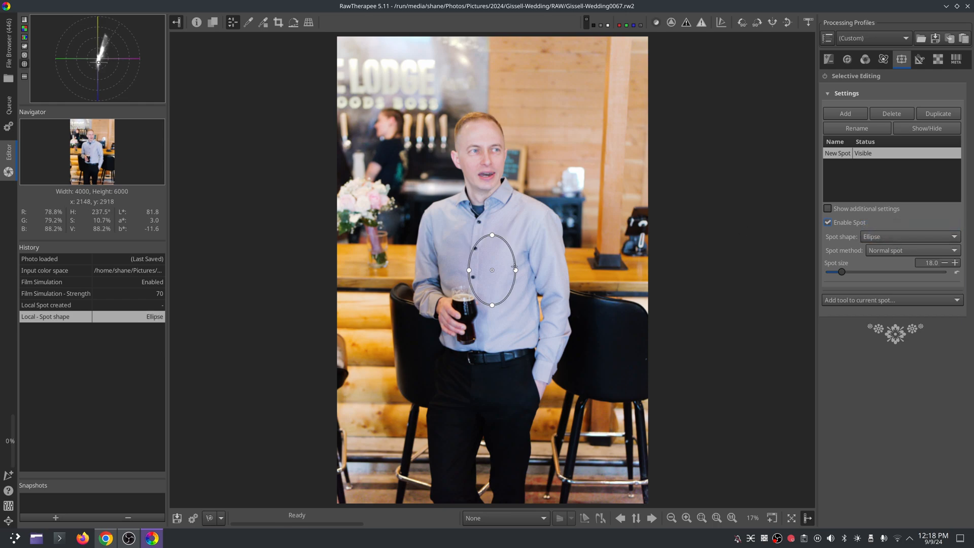
Step: Move the spot over the man's face and set its size to 110.2
left_click_drag(492, 270, 484, 166)
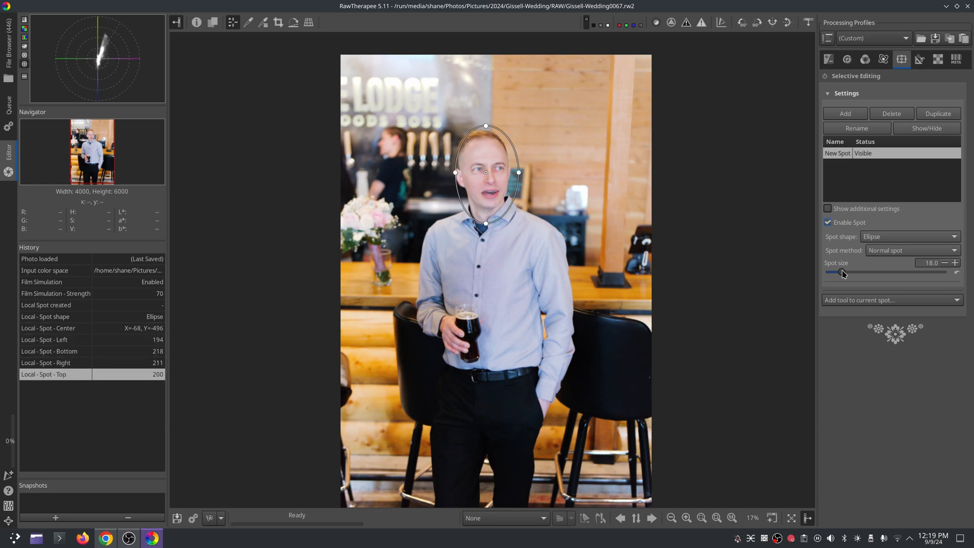
left_click_drag(842, 272, 904, 271)
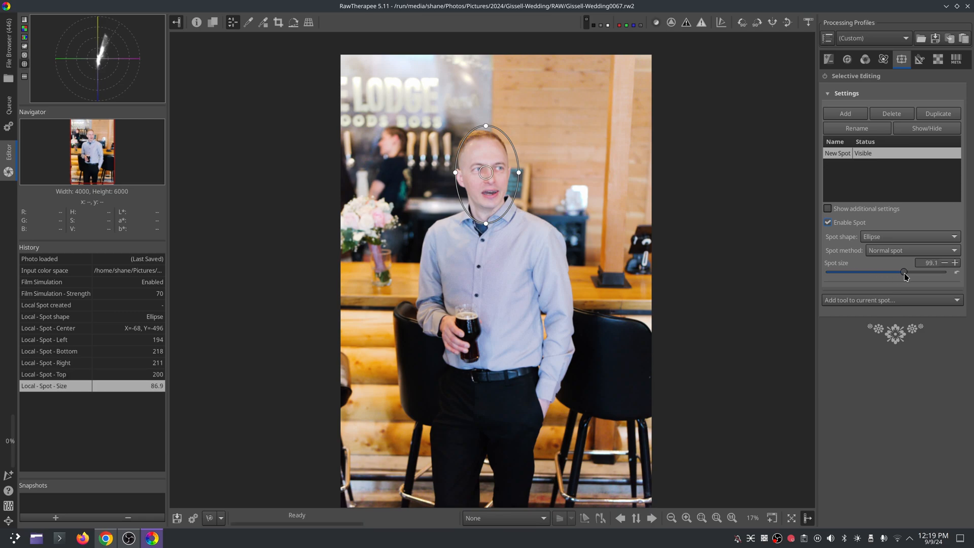
left_click(910, 249)
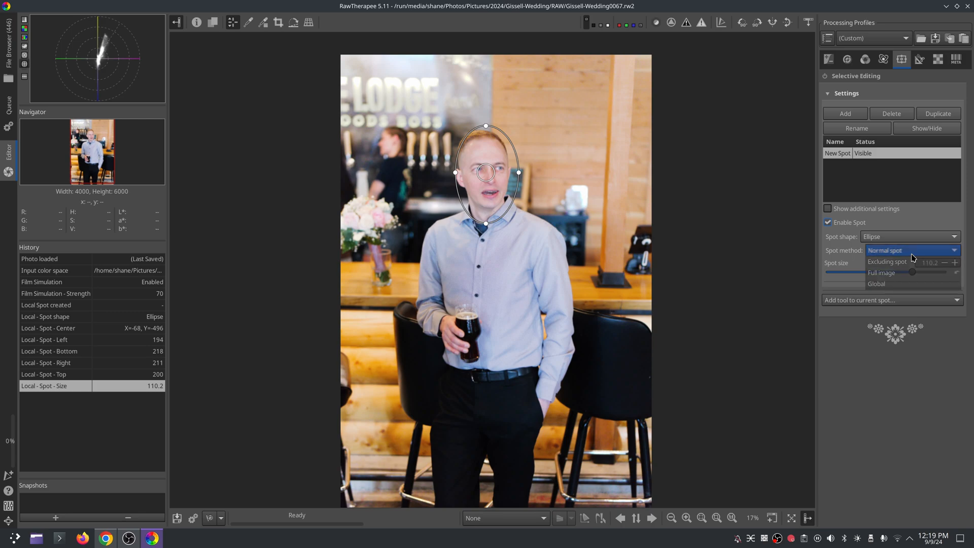
left_click(884, 250)
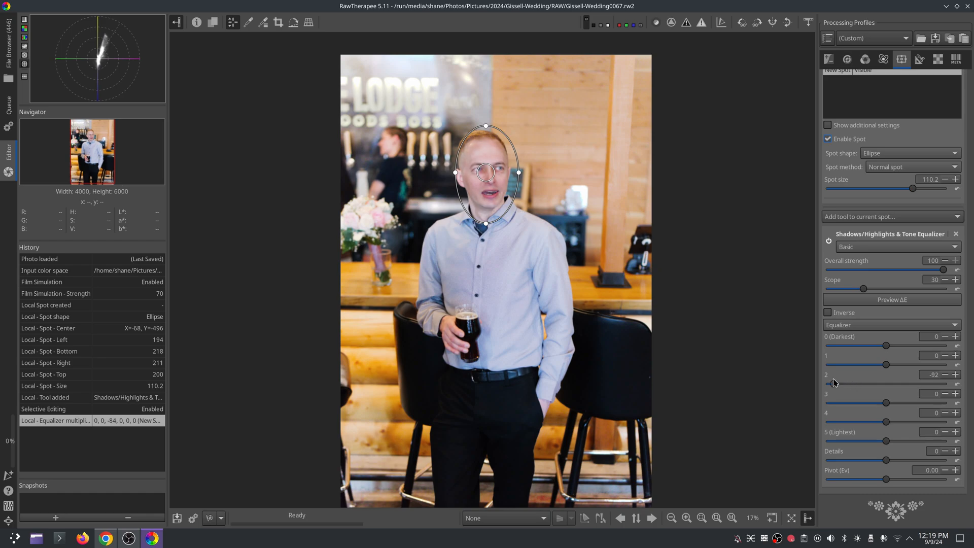
Step: Set the face spot's tone equalizer bands: band 1 +18, band 2 -12, band 4 +15
left_click_drag(835, 384, 930, 384)
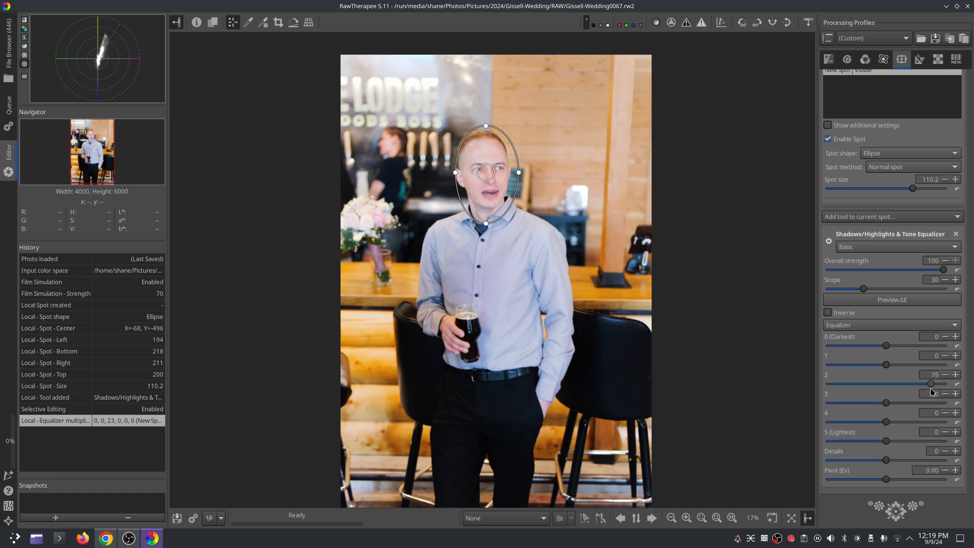
left_click_drag(929, 384, 925, 383)
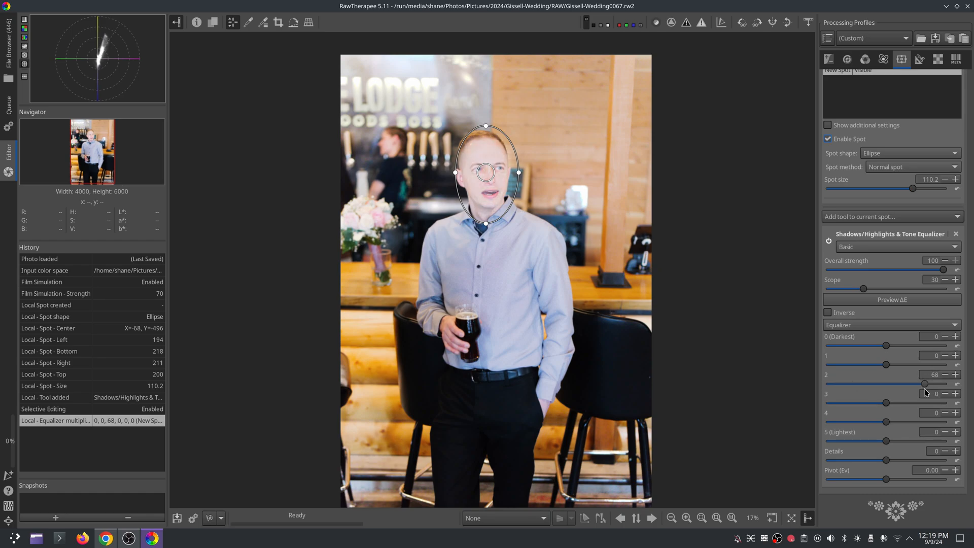
left_click_drag(925, 384, 944, 383)
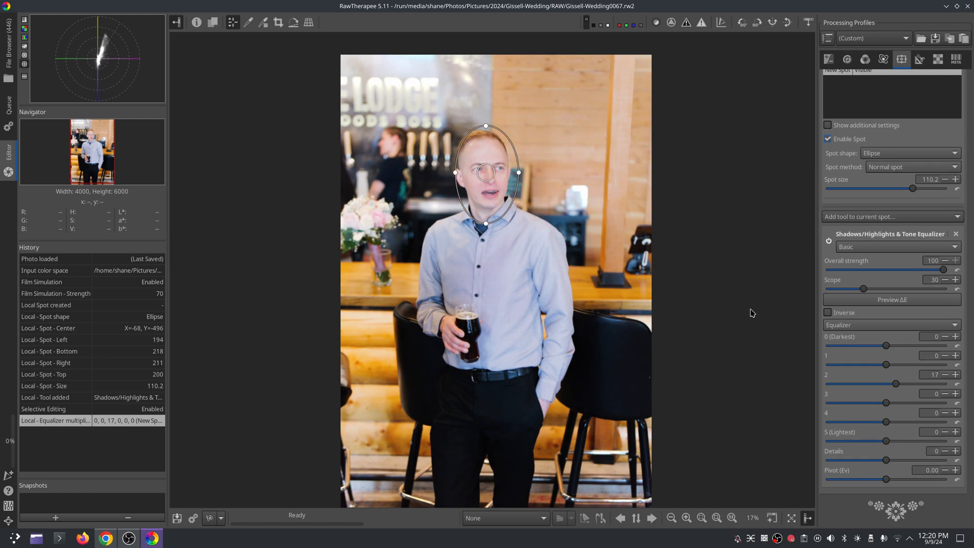
left_click_drag(896, 384, 885, 384)
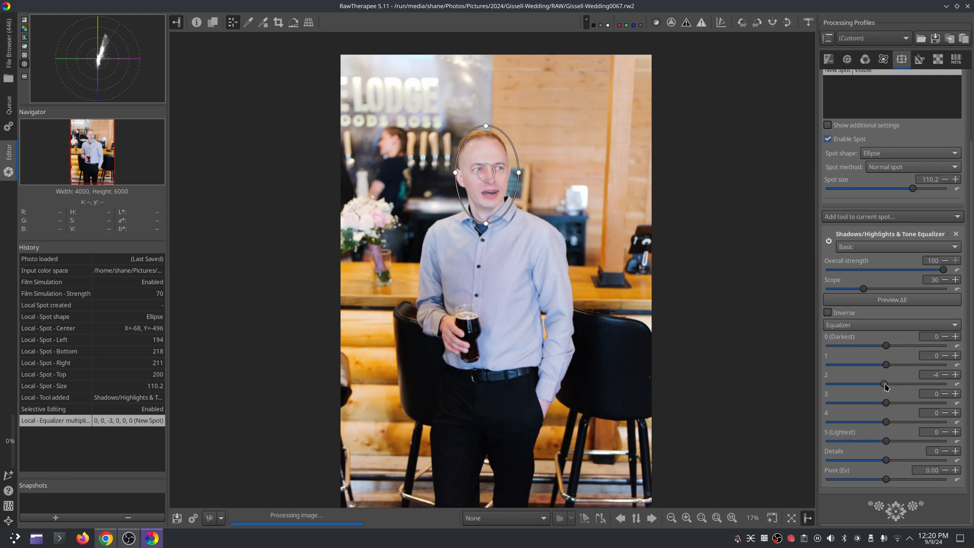
left_click_drag(885, 384, 879, 383)
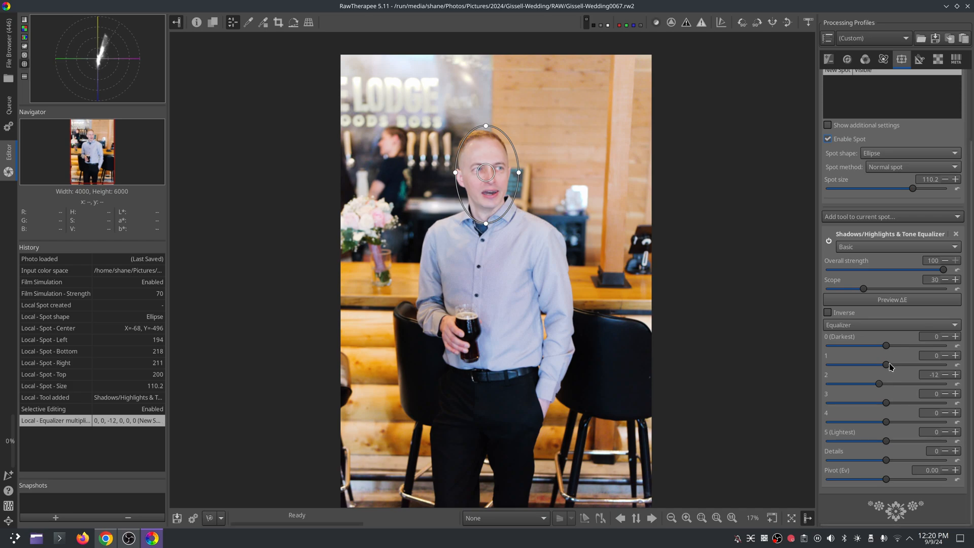
left_click_drag(885, 366, 896, 365)
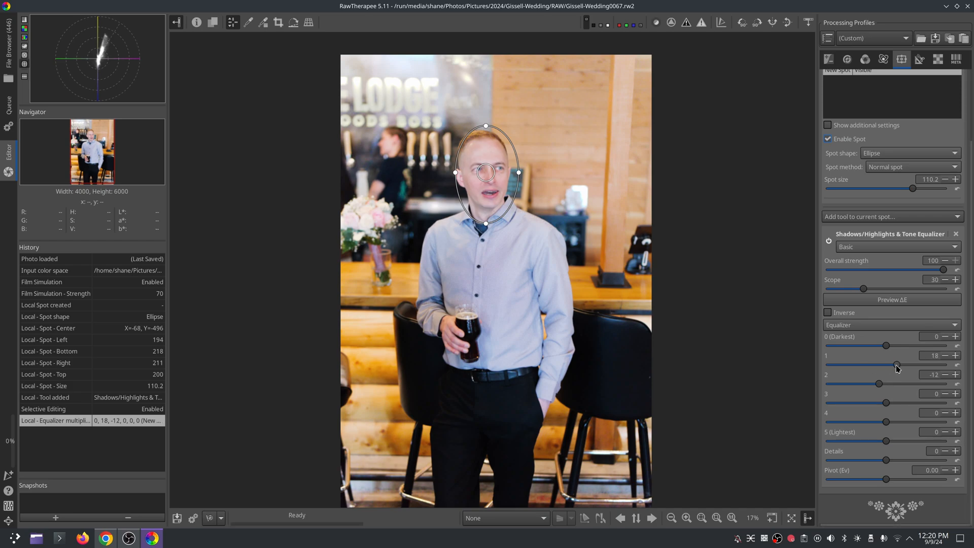
left_click_drag(885, 422, 918, 422)
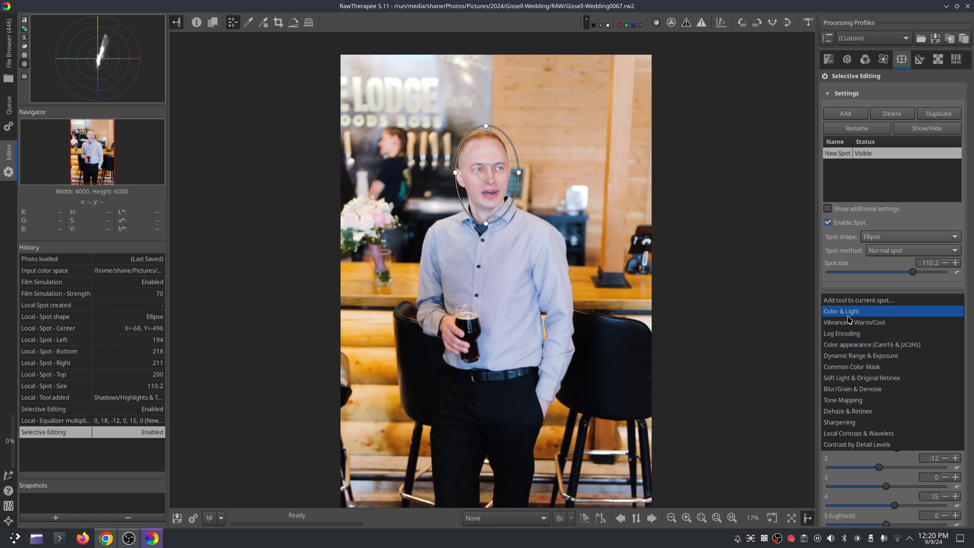
Step: Add Color & Light to the face spot and shift its colour correction grid toward magenta
left_click(842, 311)
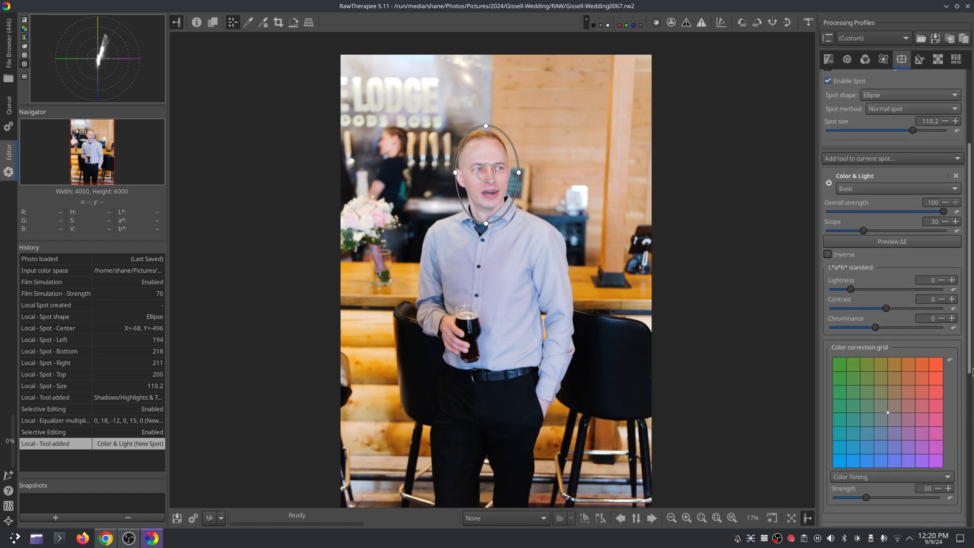
scroll("down", 3)
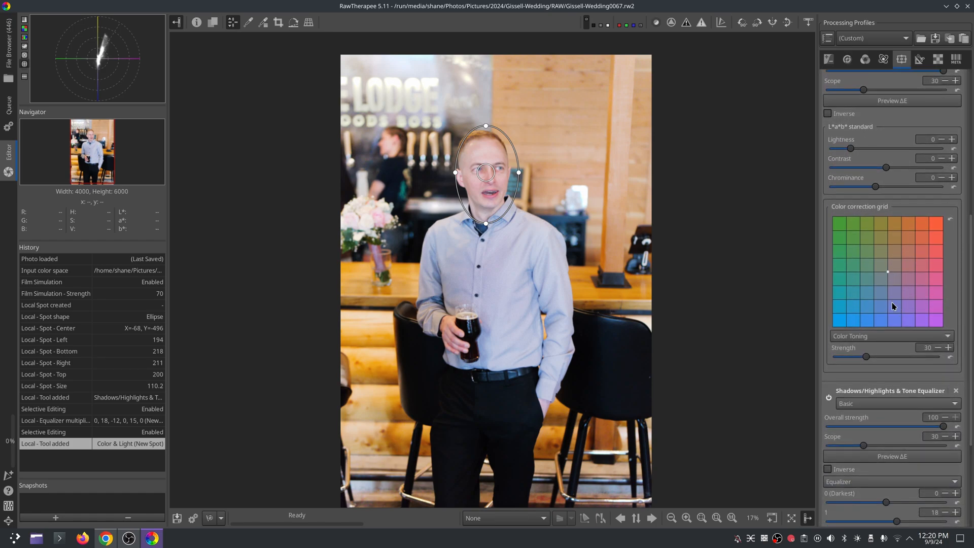
left_click_drag(888, 272, 924, 310)
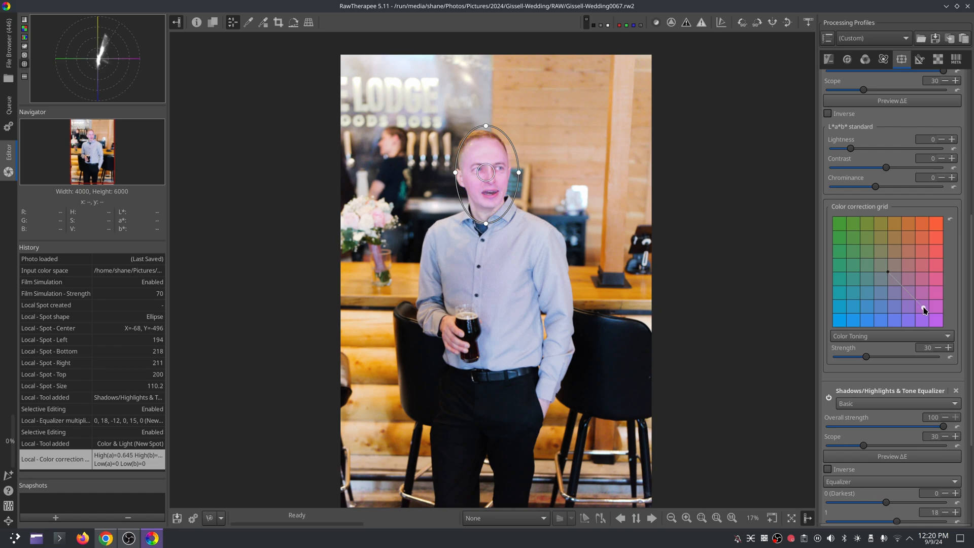
mouse_move(924, 309)
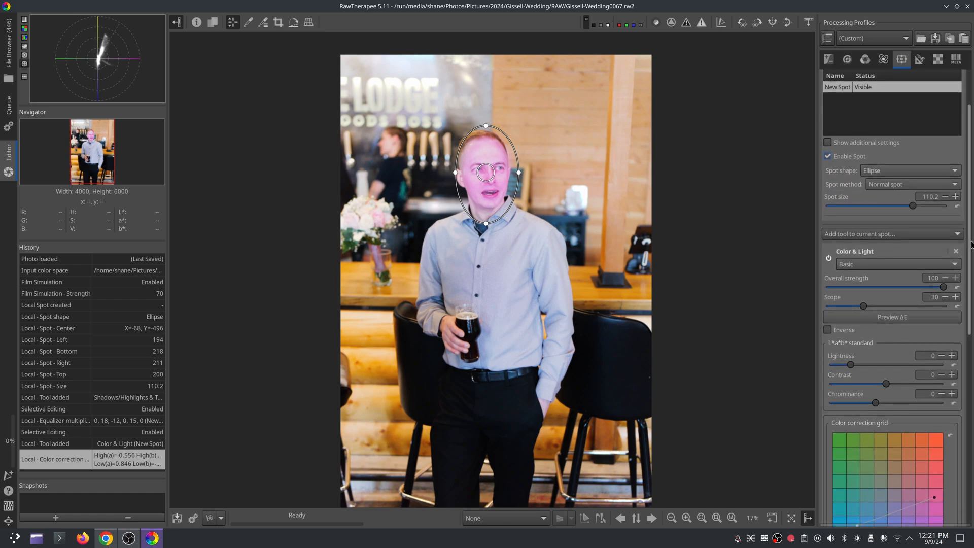
Step: Enlarge the face spot and stretch its right edge, then shrink it to size 104 and pull the edge back
left_click(859, 75)
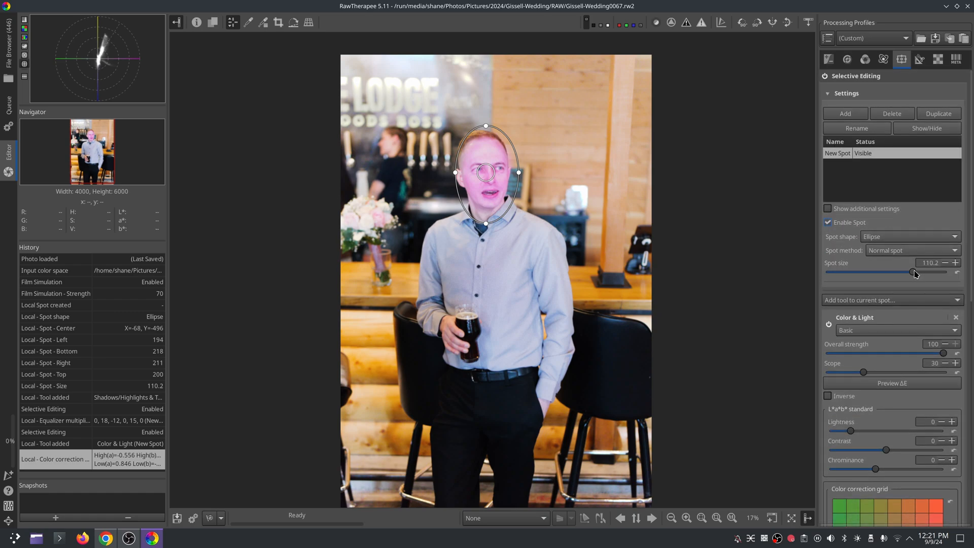
left_click_drag(914, 272, 944, 272)
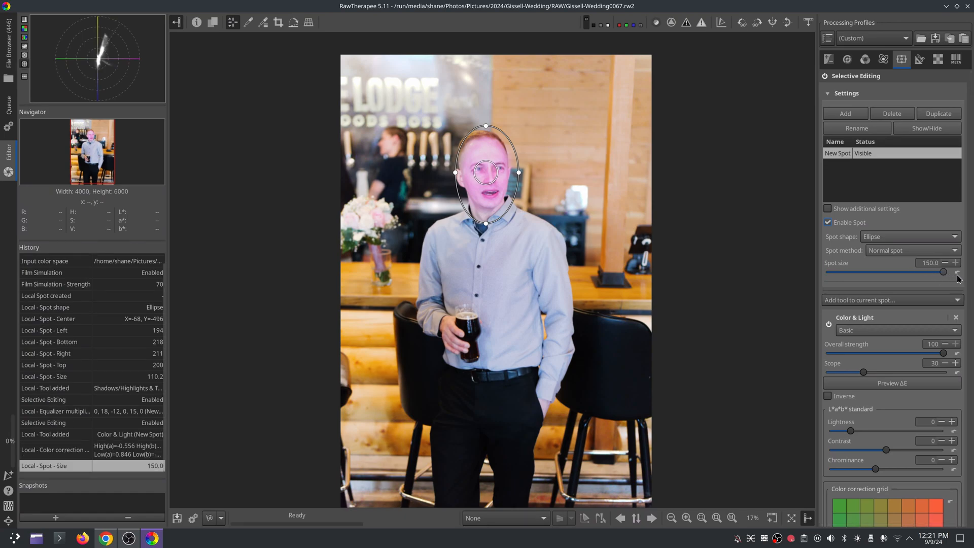
mouse_move(764, 249)
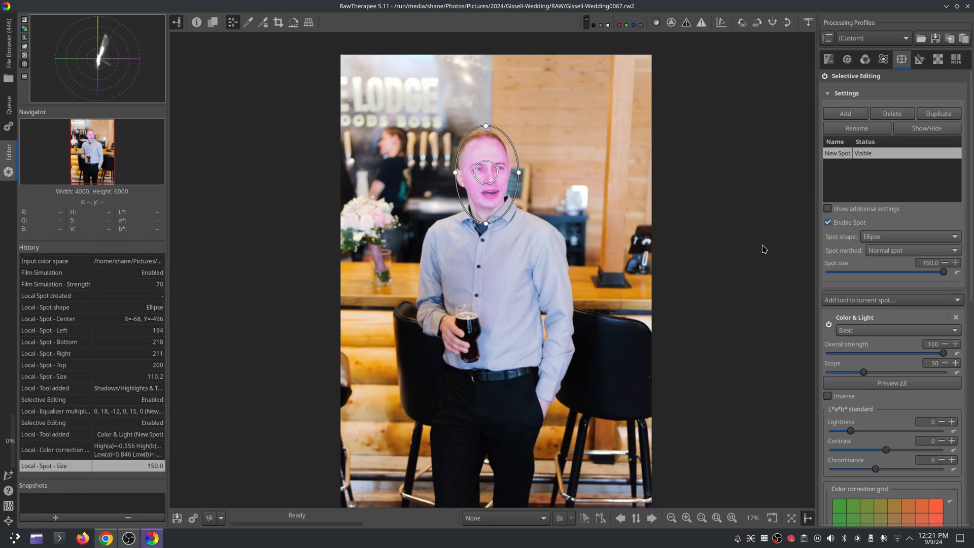
left_click_drag(518, 172, 540, 172)
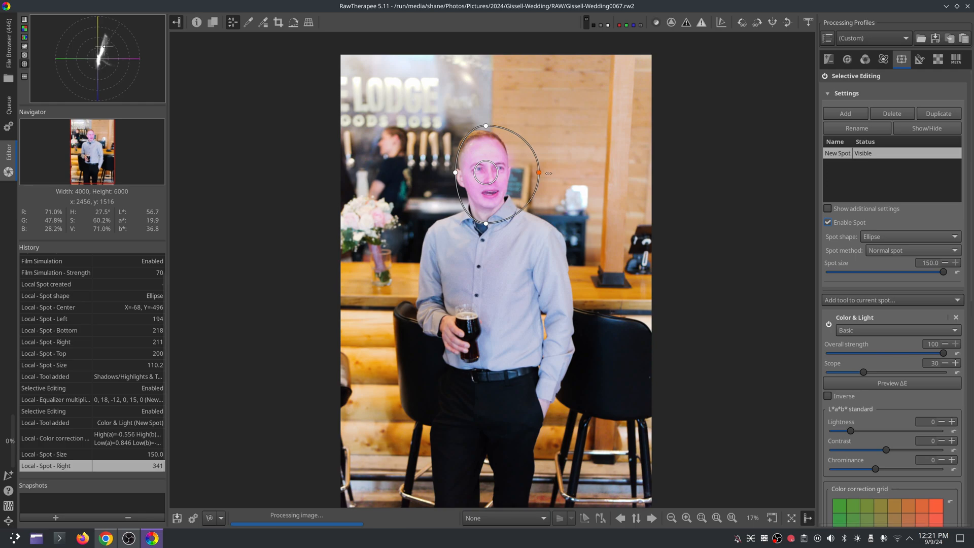
left_click_drag(538, 172, 557, 172)
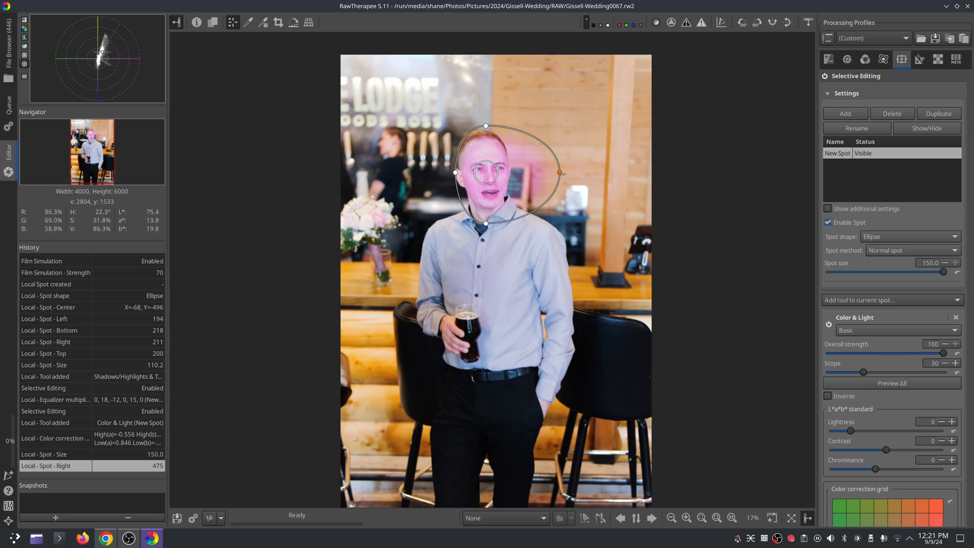
left_click_drag(942, 271, 921, 272)
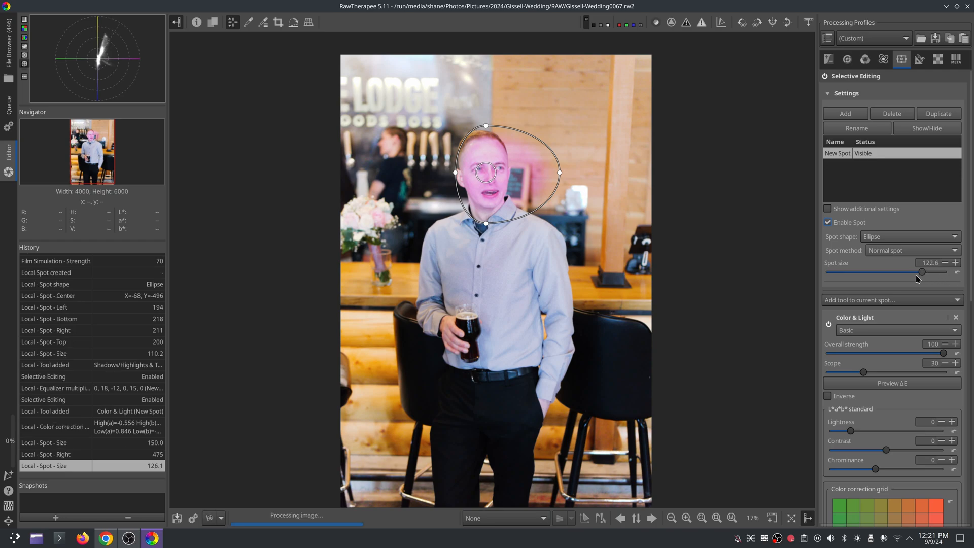
left_click_drag(921, 272, 908, 272)
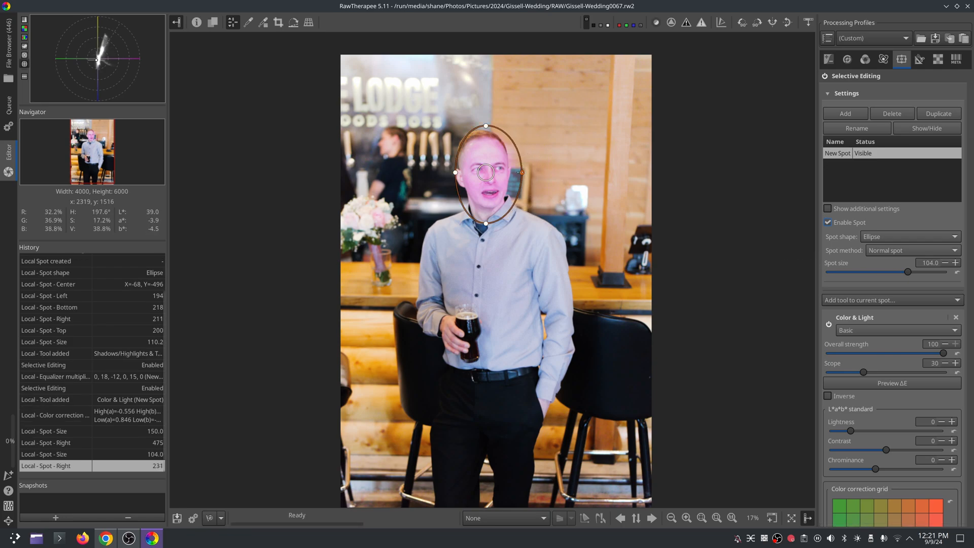
left_click_drag(520, 172, 512, 172)
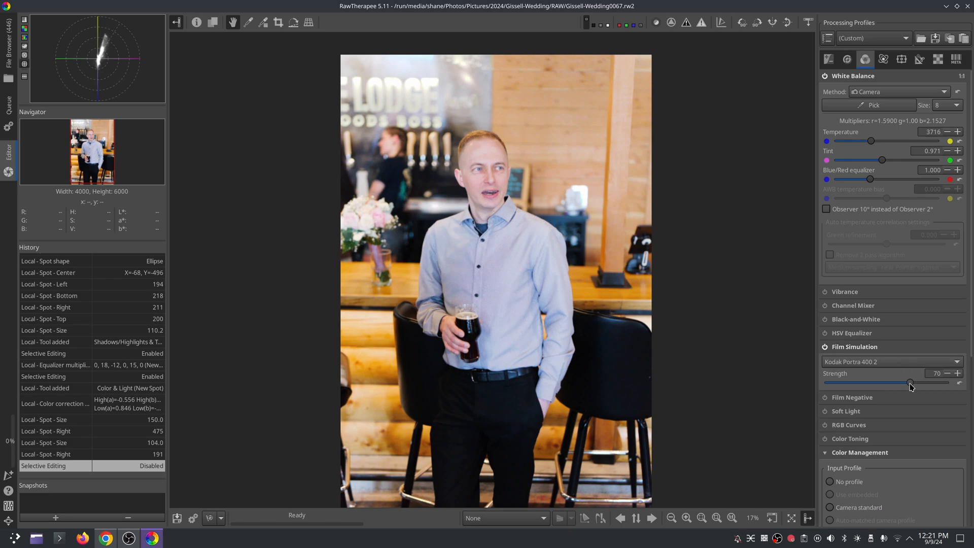
Step: Raise film simulation strength to 80, set Exposure contrast to 22, and lower tone equalizer highlights
left_click_drag(910, 382, 922, 382)
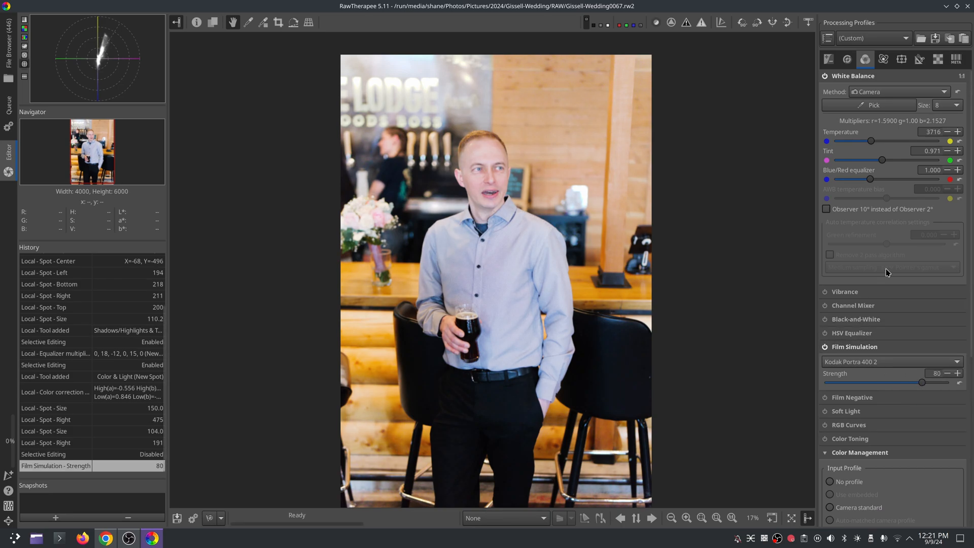
left_click(846, 58)
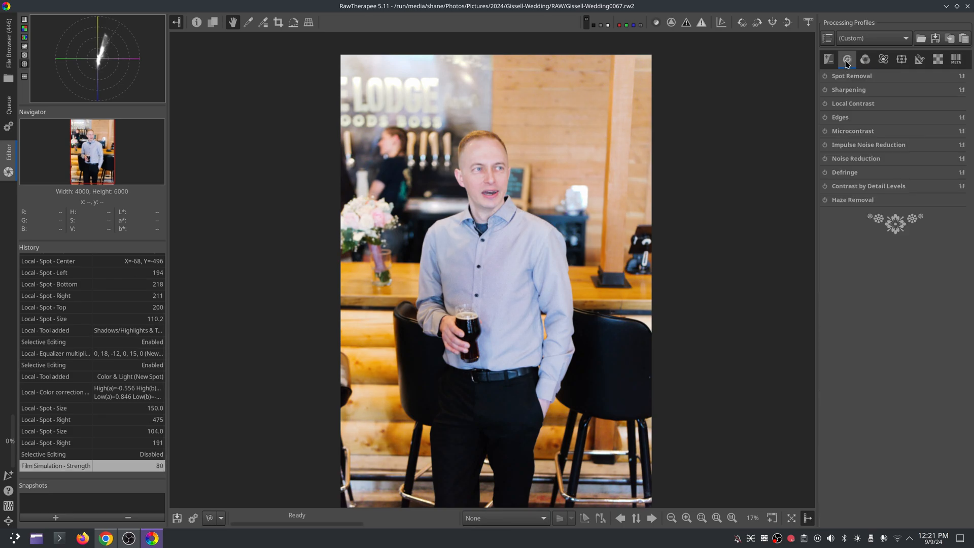
left_click(828, 59)
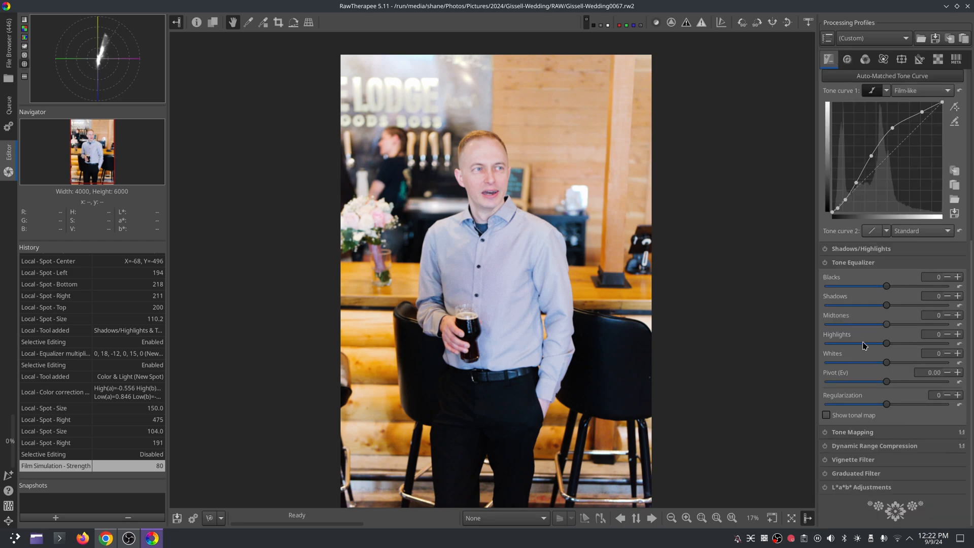
left_click(845, 75)
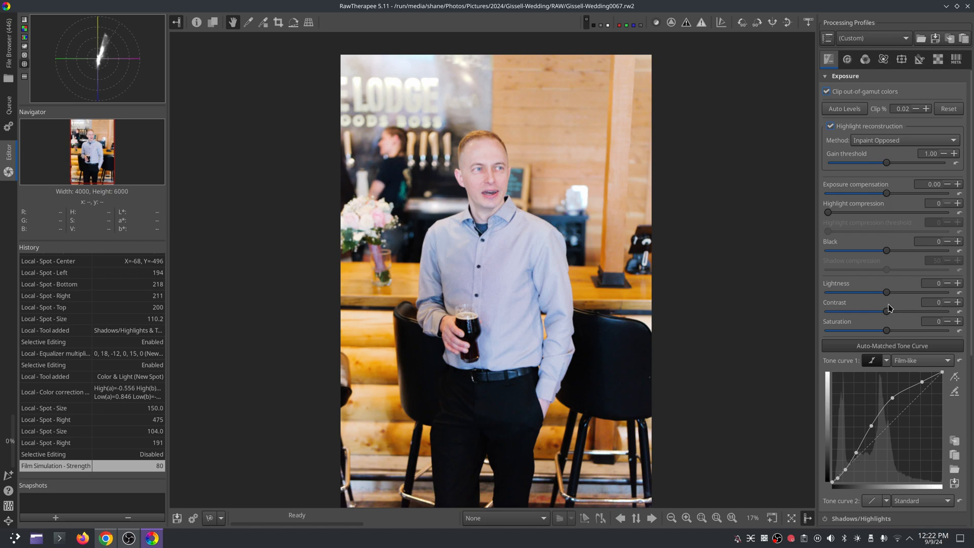
left_click_drag(886, 311, 900, 310)
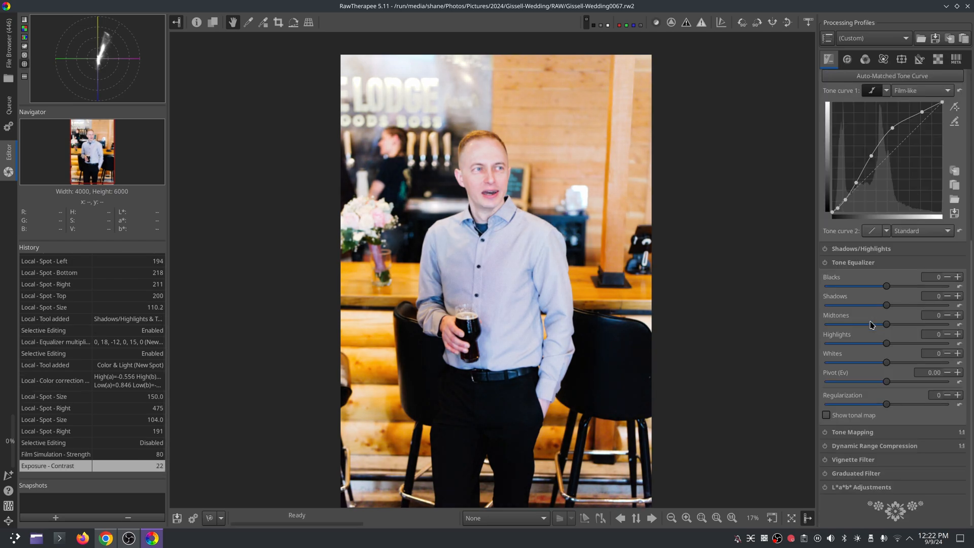
left_click_drag(887, 343, 883, 343)
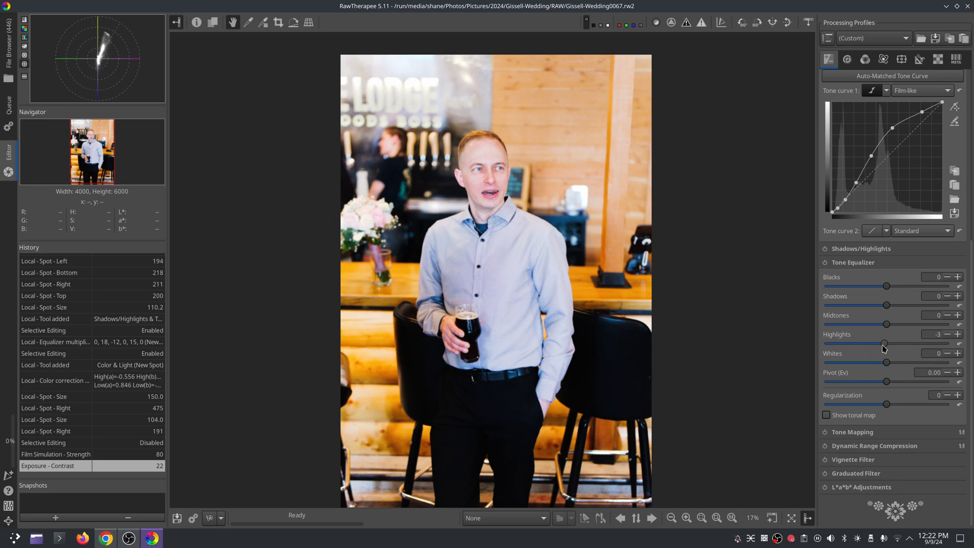
left_click_drag(884, 343, 872, 344)
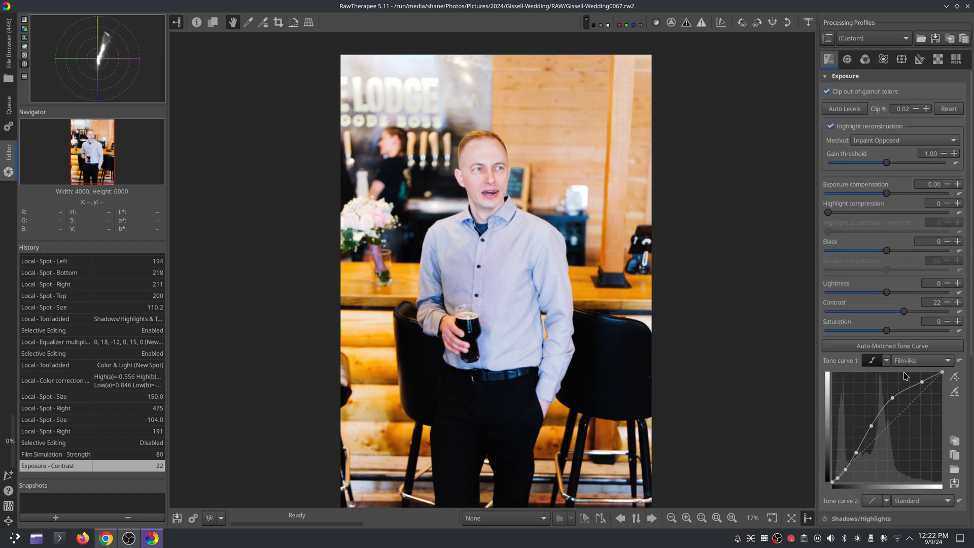
Step: Switch the scope to waveform, enable Noise Reduction and Sharpening, then fit the photo to screen
left_click(24, 49)
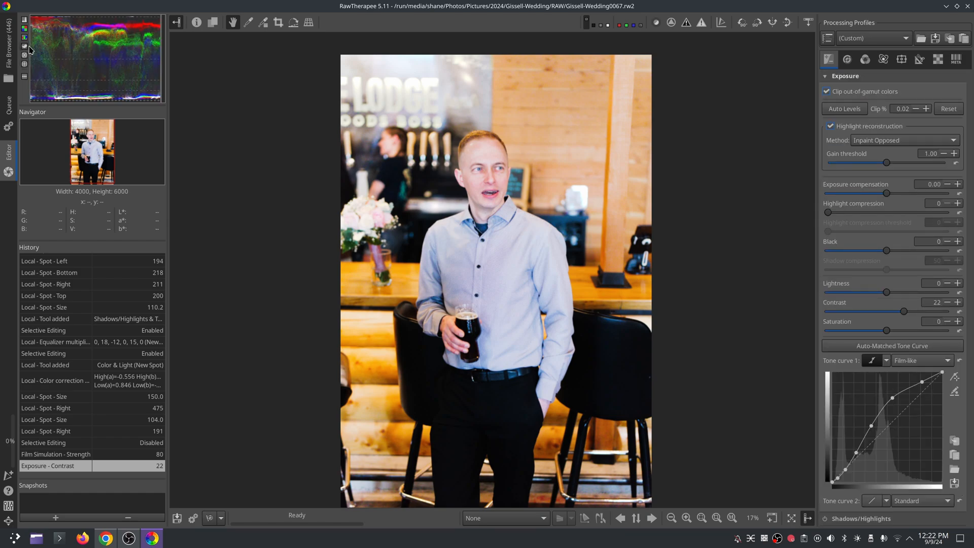
mouse_move(882, 218)
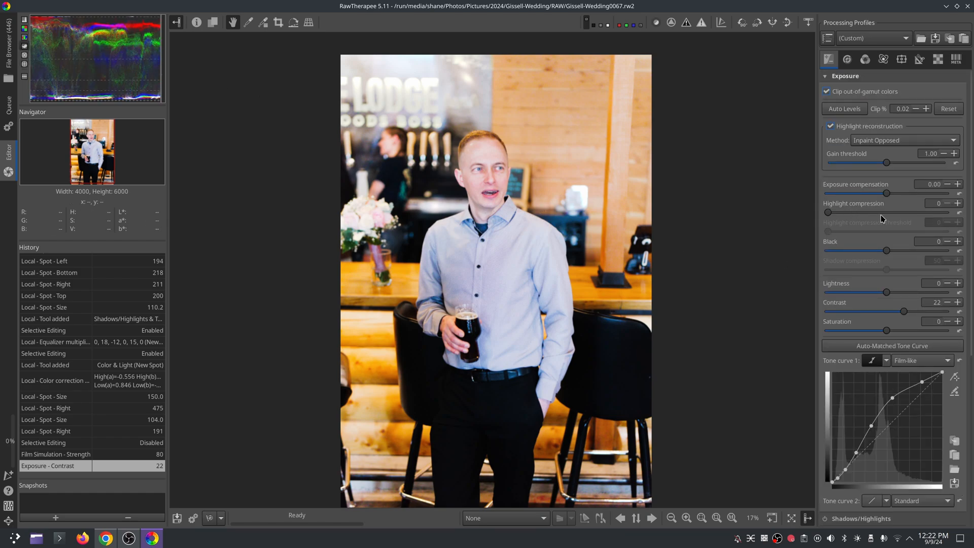
left_click_drag(870, 193, 882, 193)
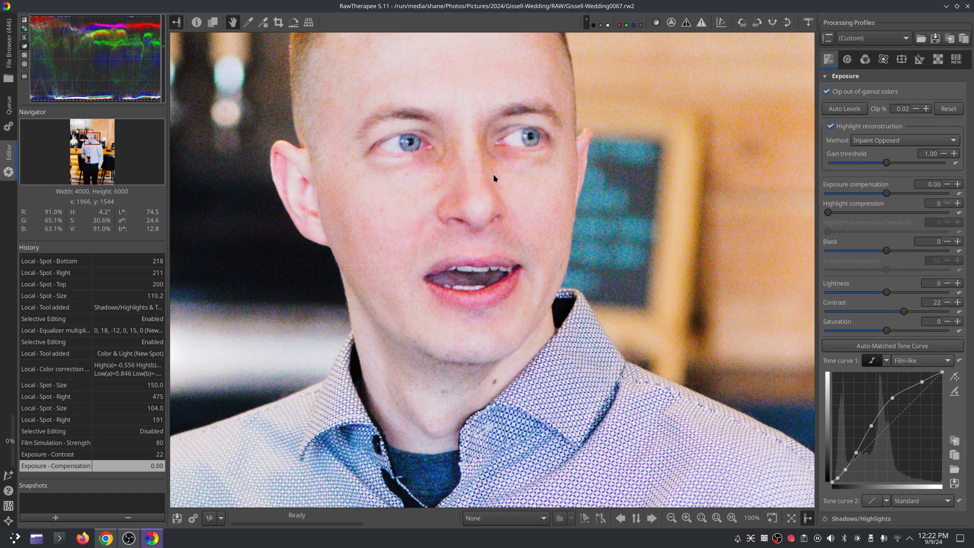
left_click(847, 59)
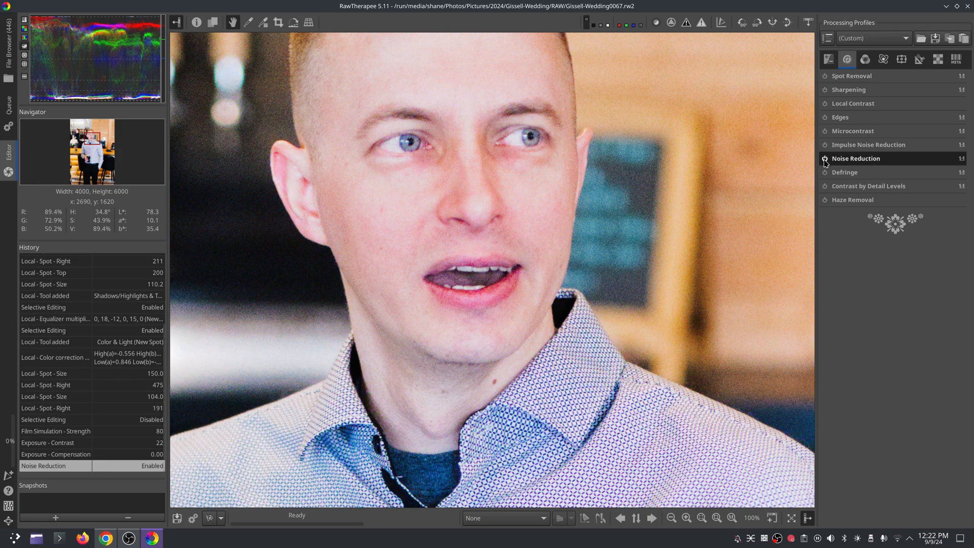
left_click(824, 90)
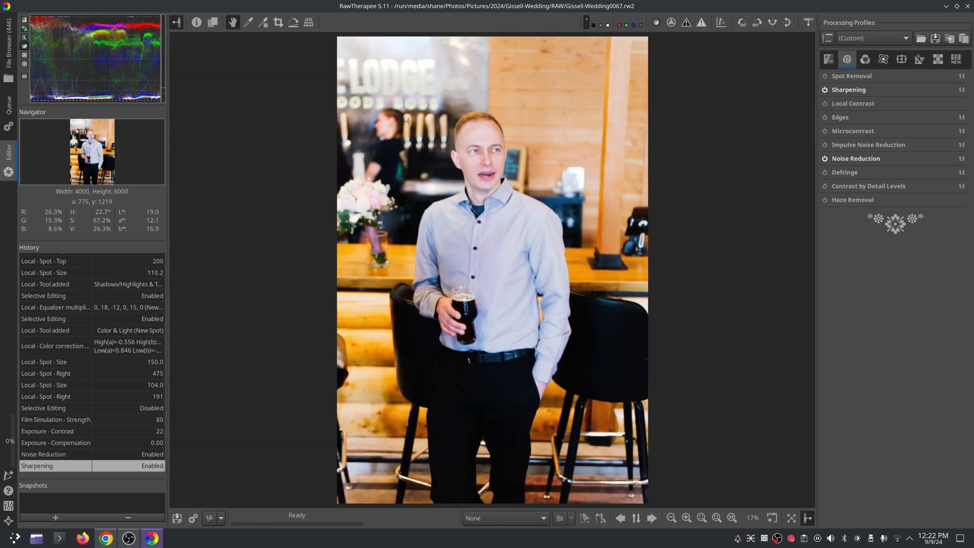
left_click(197, 23)
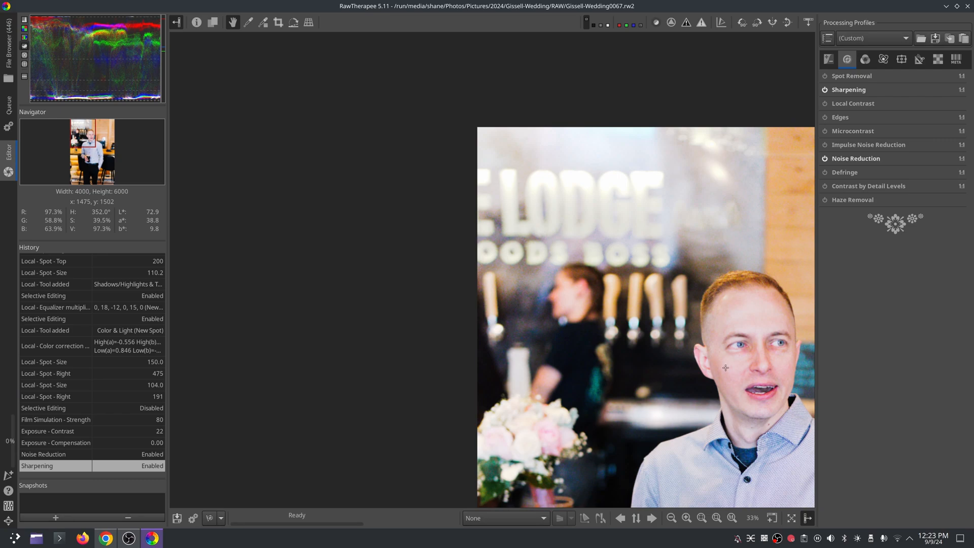
left_click(671, 518)
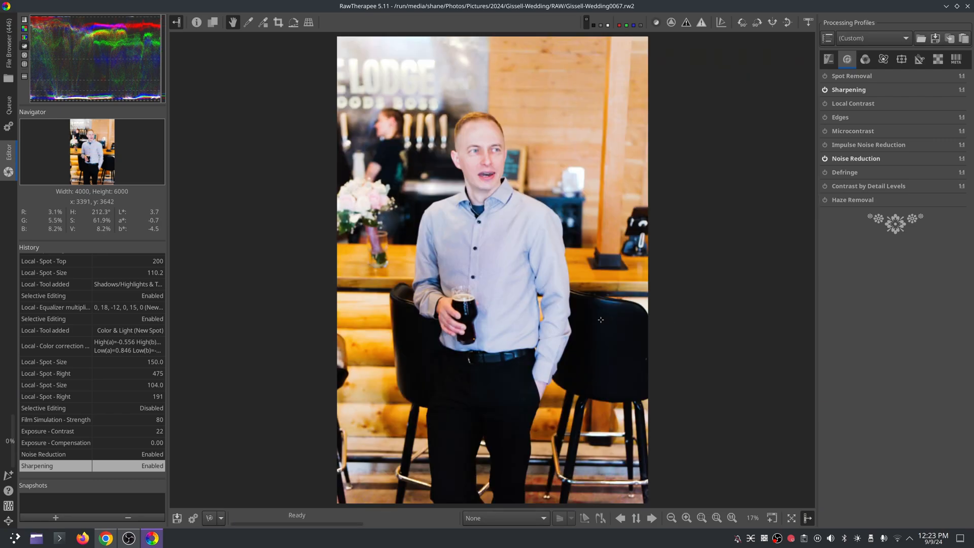
mouse_move(688, 258)
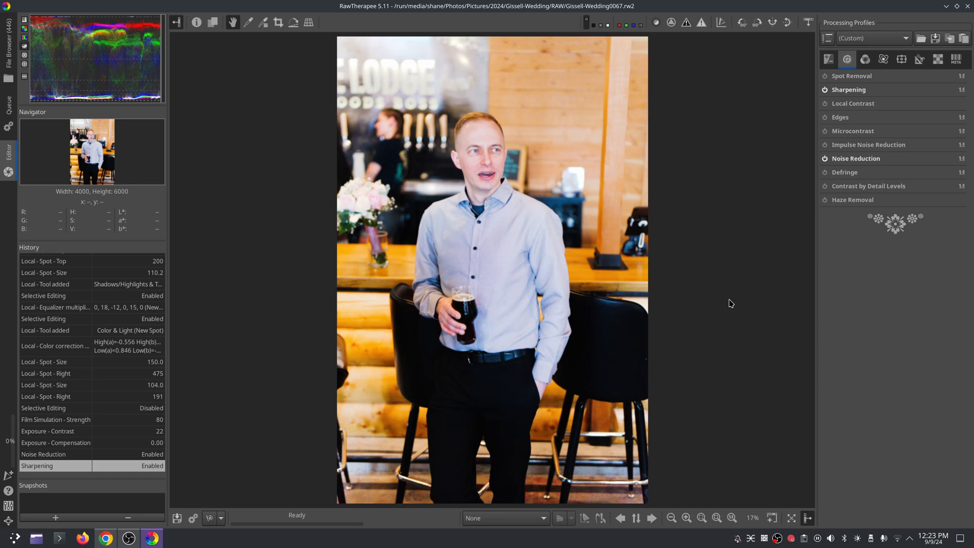
mouse_move(745, 329)
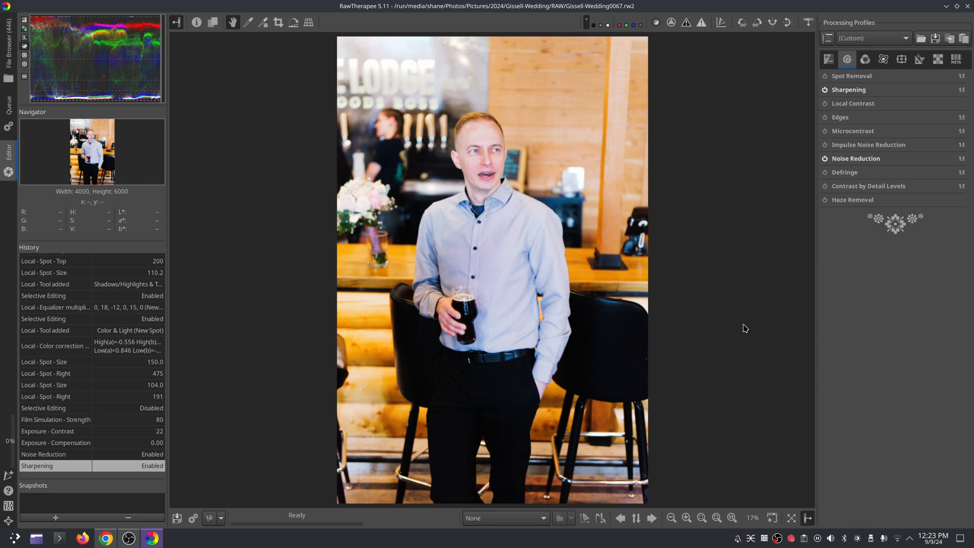
mouse_move(717, 197)
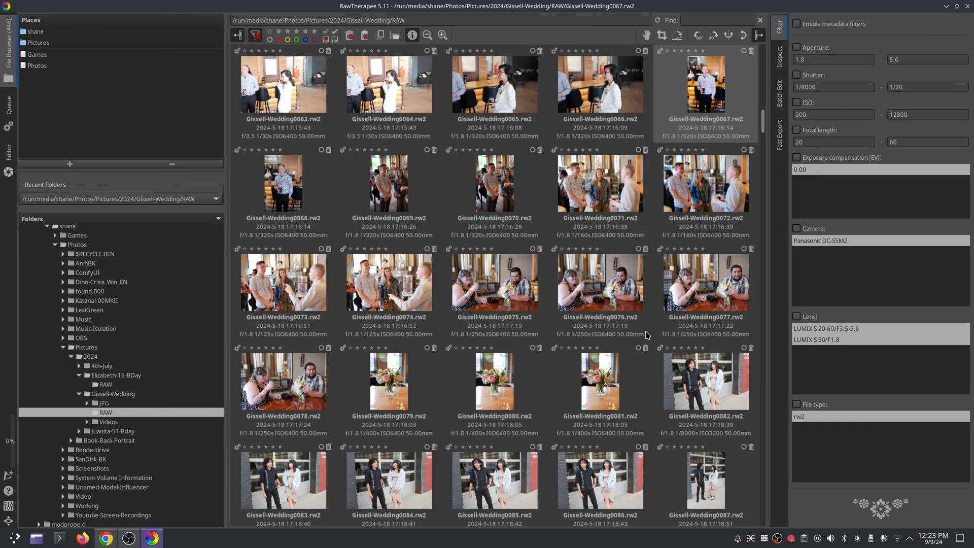
Step: Scroll the wedding RAW thumbnail grid down past image 150
scroll("down", 3)
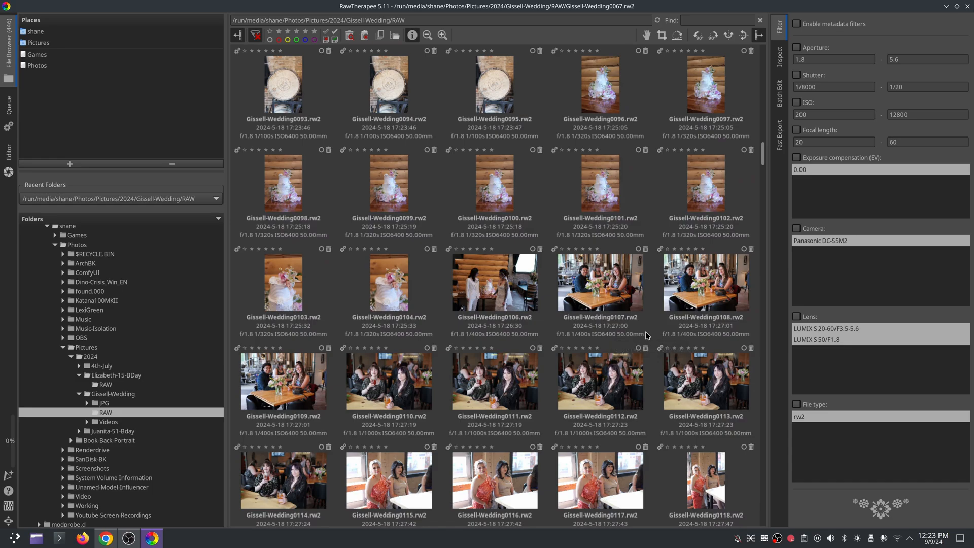
scroll("down", 3)
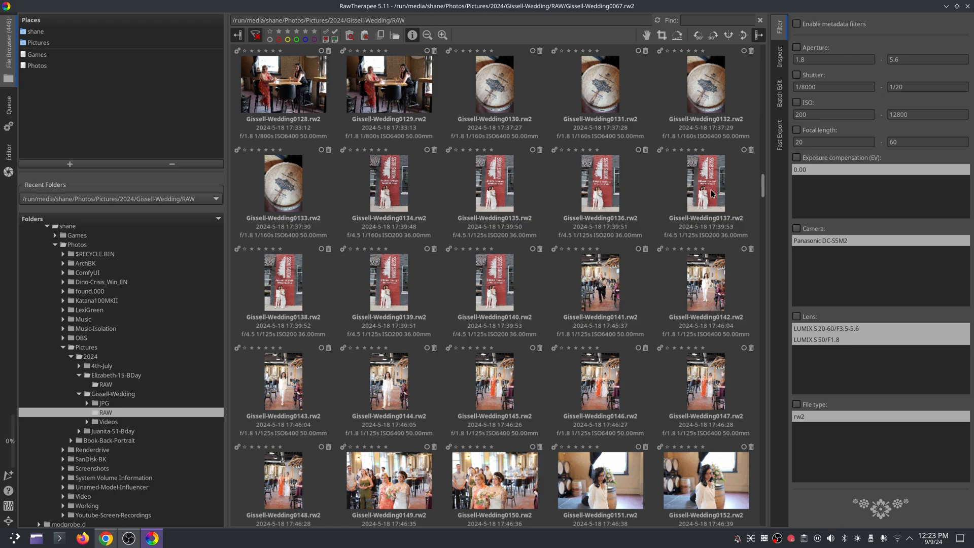
Step: Open Gissell-Wedding0137.rw2 in the Editor, hide the info overlay, and return to the file browser
double_click(705, 183)
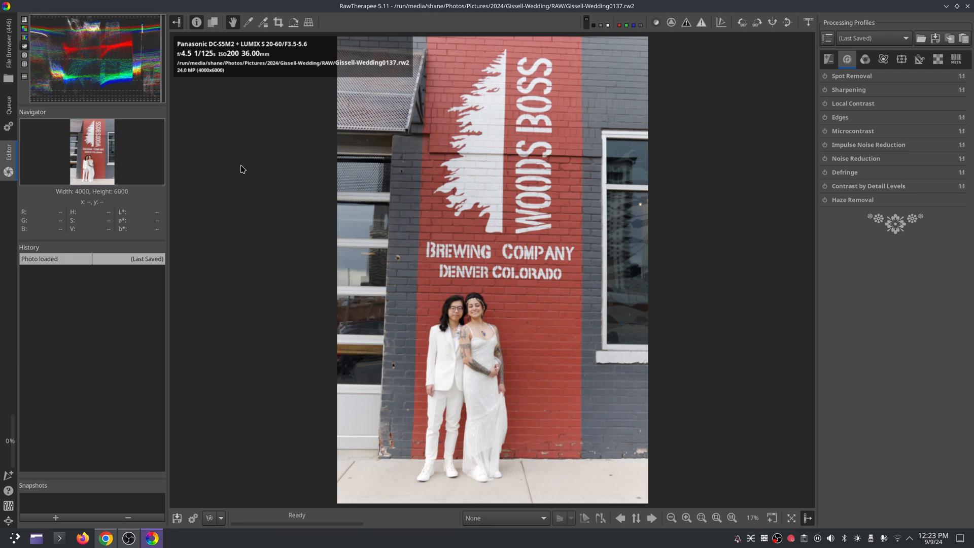
left_click(196, 22)
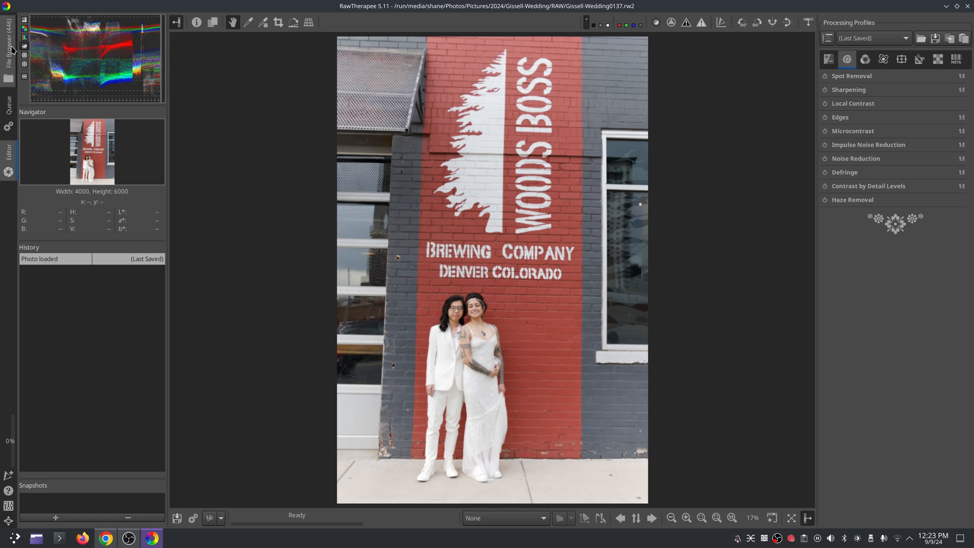
left_click(9, 48)
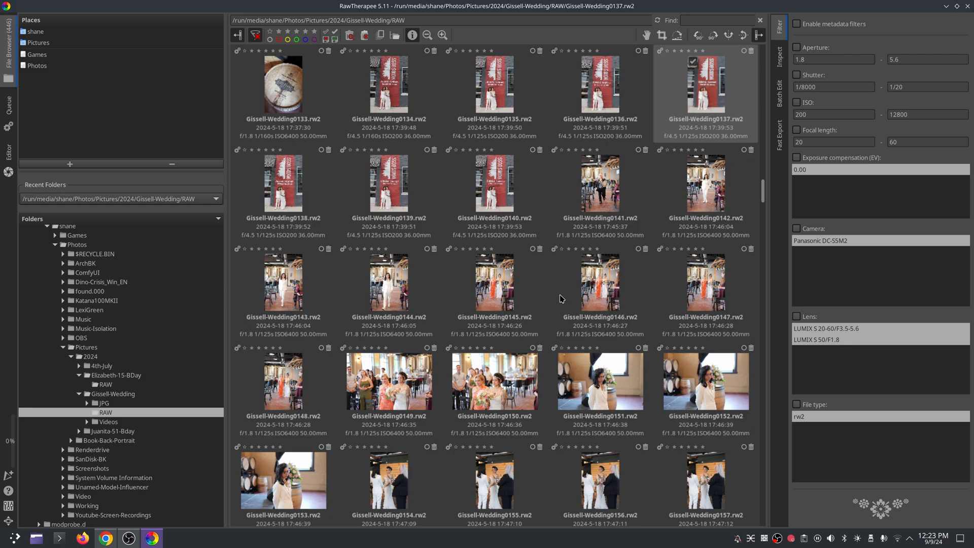
mouse_move(564, 406)
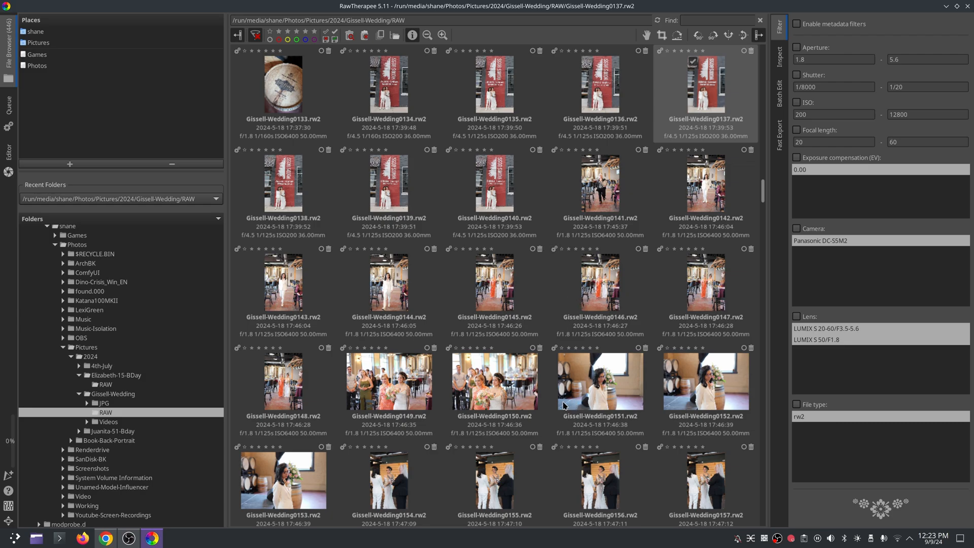
mouse_move(563, 267)
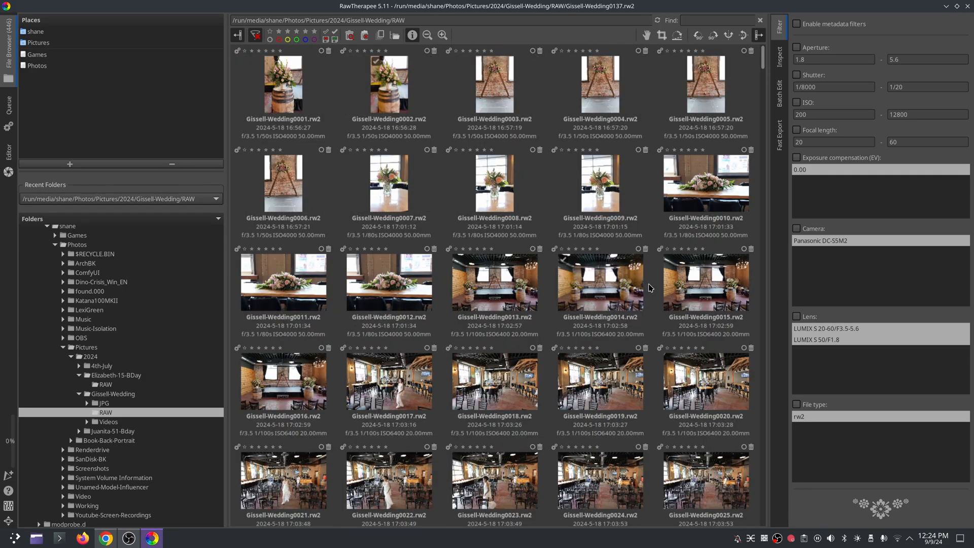
mouse_move(640, 77)
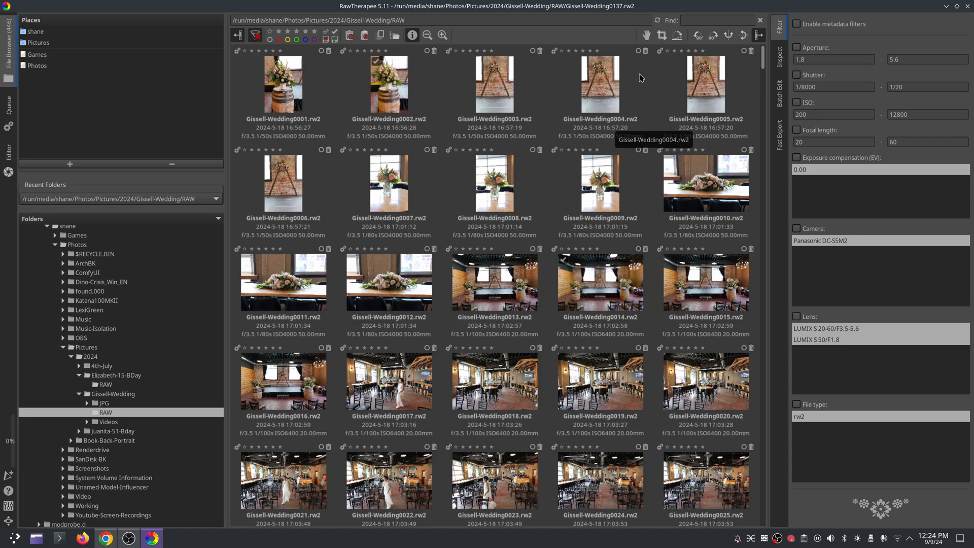
mouse_move(445, 192)
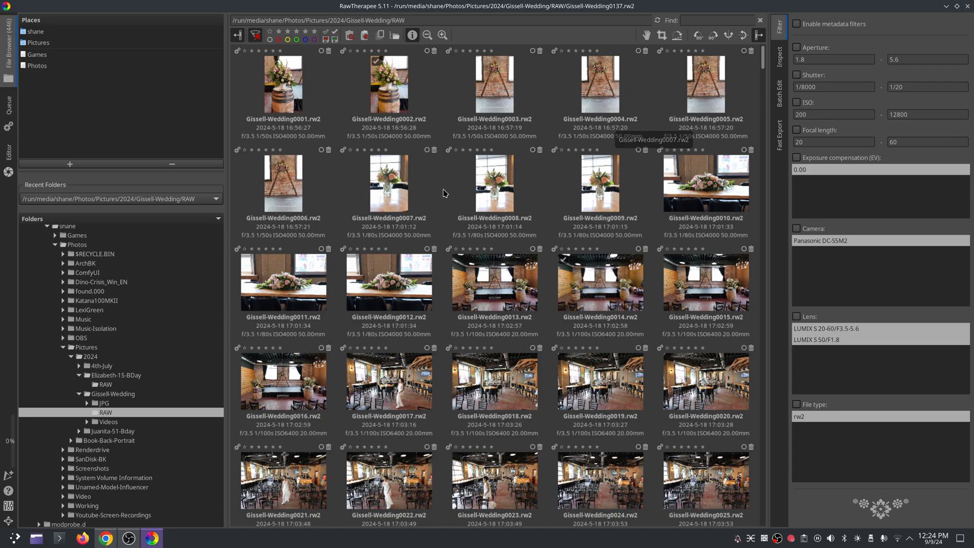
mouse_move(631, 208)
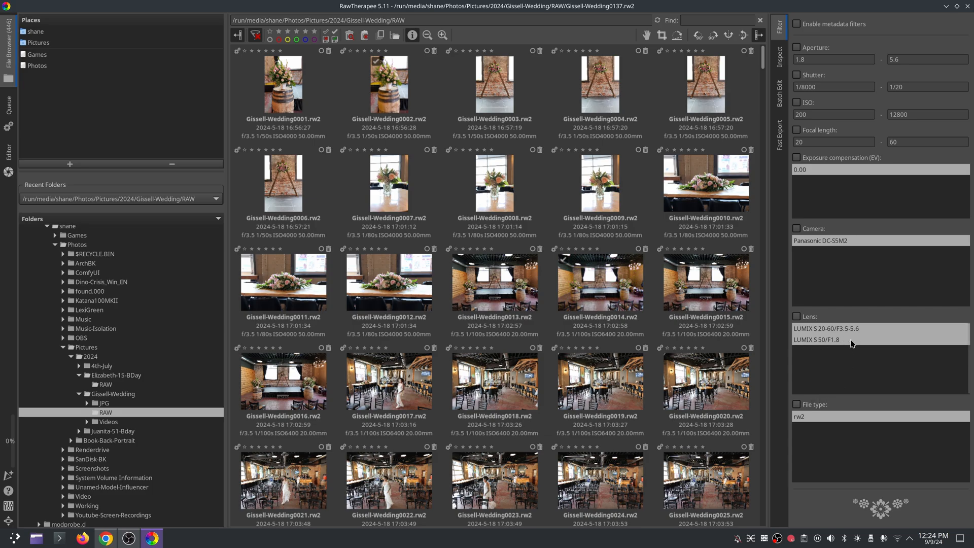
mouse_move(852, 370)
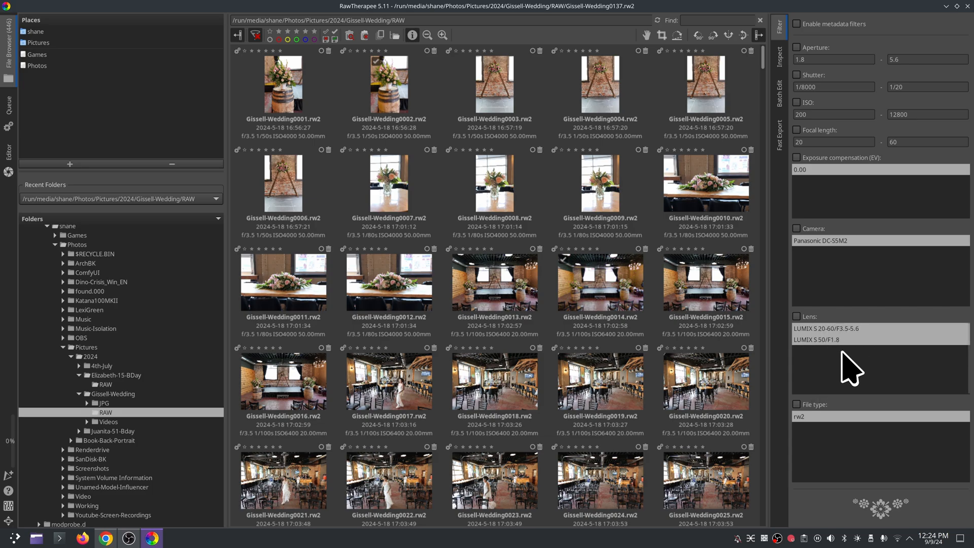
mouse_move(871, 334)
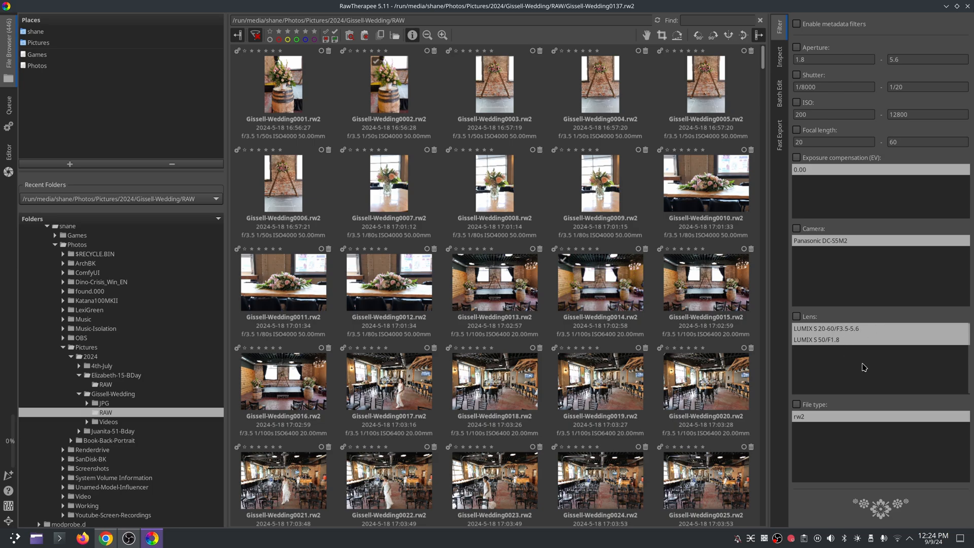
mouse_move(873, 341)
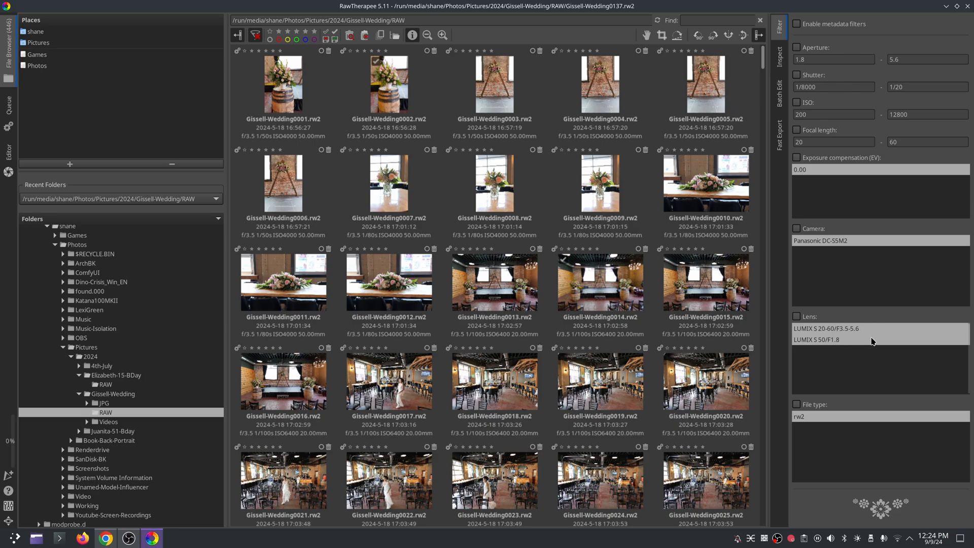
mouse_move(880, 303)
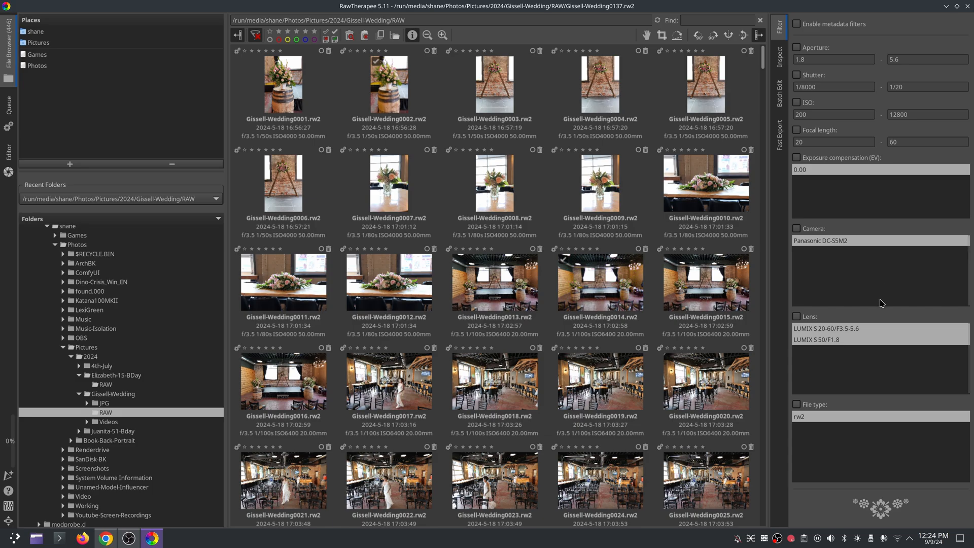
mouse_move(817, 337)
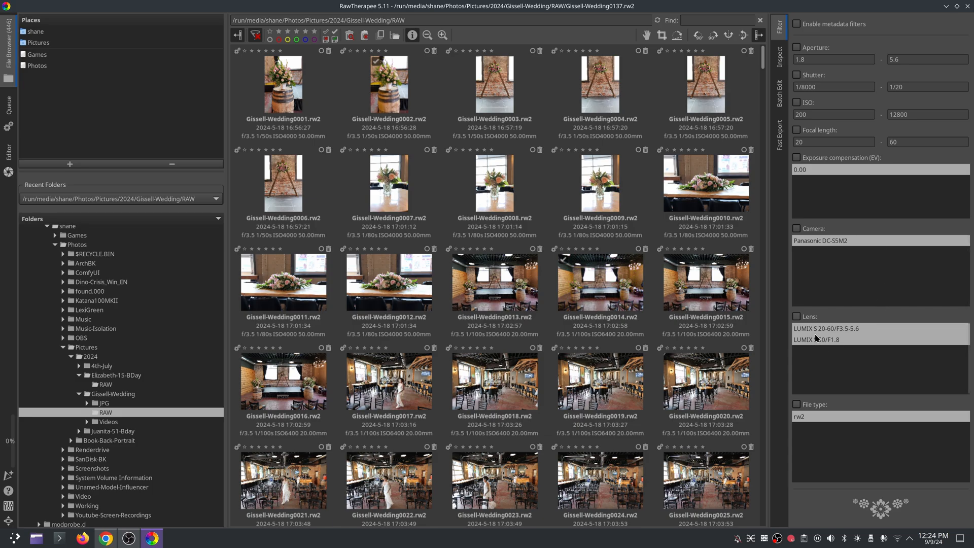
mouse_move(852, 349)
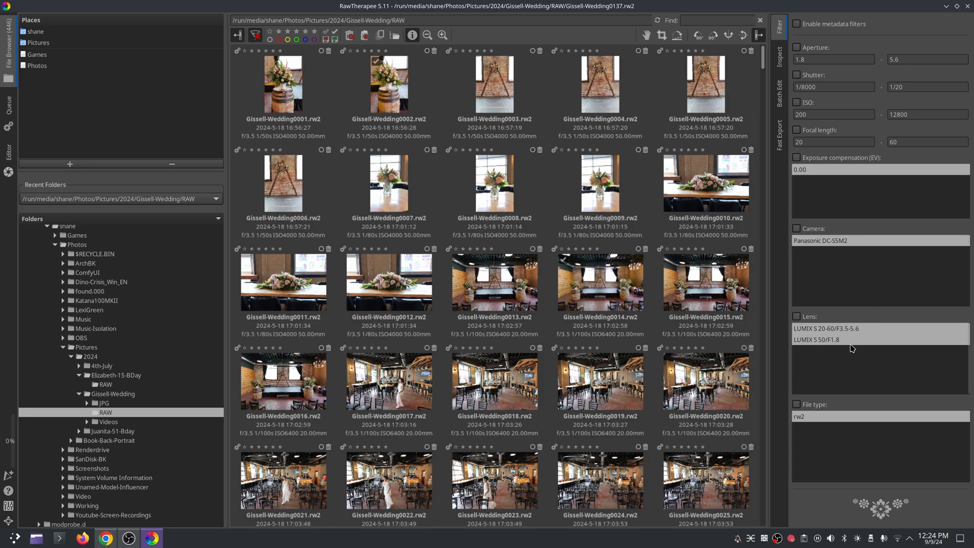
mouse_move(895, 371)
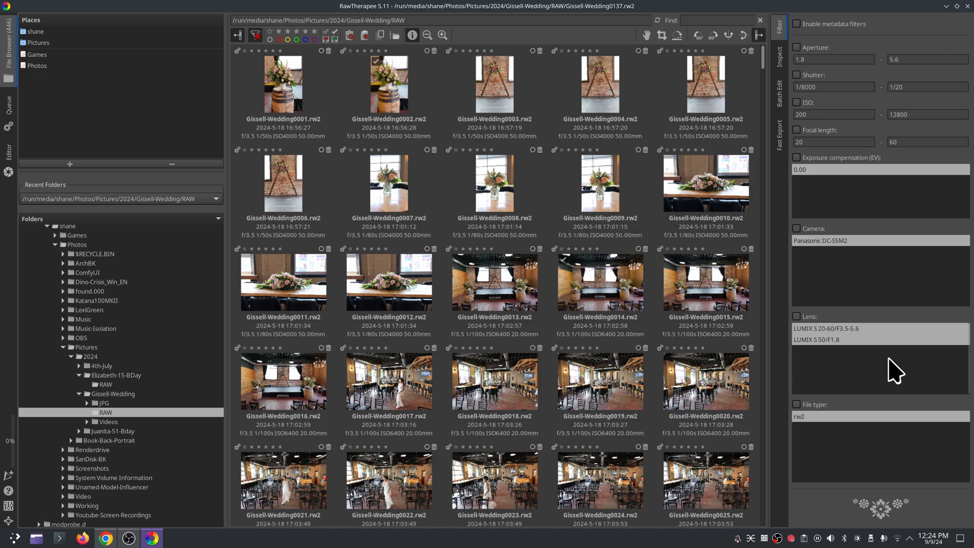
mouse_move(848, 379)
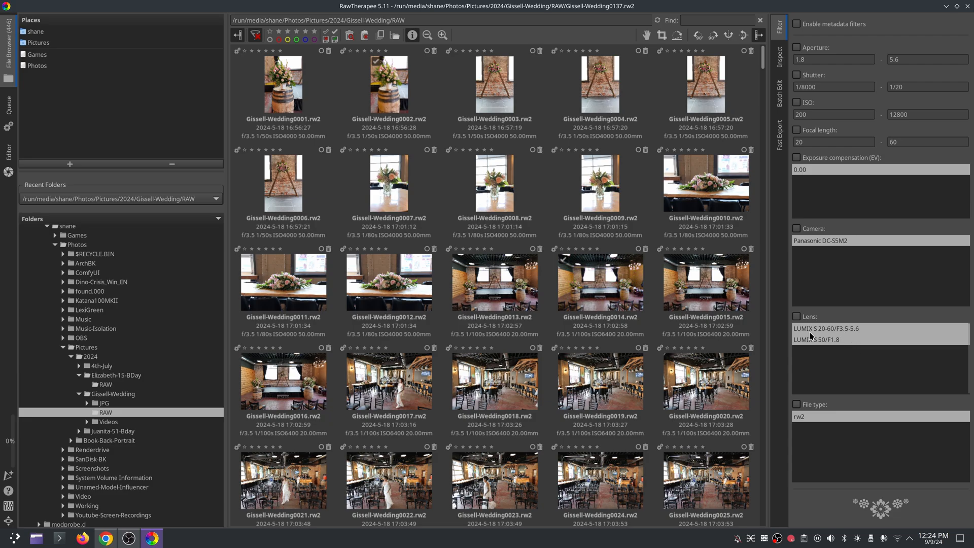
mouse_move(859, 342)
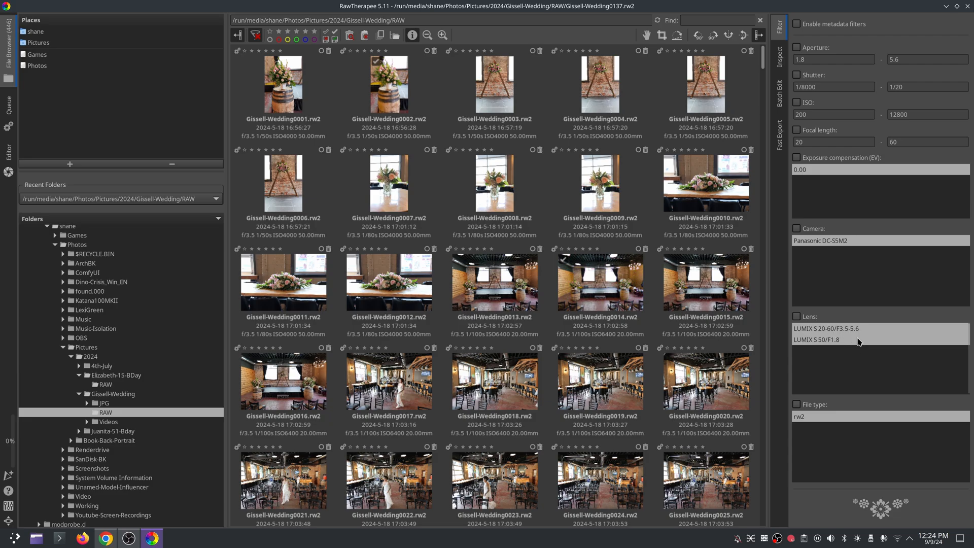
mouse_move(853, 355)
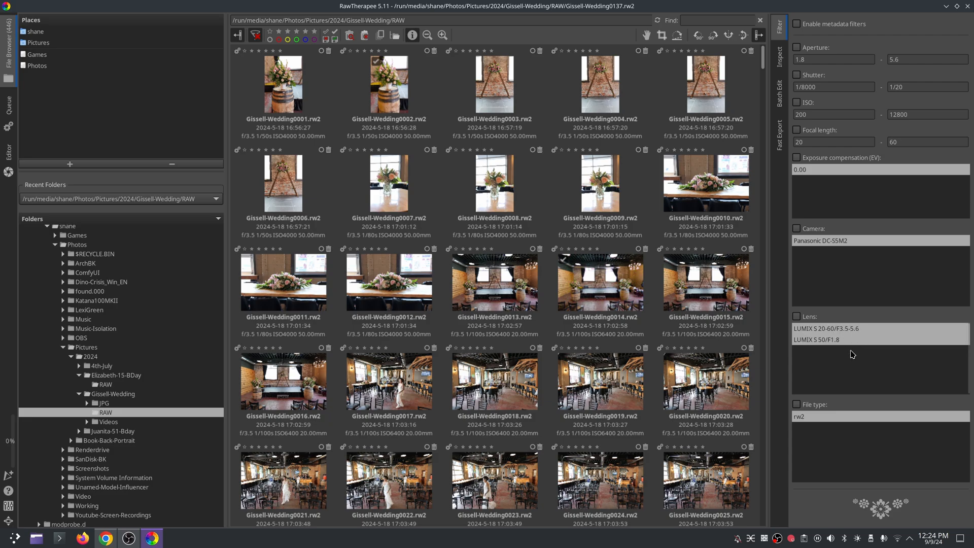
mouse_move(851, 379)
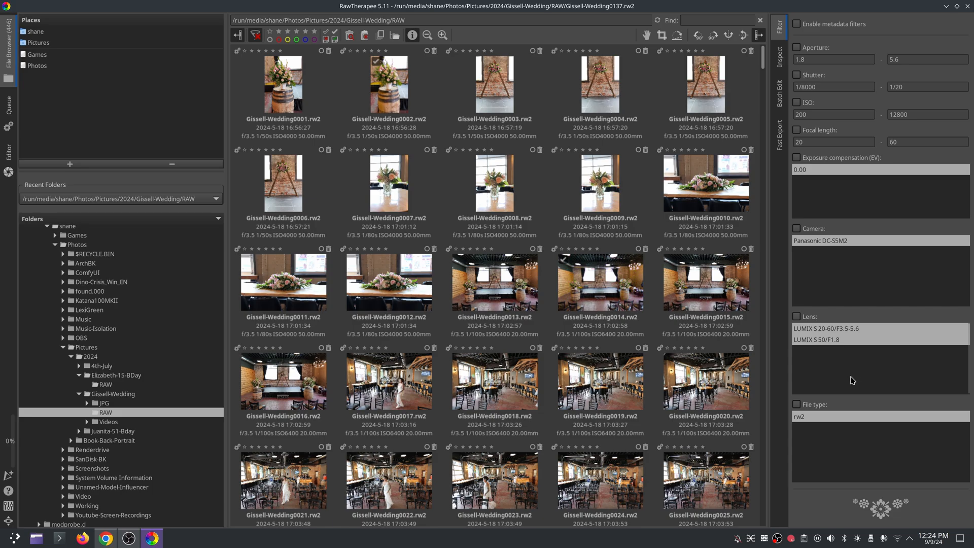
mouse_move(856, 308)
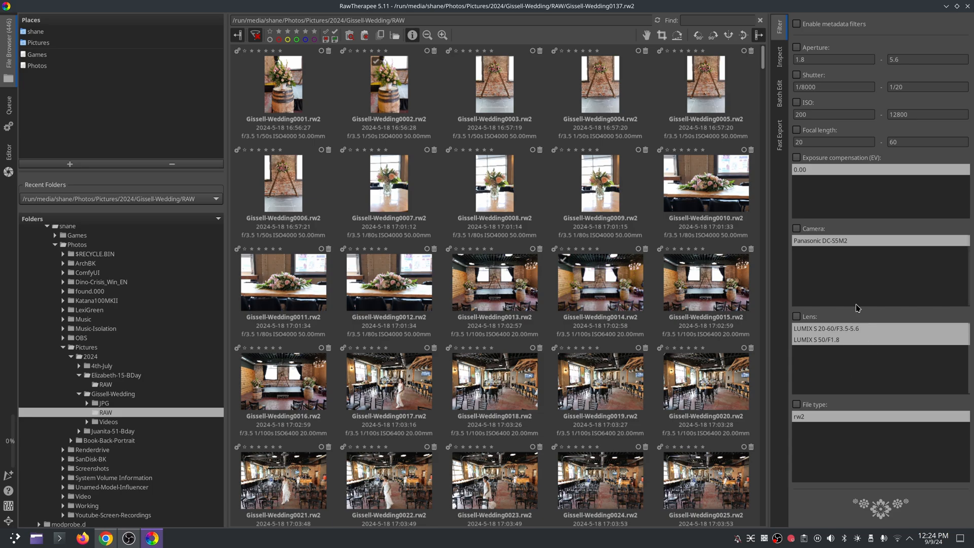
mouse_move(695, 326)
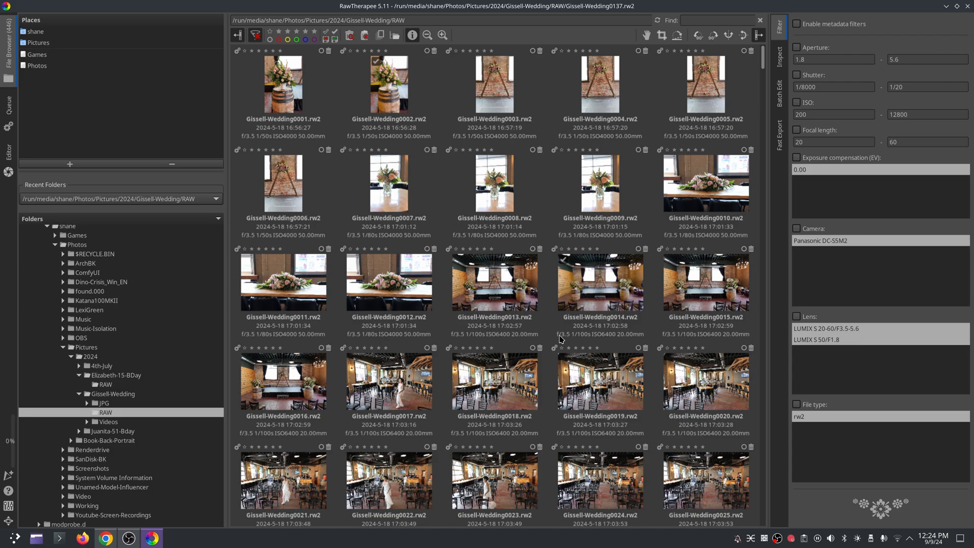
mouse_move(555, 338)
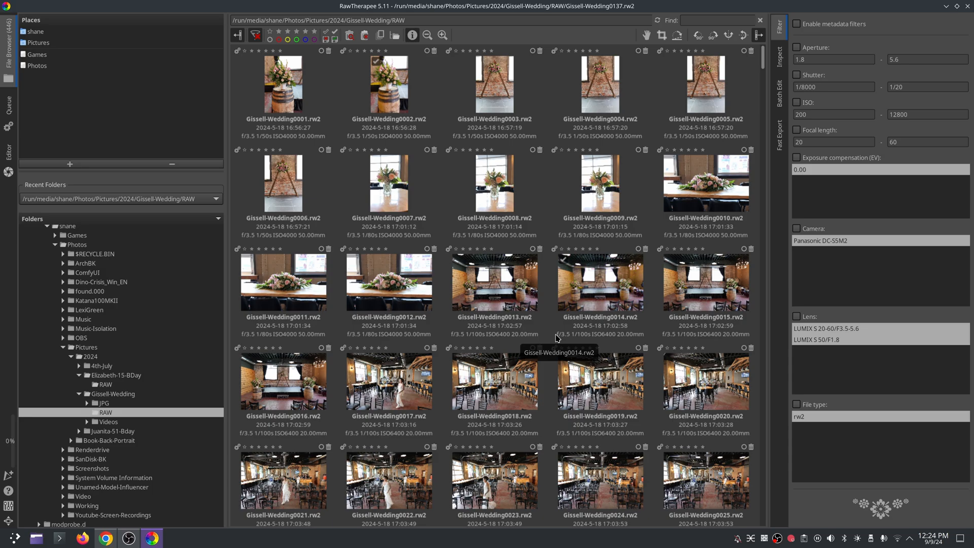
mouse_move(555, 312)
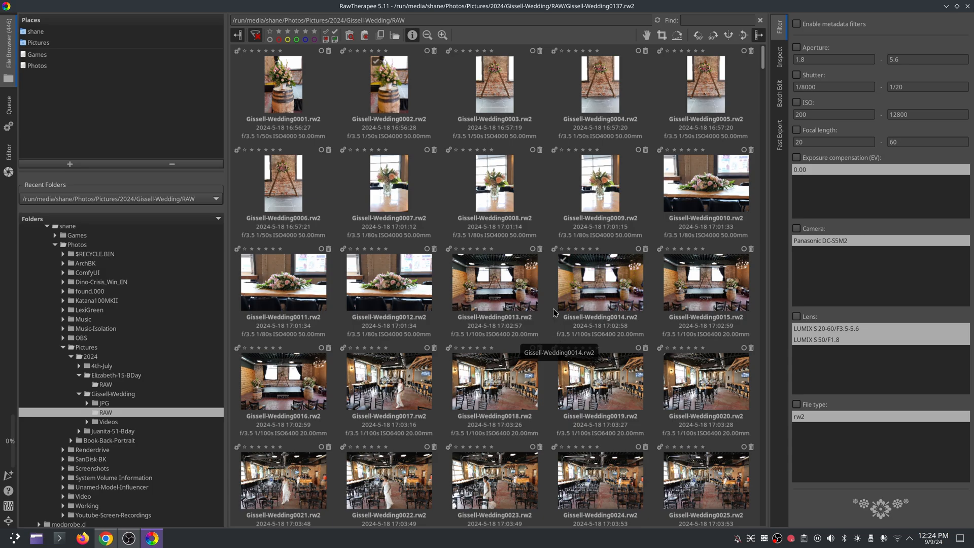
mouse_move(551, 315)
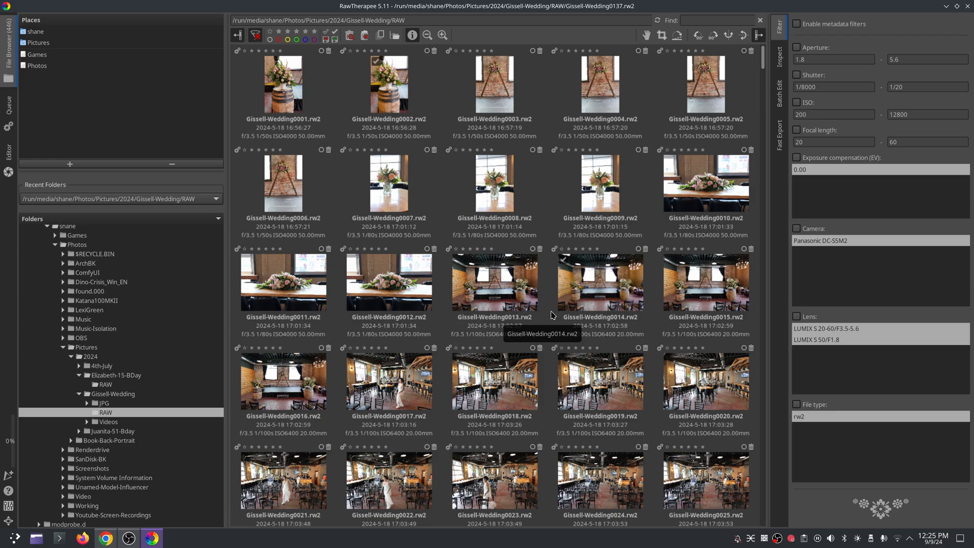
mouse_move(545, 235)
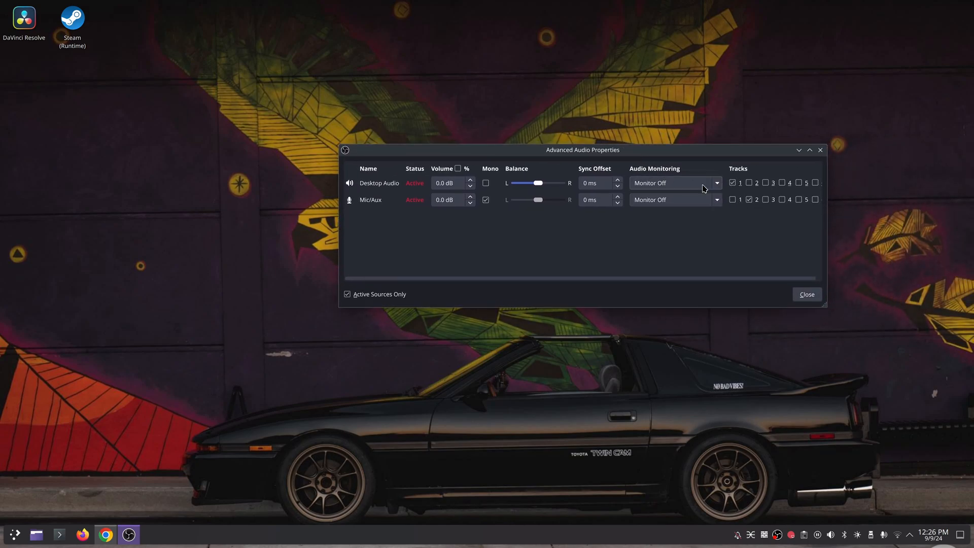
Step: Put desktop audio on track 1 and the mic on track 2, then close Advanced Audio Properties
left_click(732, 182)
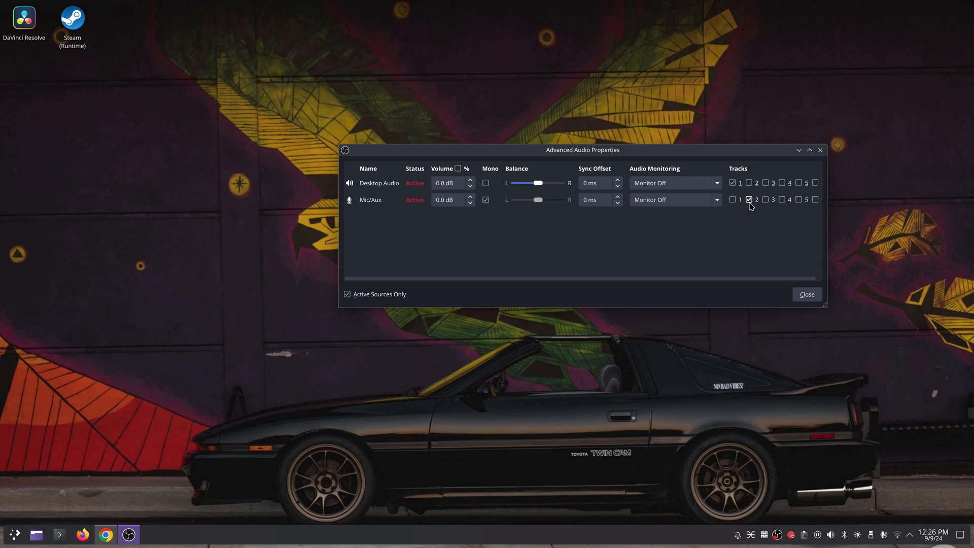
left_click(806, 293)
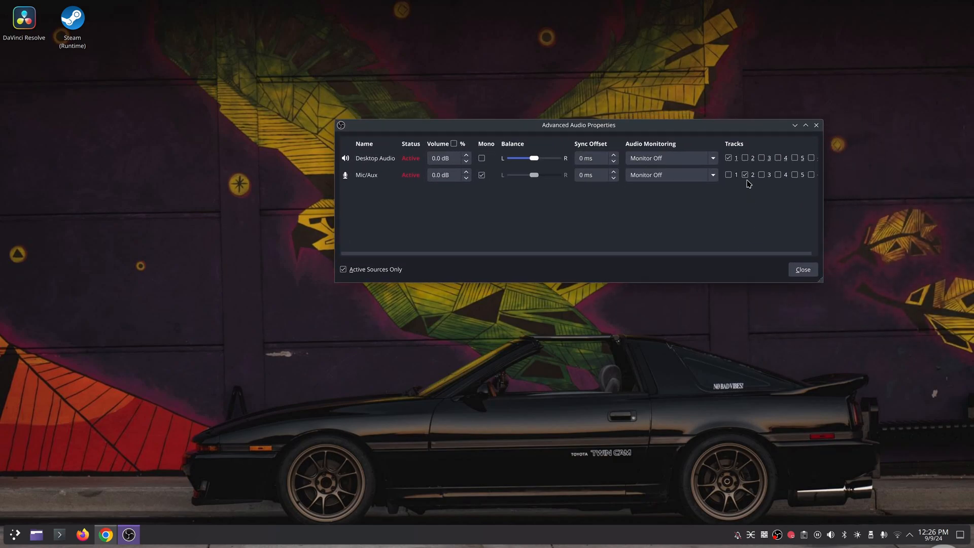
left_click(728, 174)
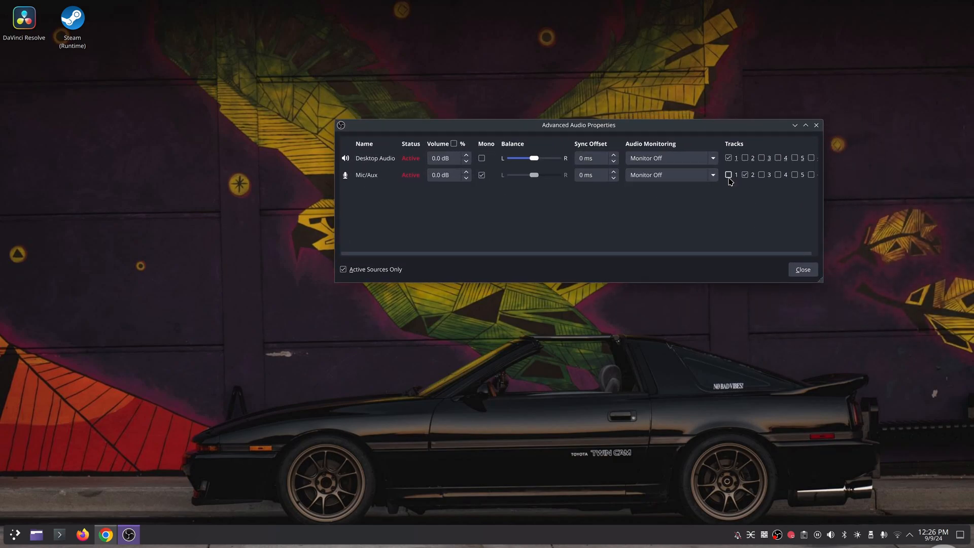
left_click(802, 269)
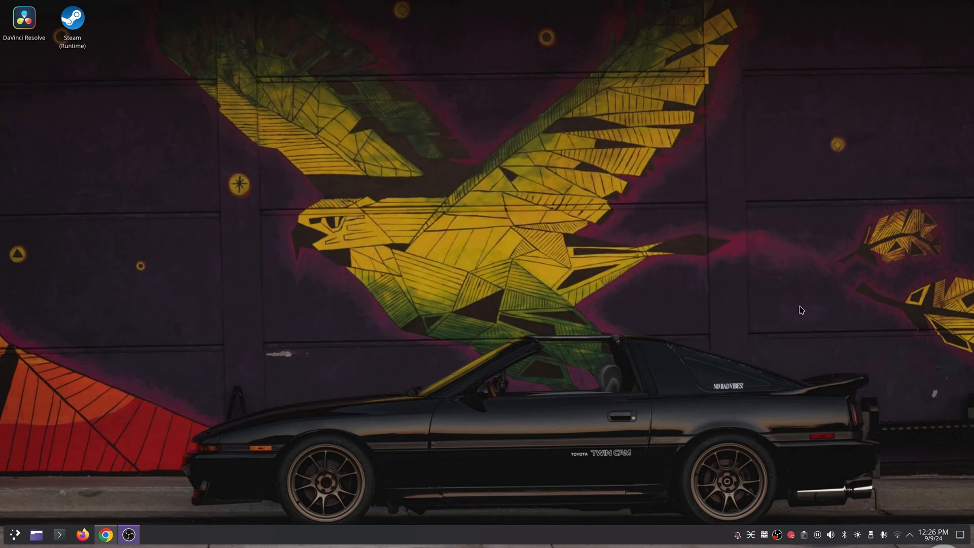
mouse_move(780, 315)
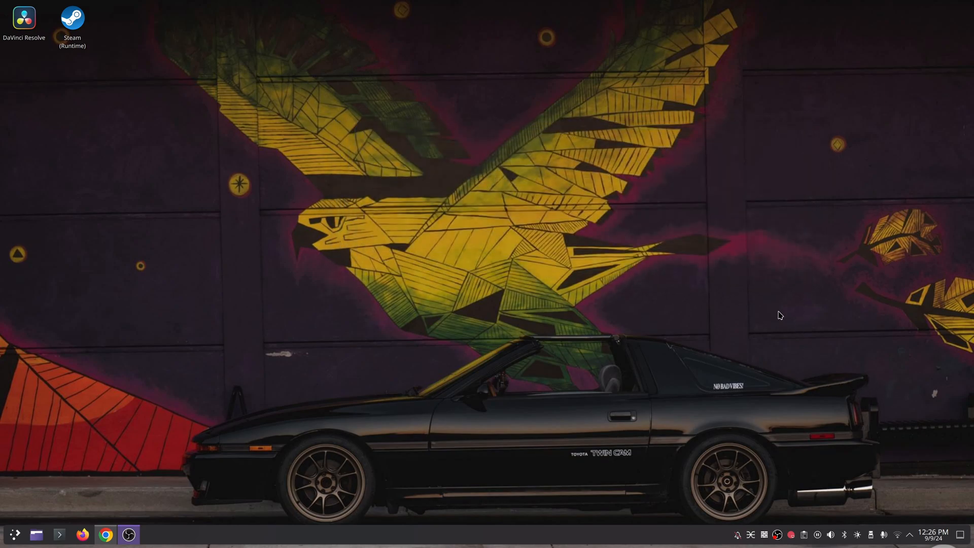
mouse_move(788, 302)
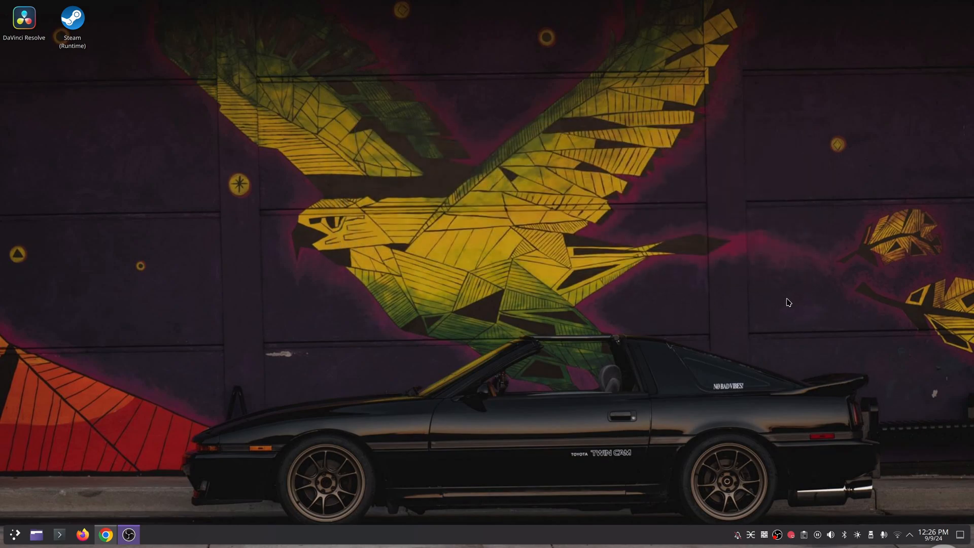
mouse_move(770, 304)
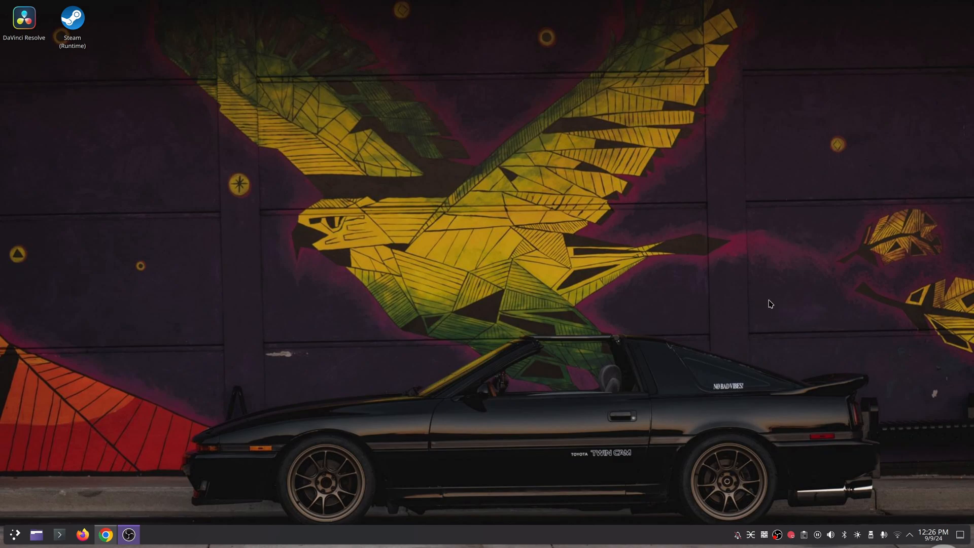